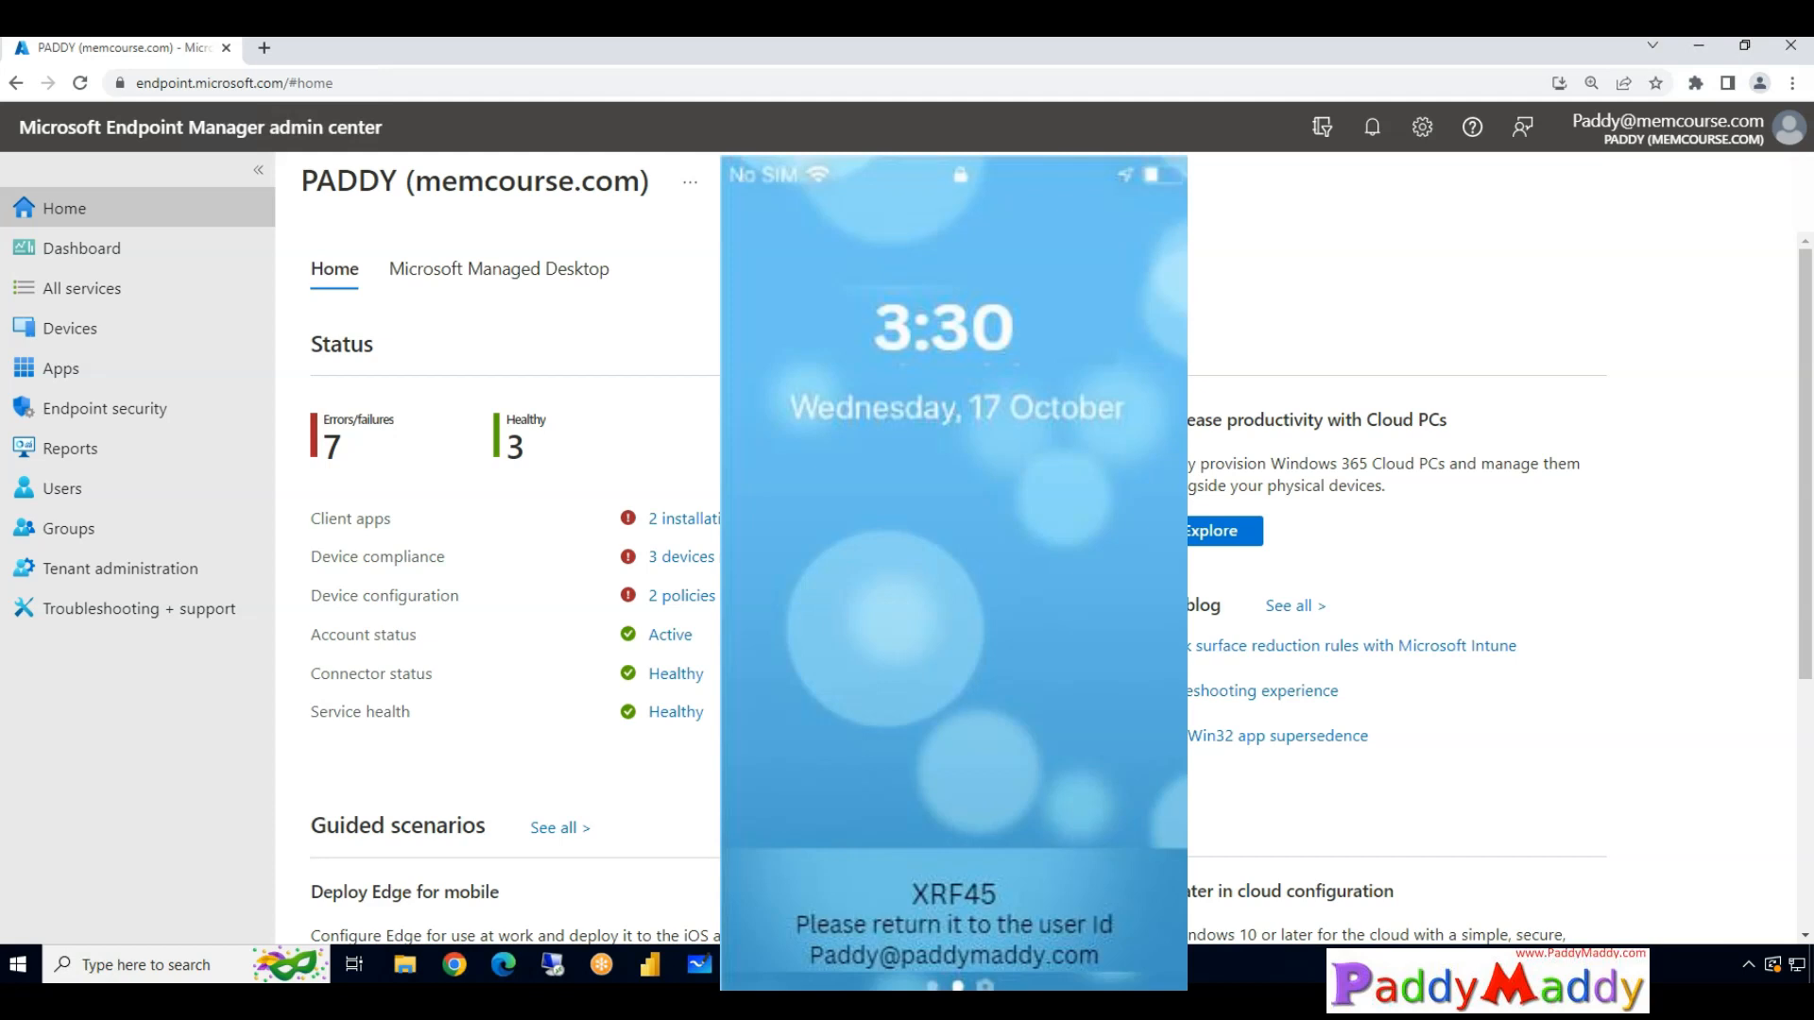
mouse_move(1015, 895)
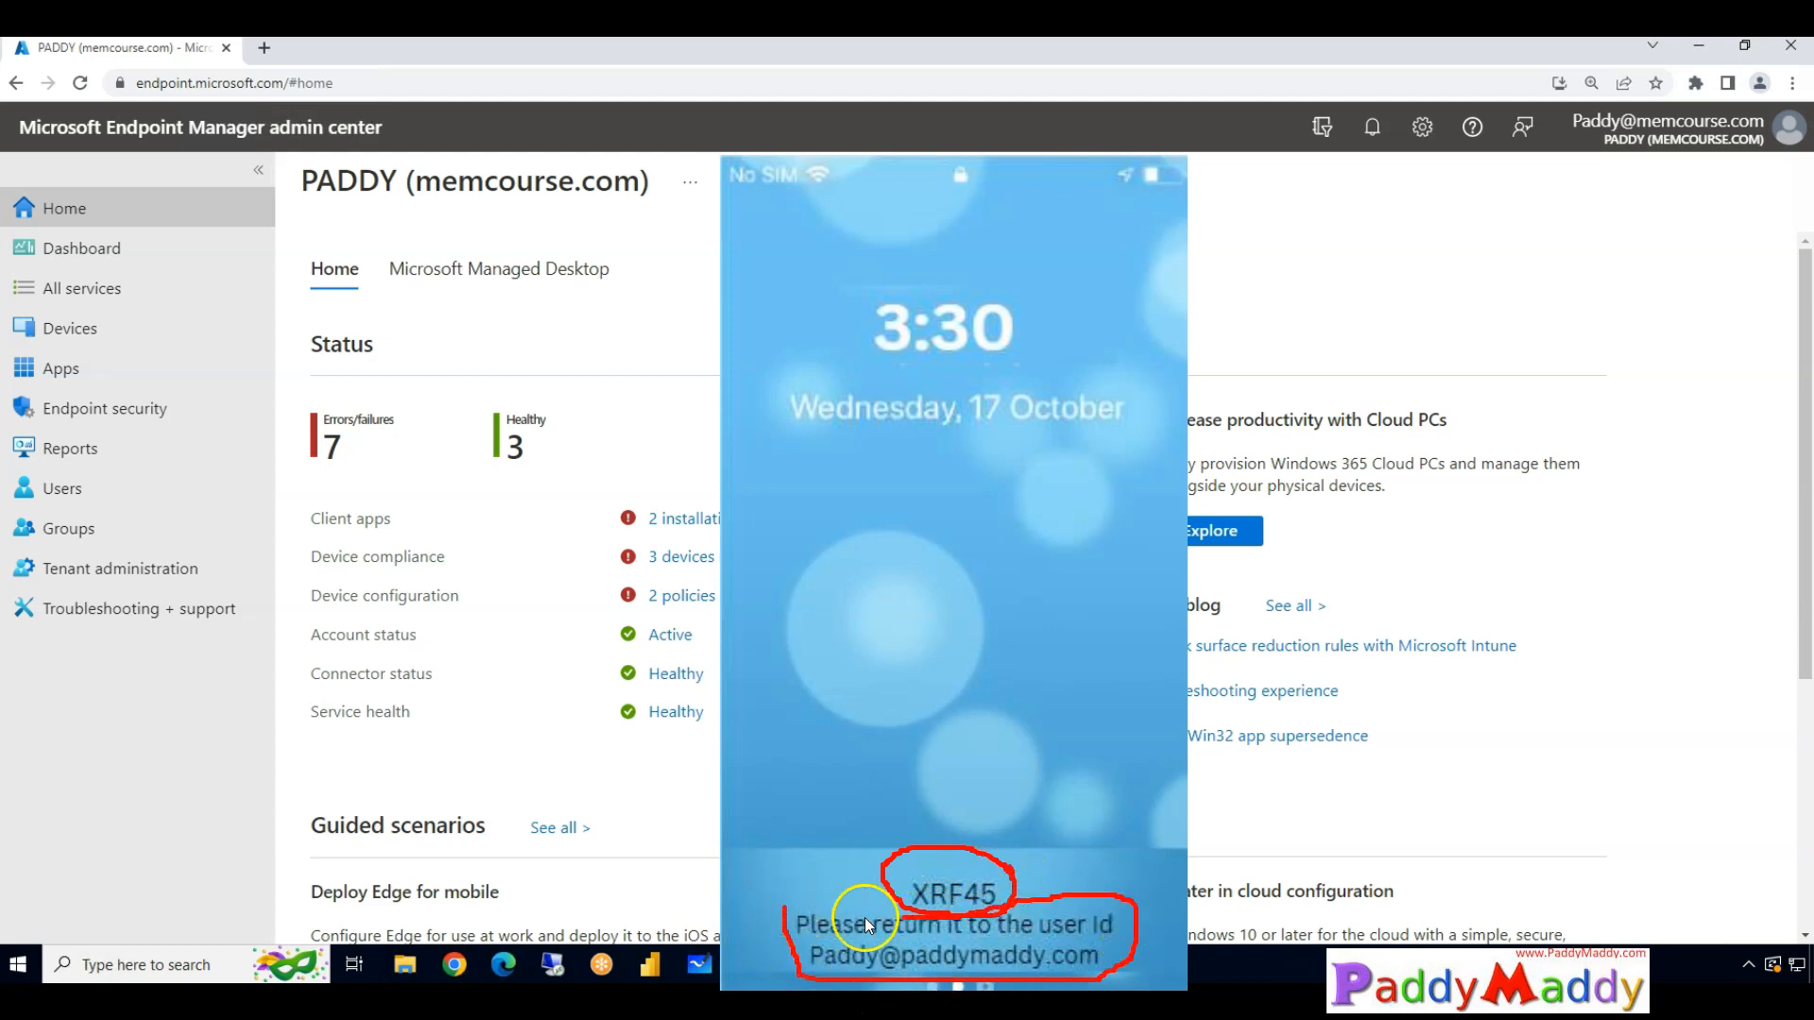
mouse_move(778, 933)
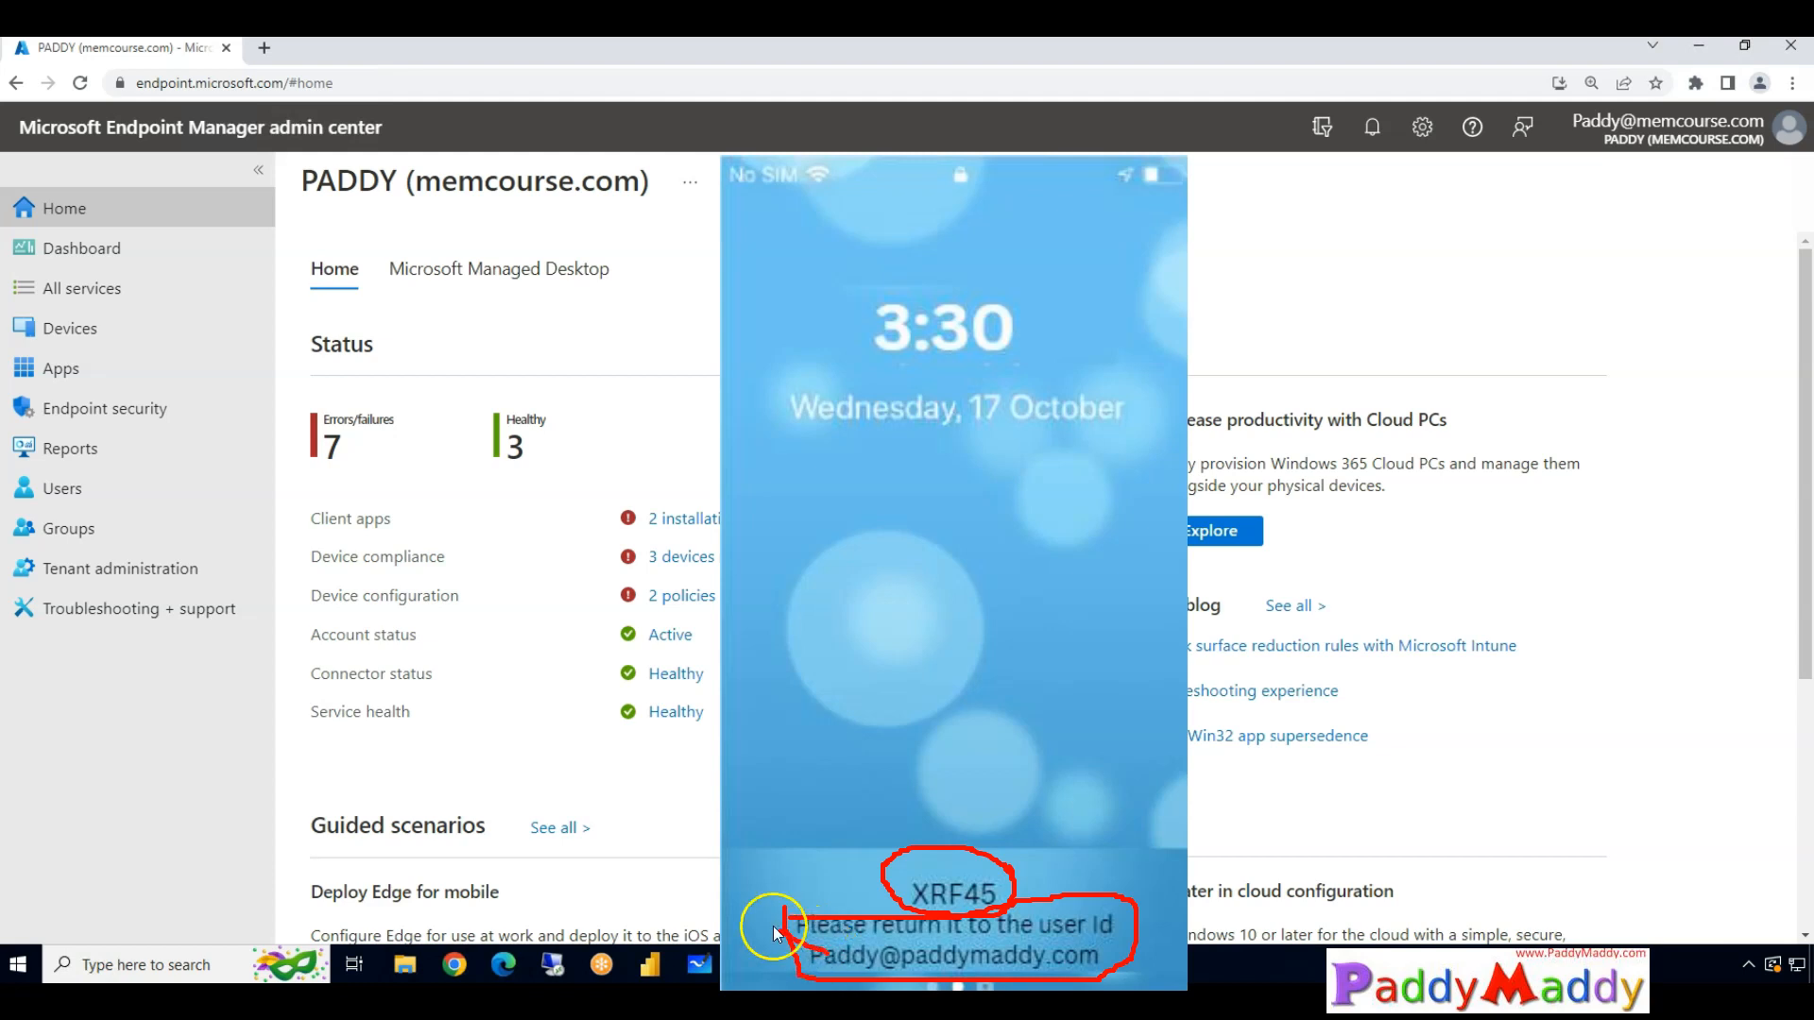
mouse_move(740, 893)
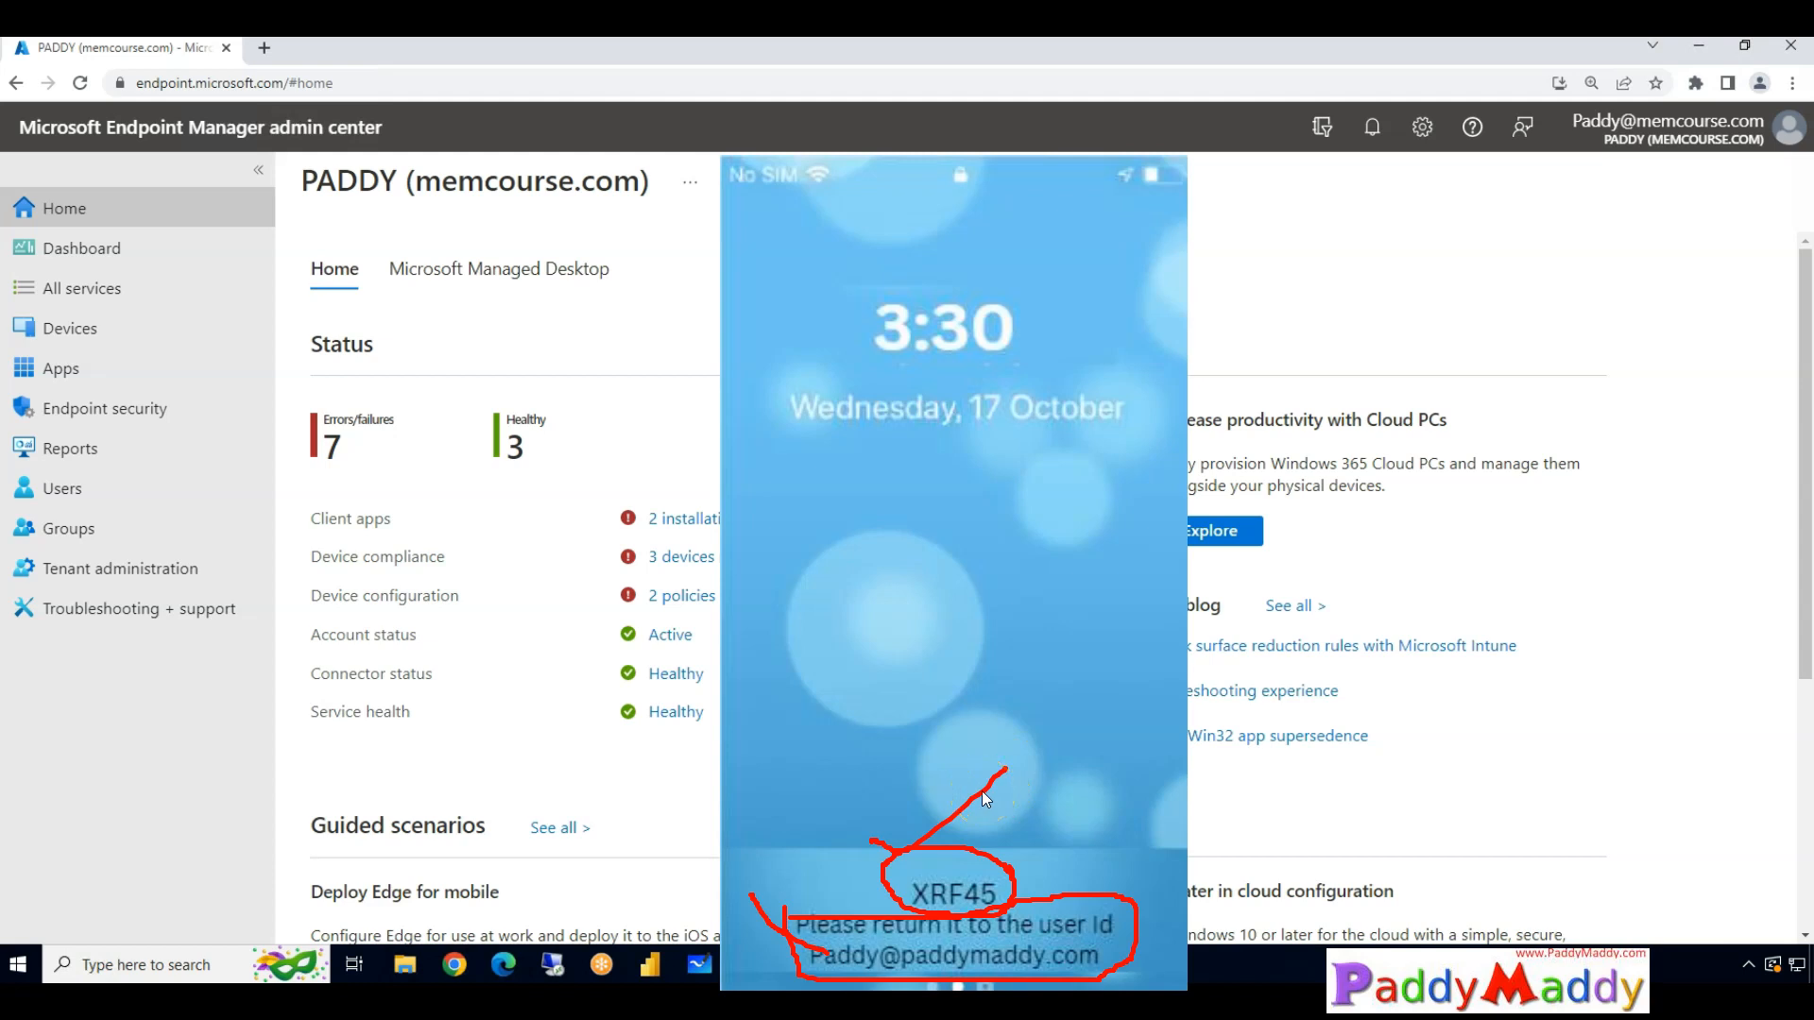
mouse_move(846, 960)
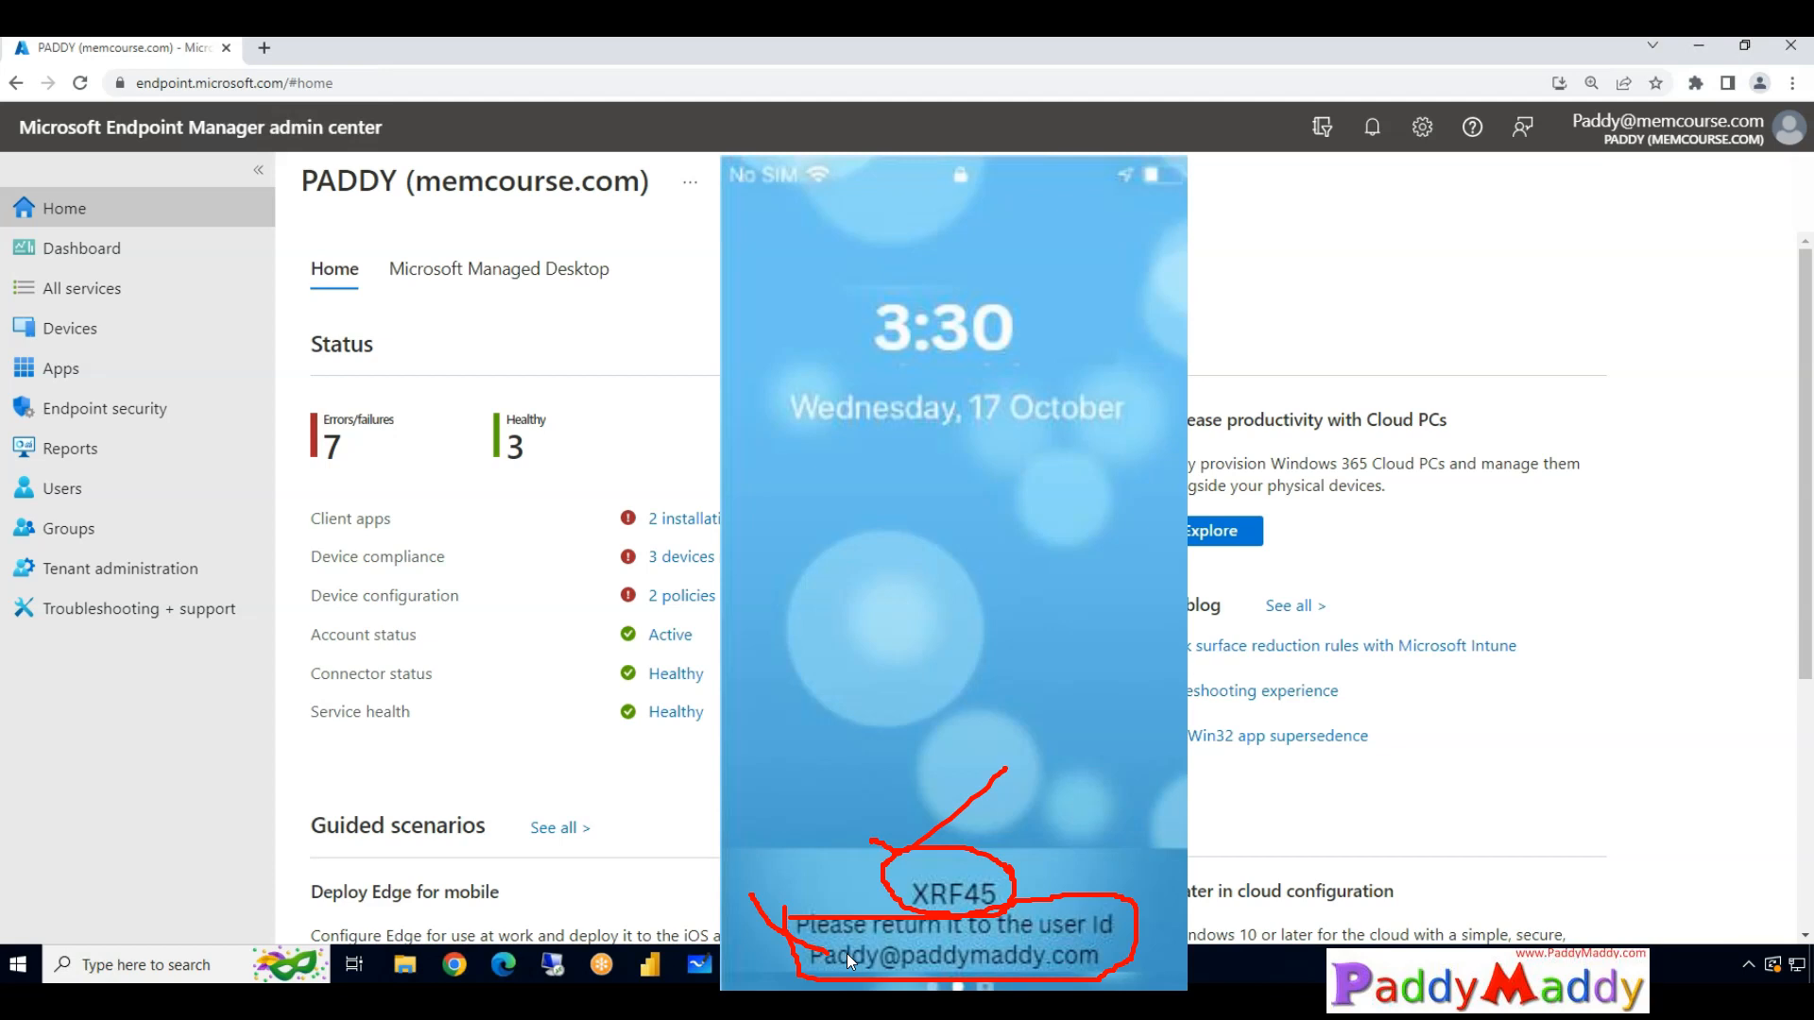
Start a new iOS/iPadOS Settings catalog profile named 'Configure Lock Screen Message for iOS devices'.
left_click(69, 328)
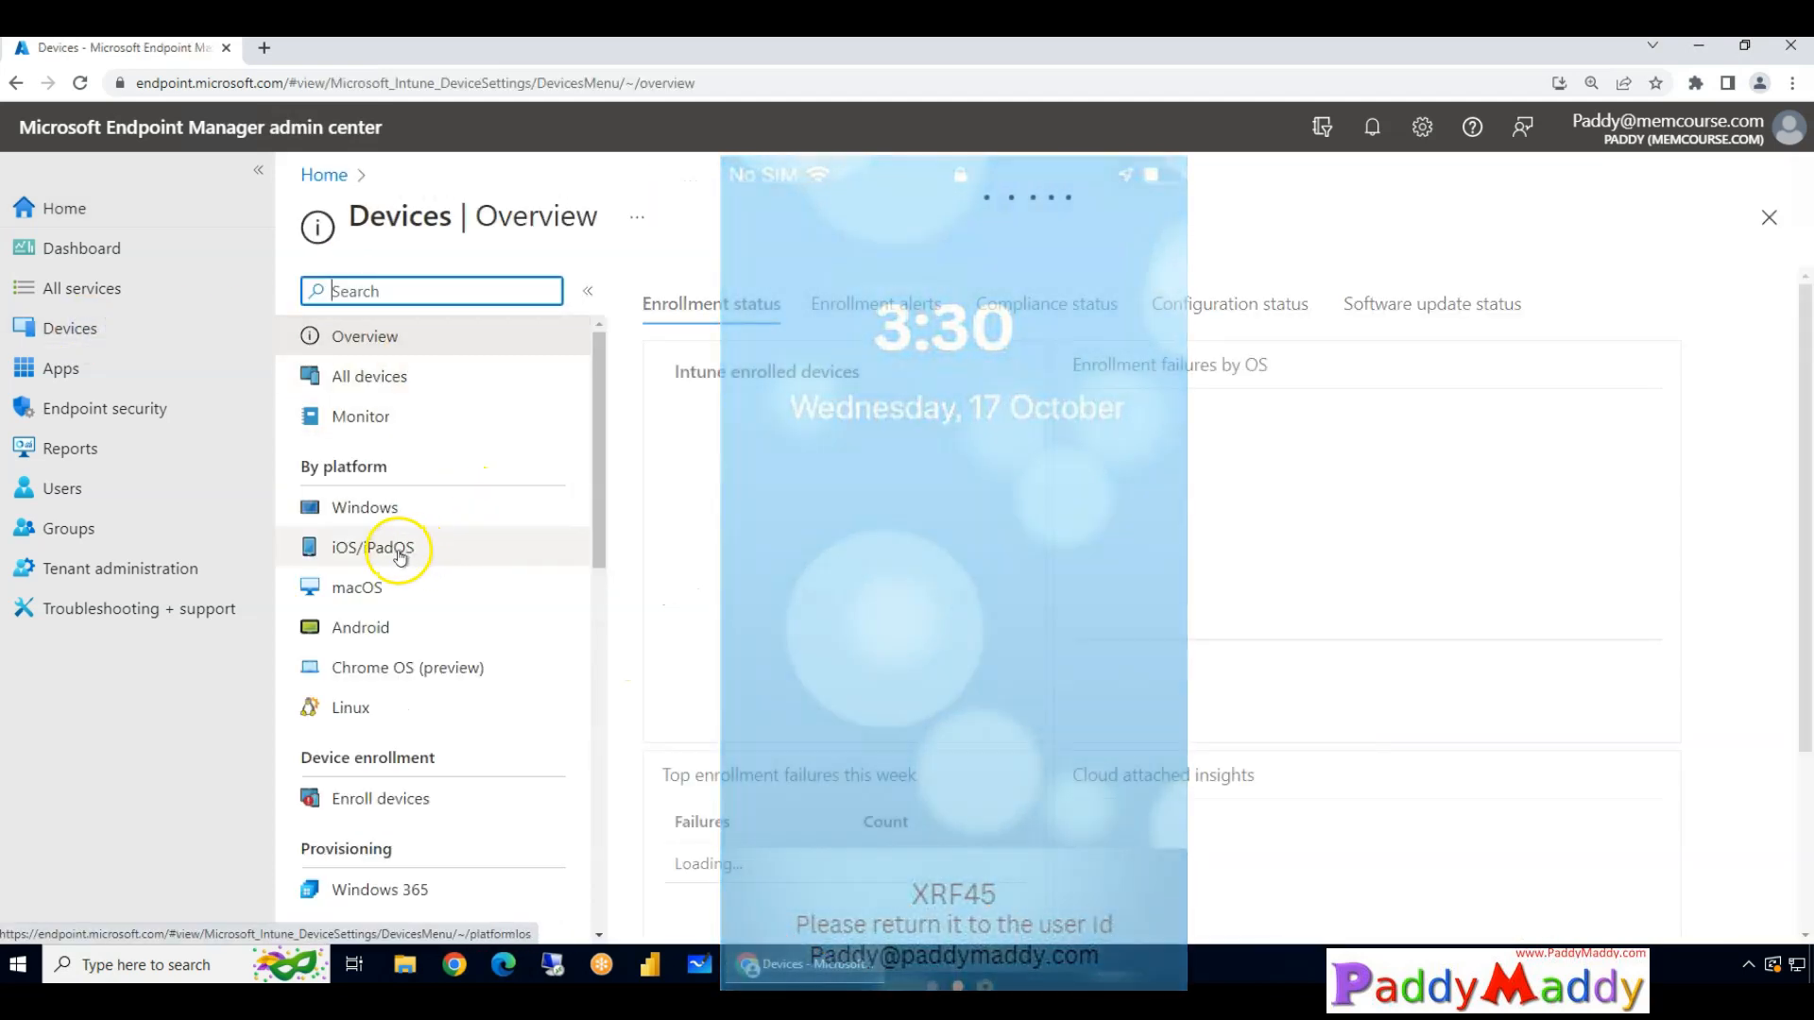
left_click(372, 547)
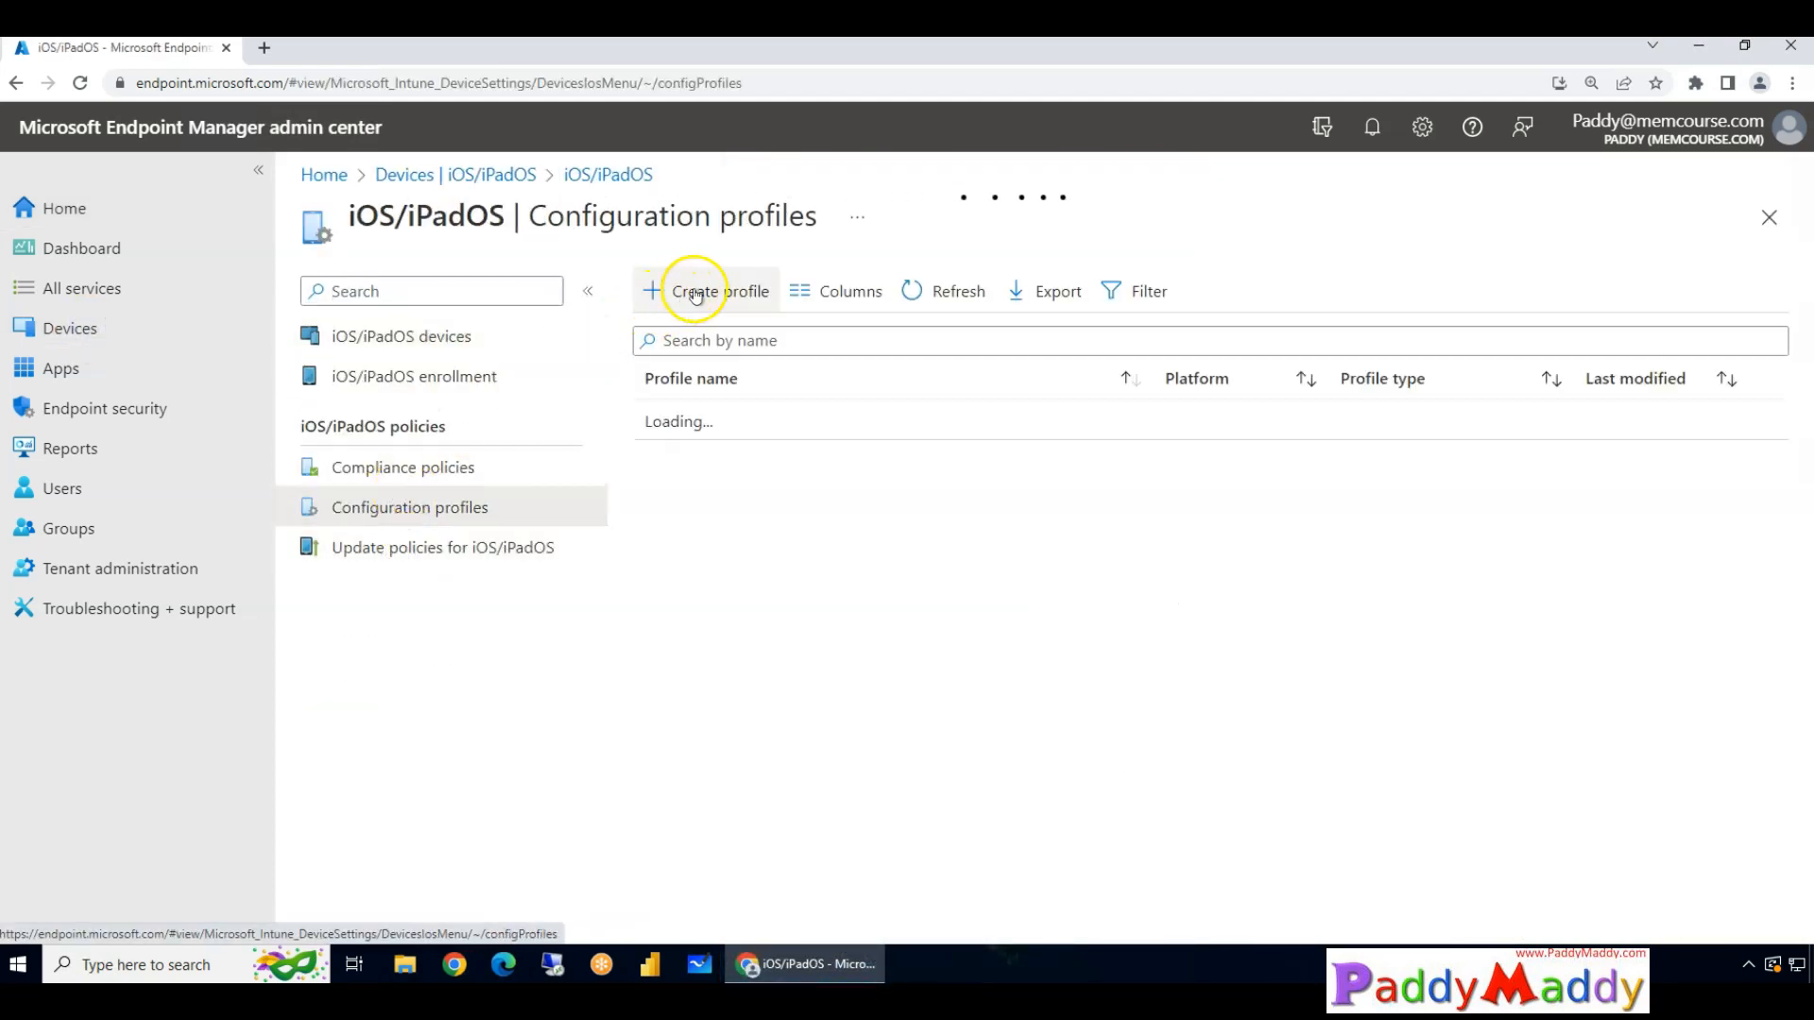
left_click(707, 290)
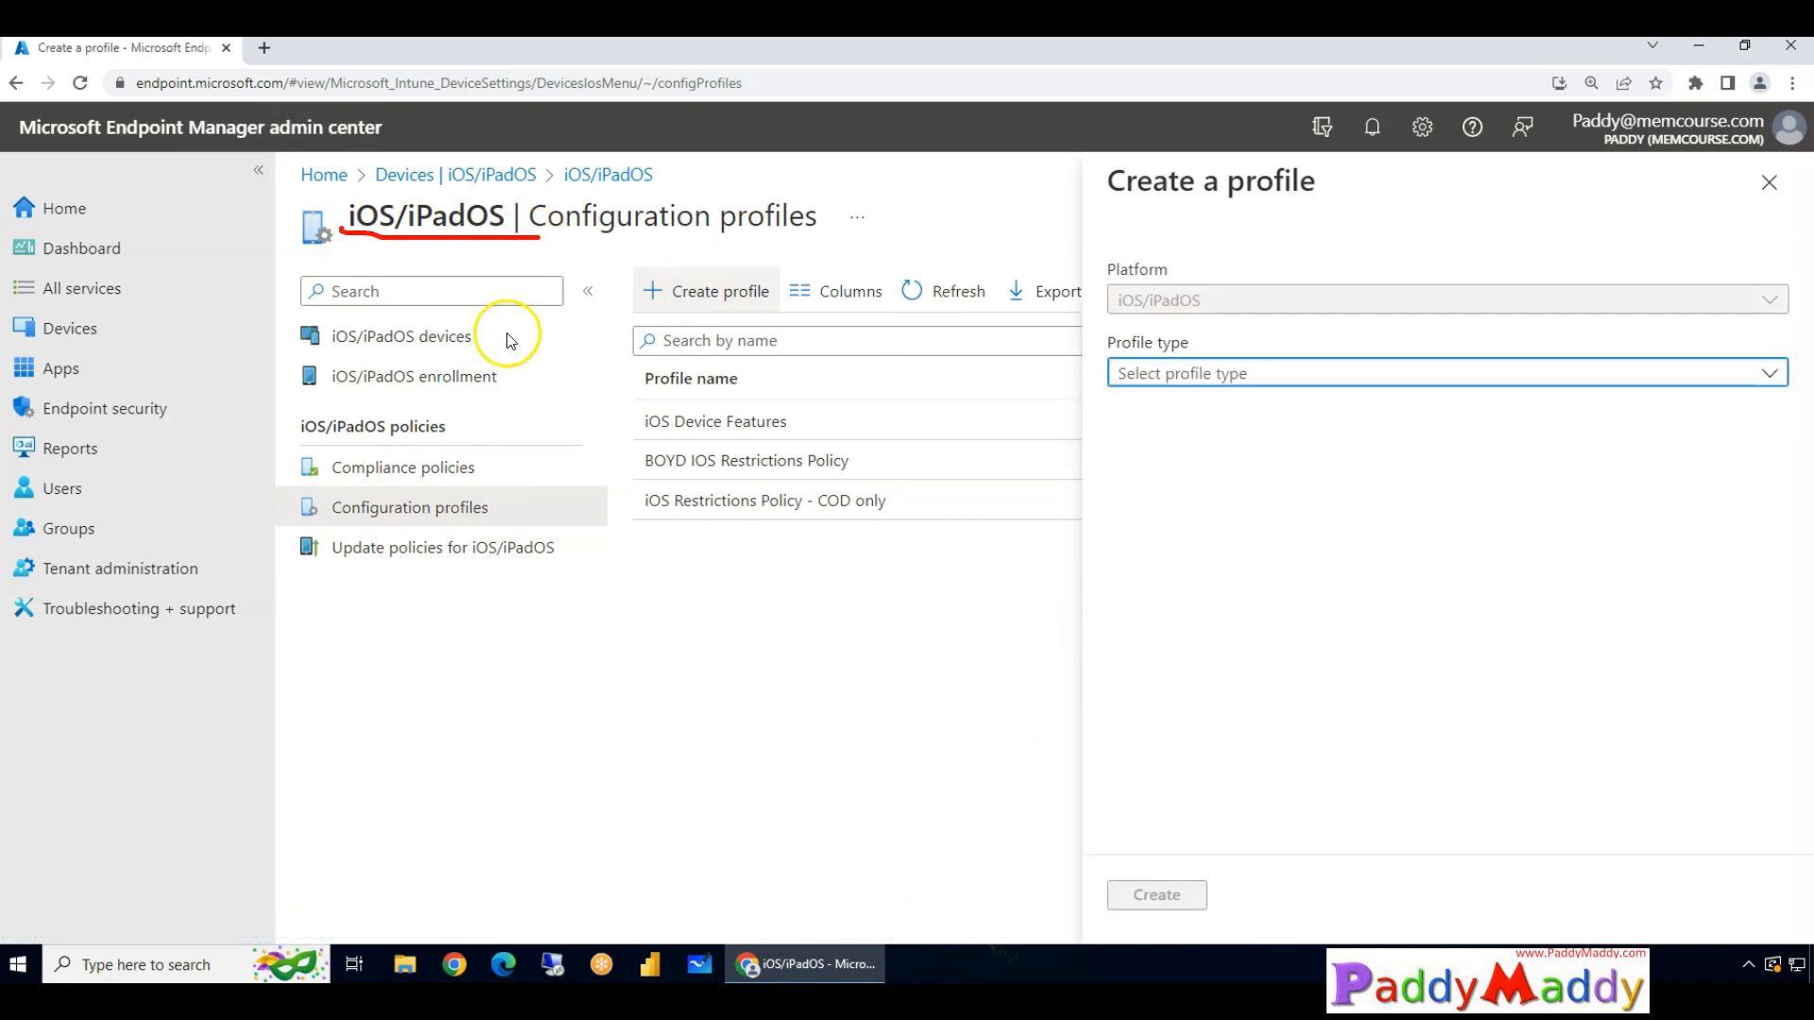
mouse_move(560, 757)
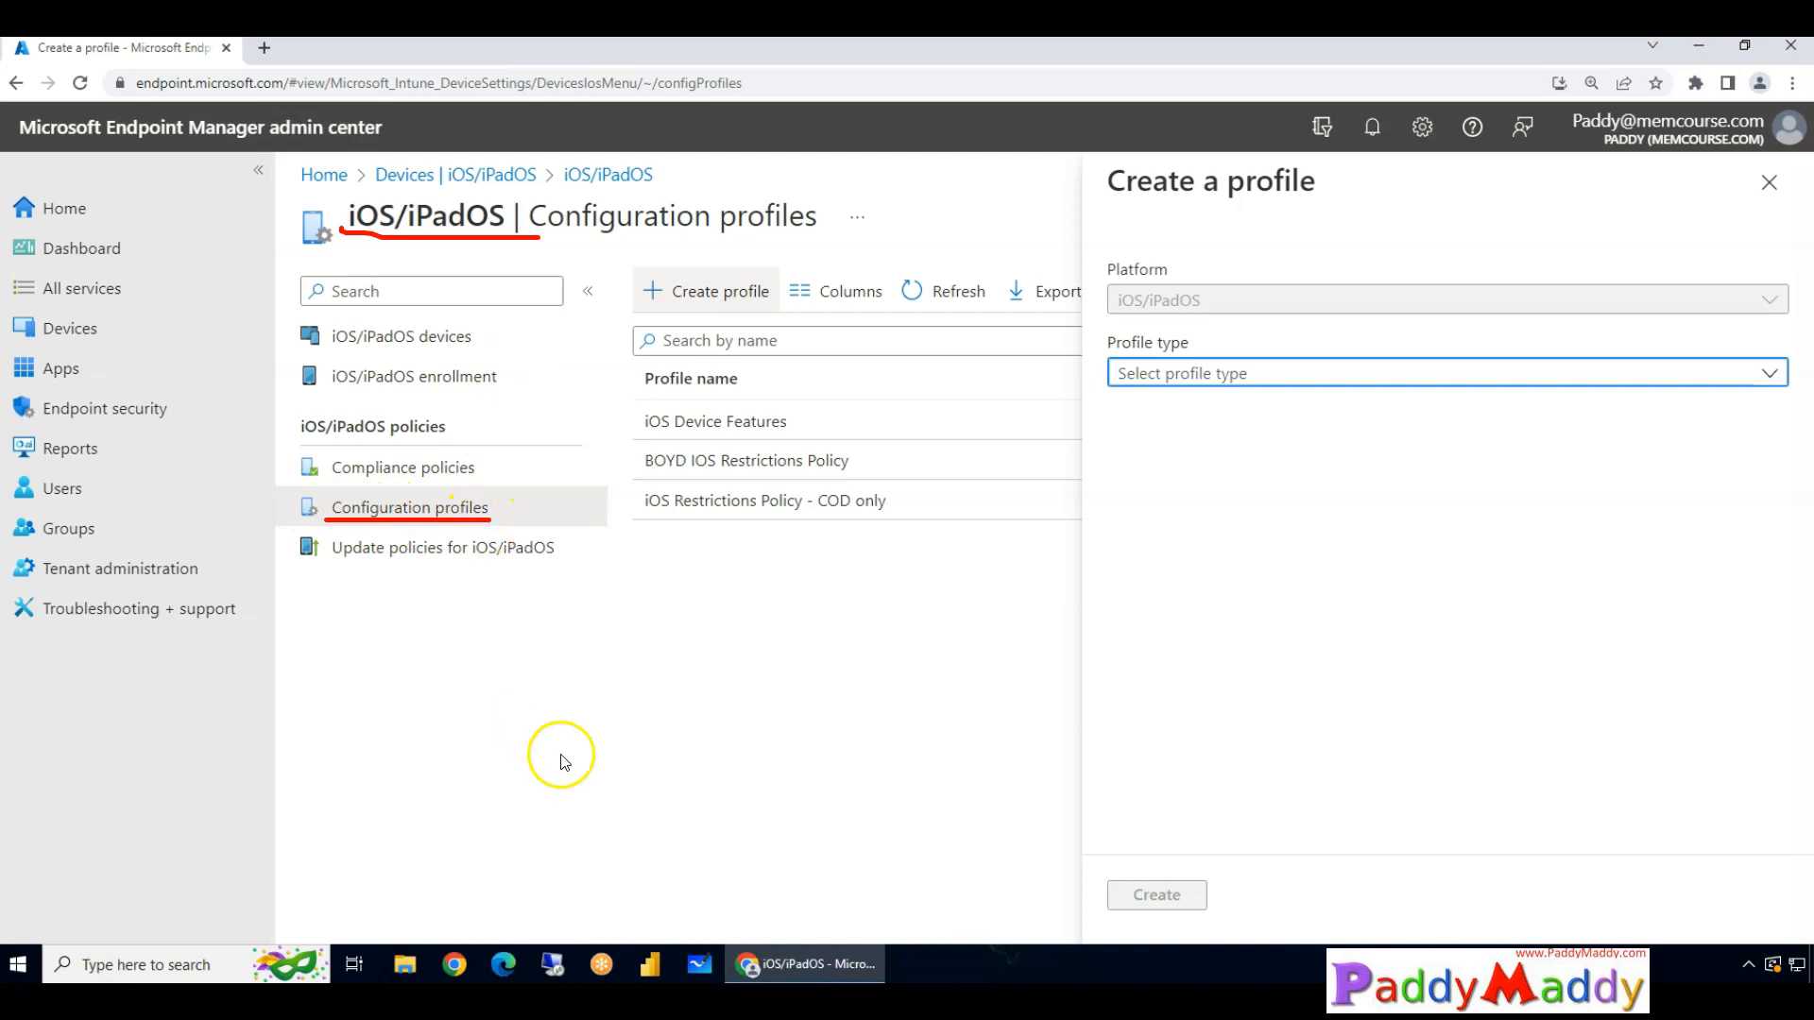
left_click(1447, 372)
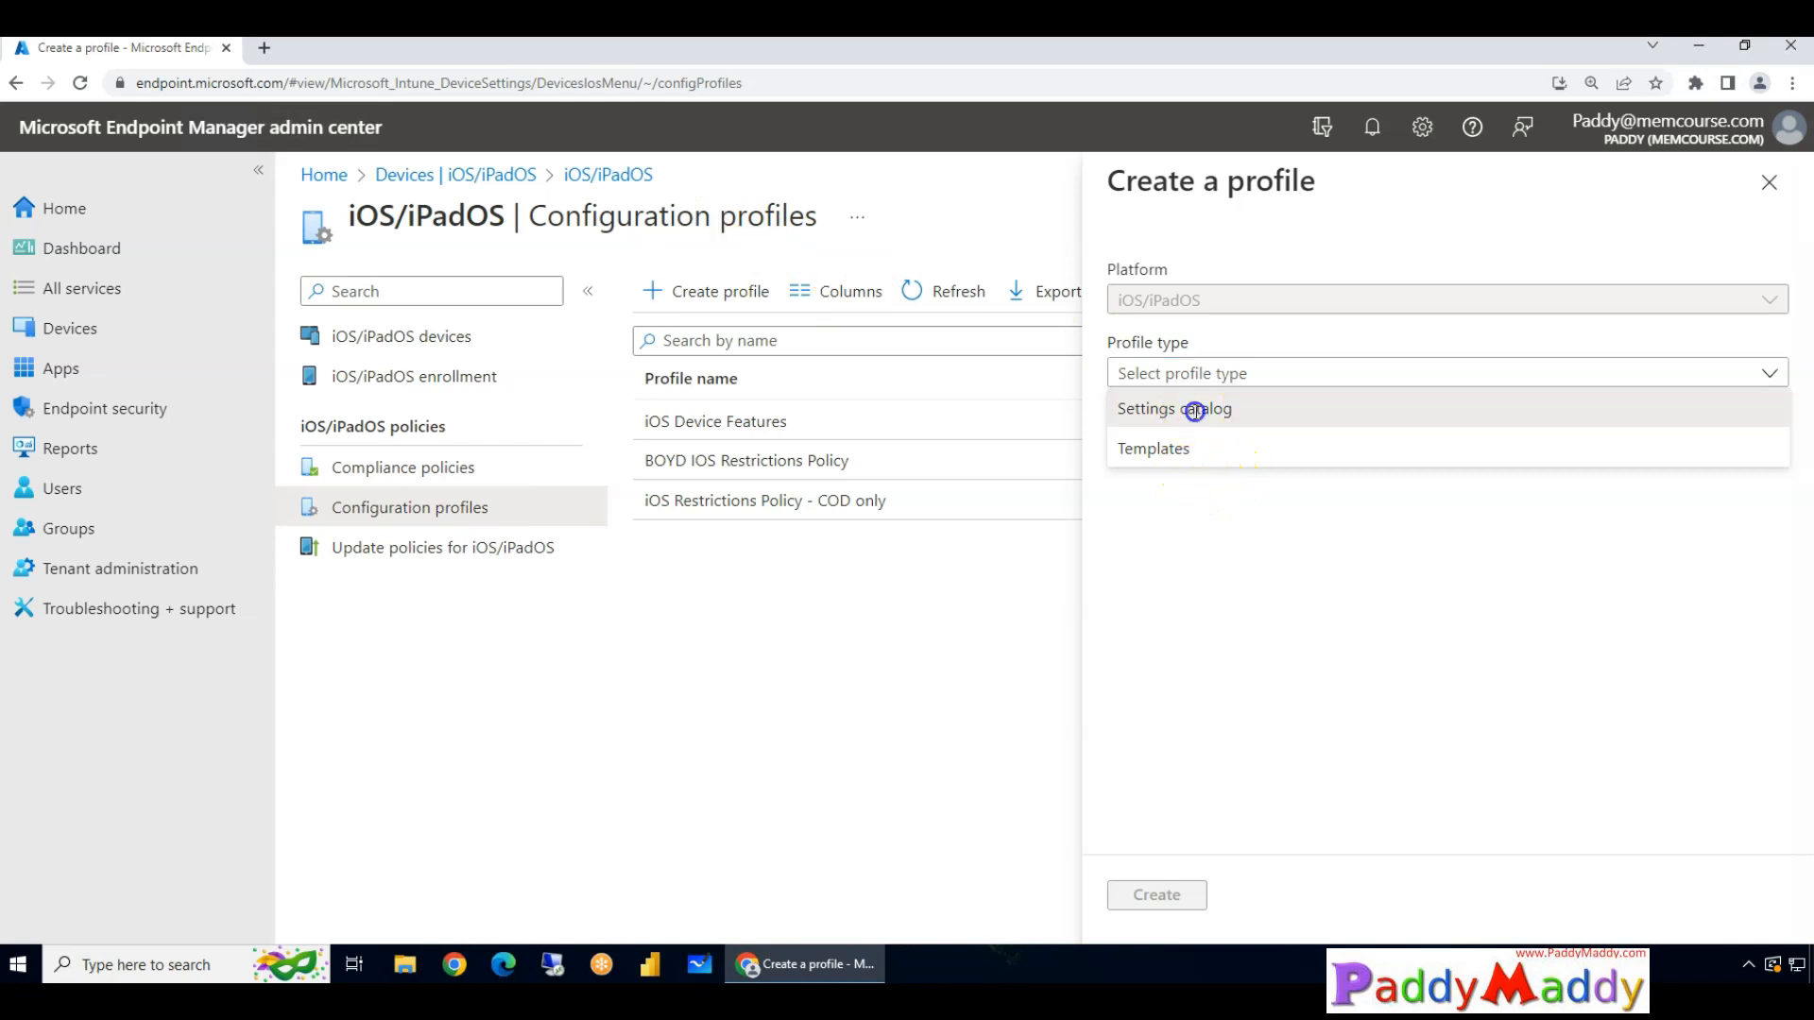
left_click(1174, 408)
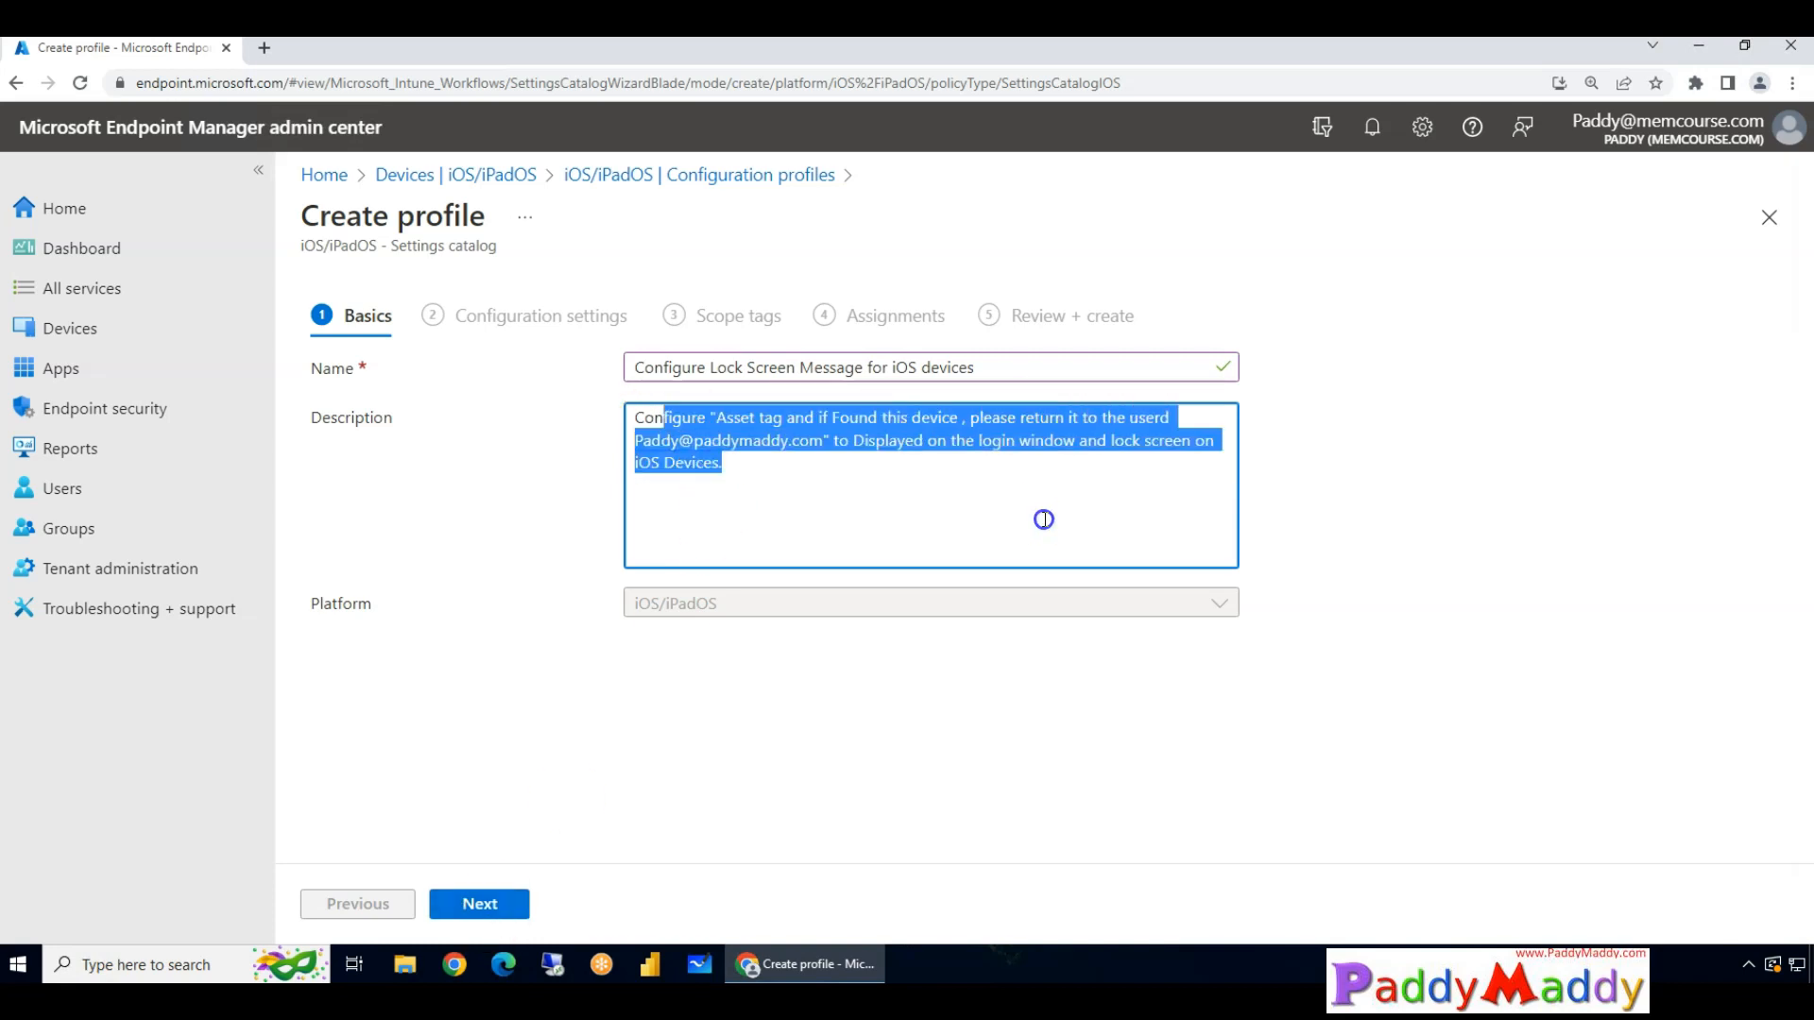
Add the Asset Tag Information setting from the Lock Screen Message category.
left_click(478, 903)
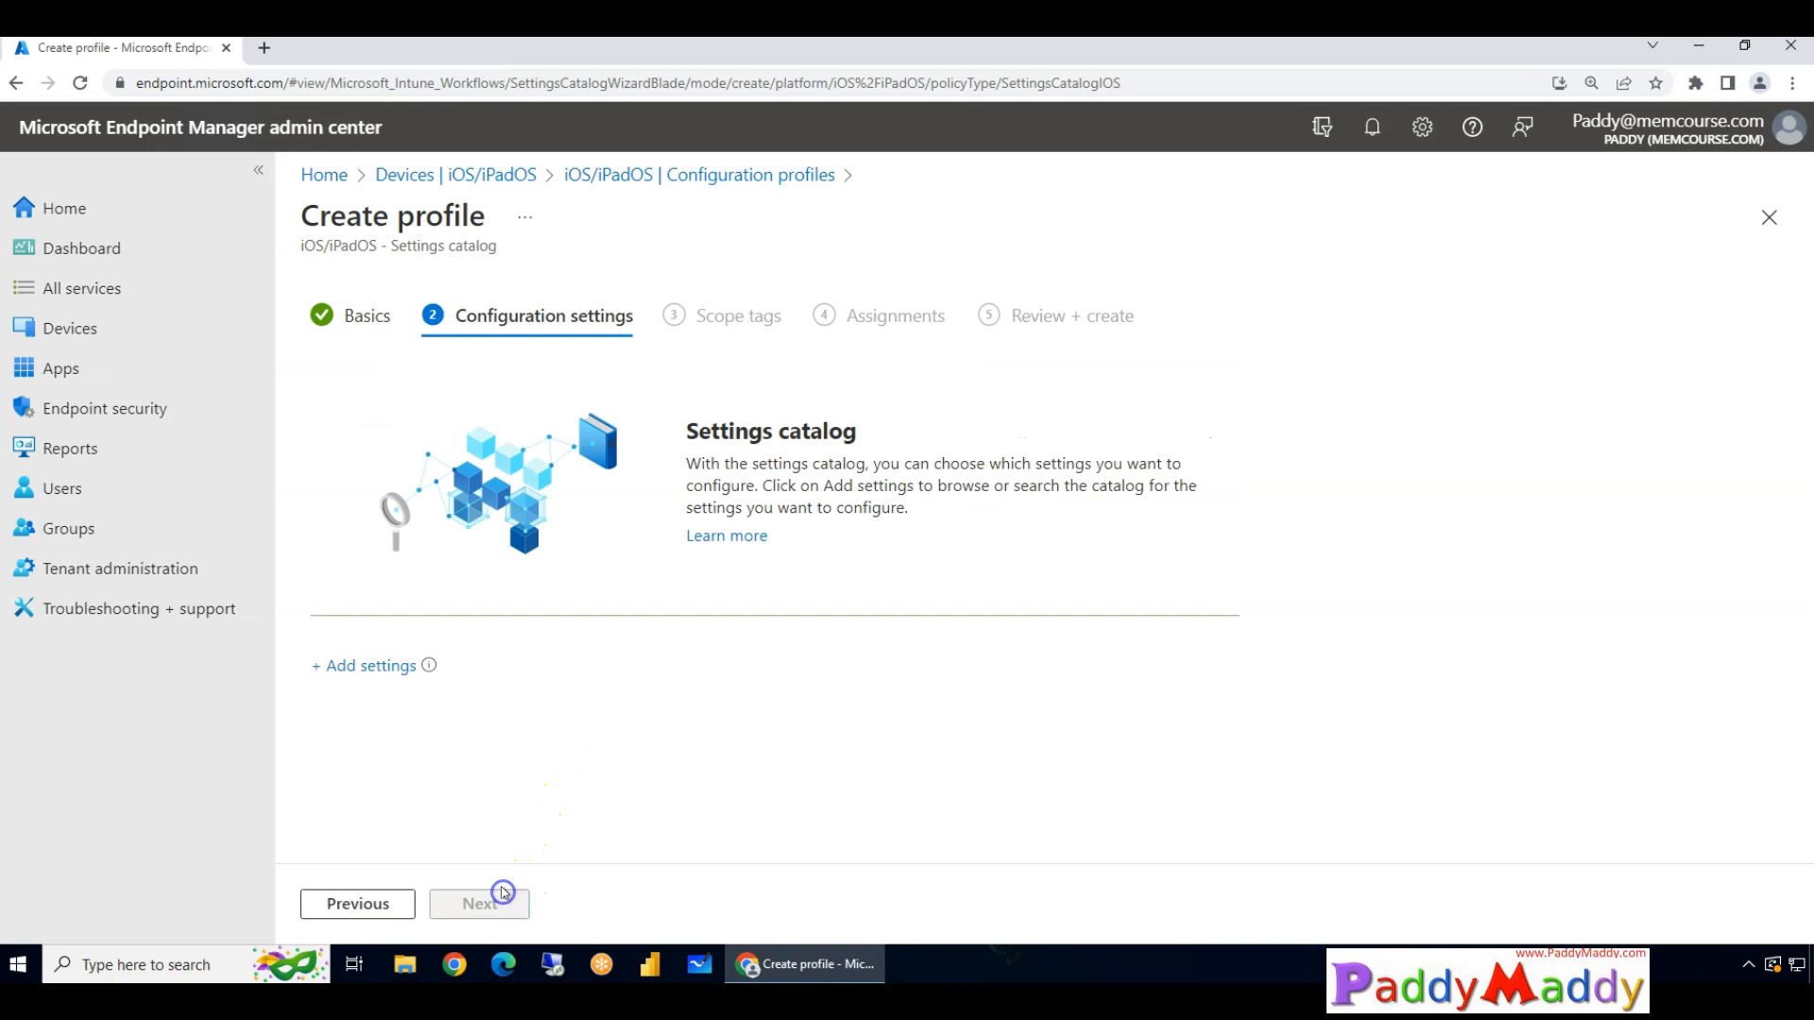
left_click(362, 665)
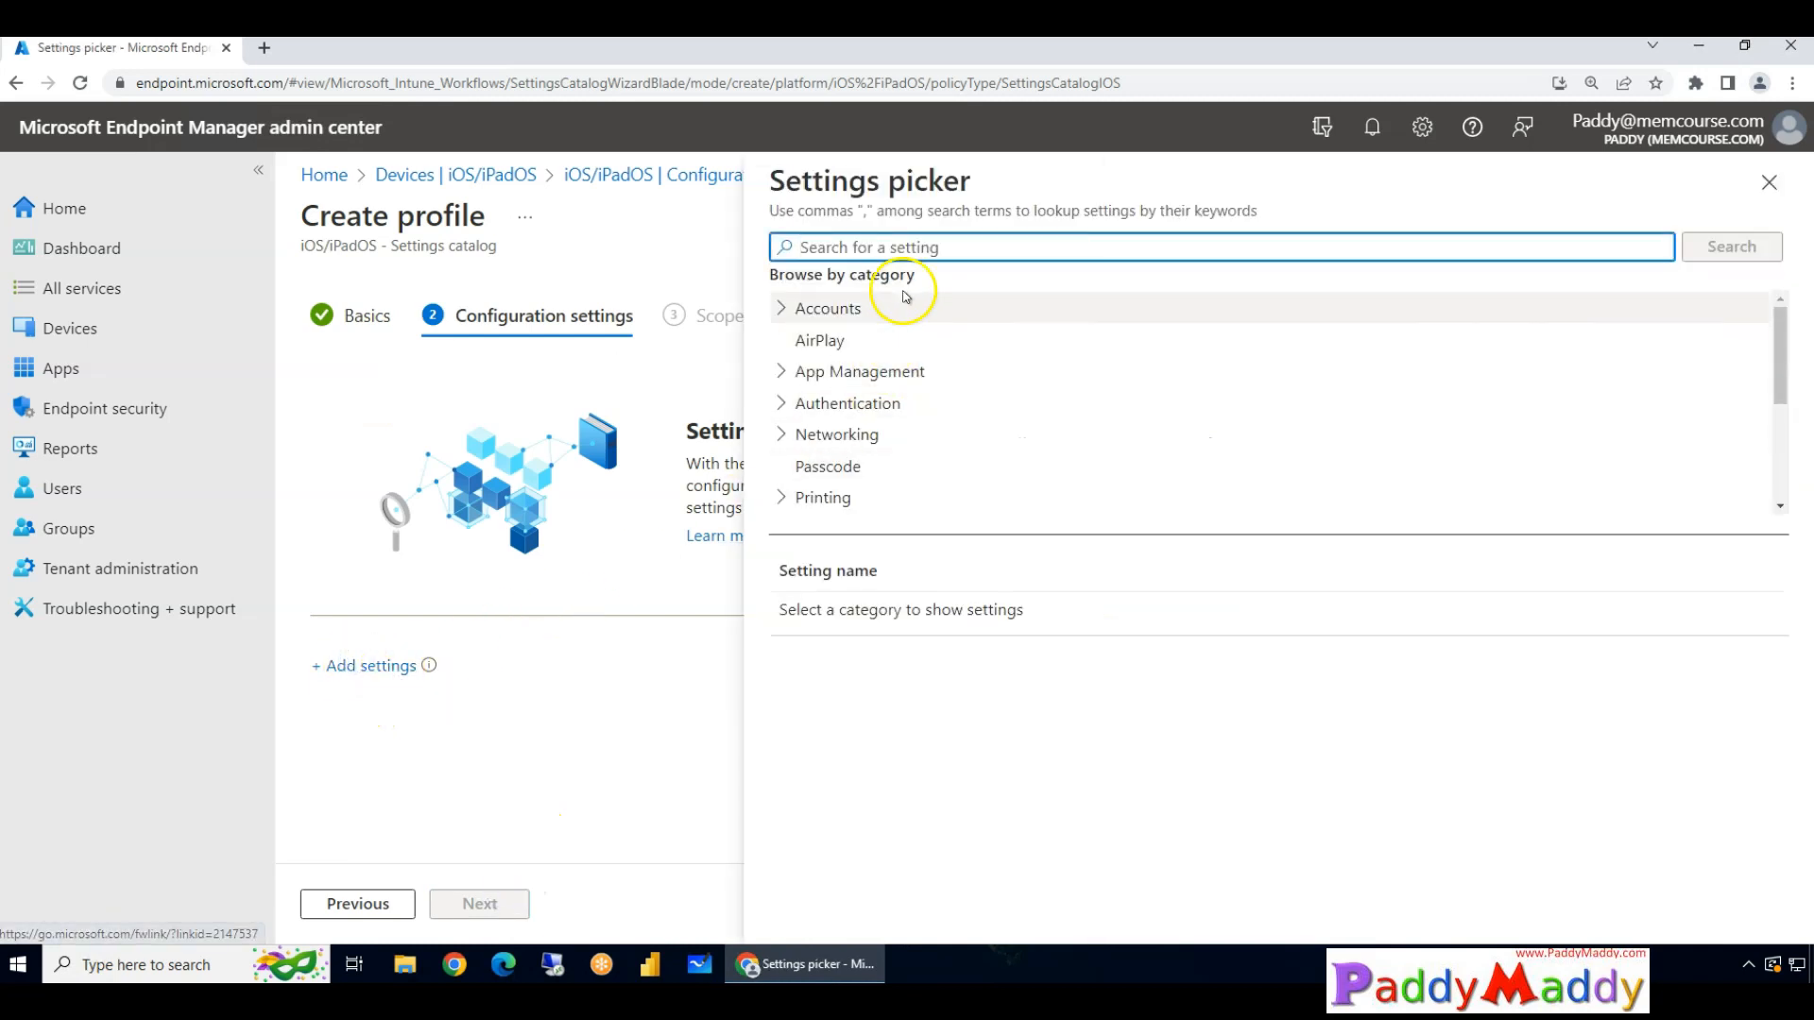
mouse_move(60, 367)
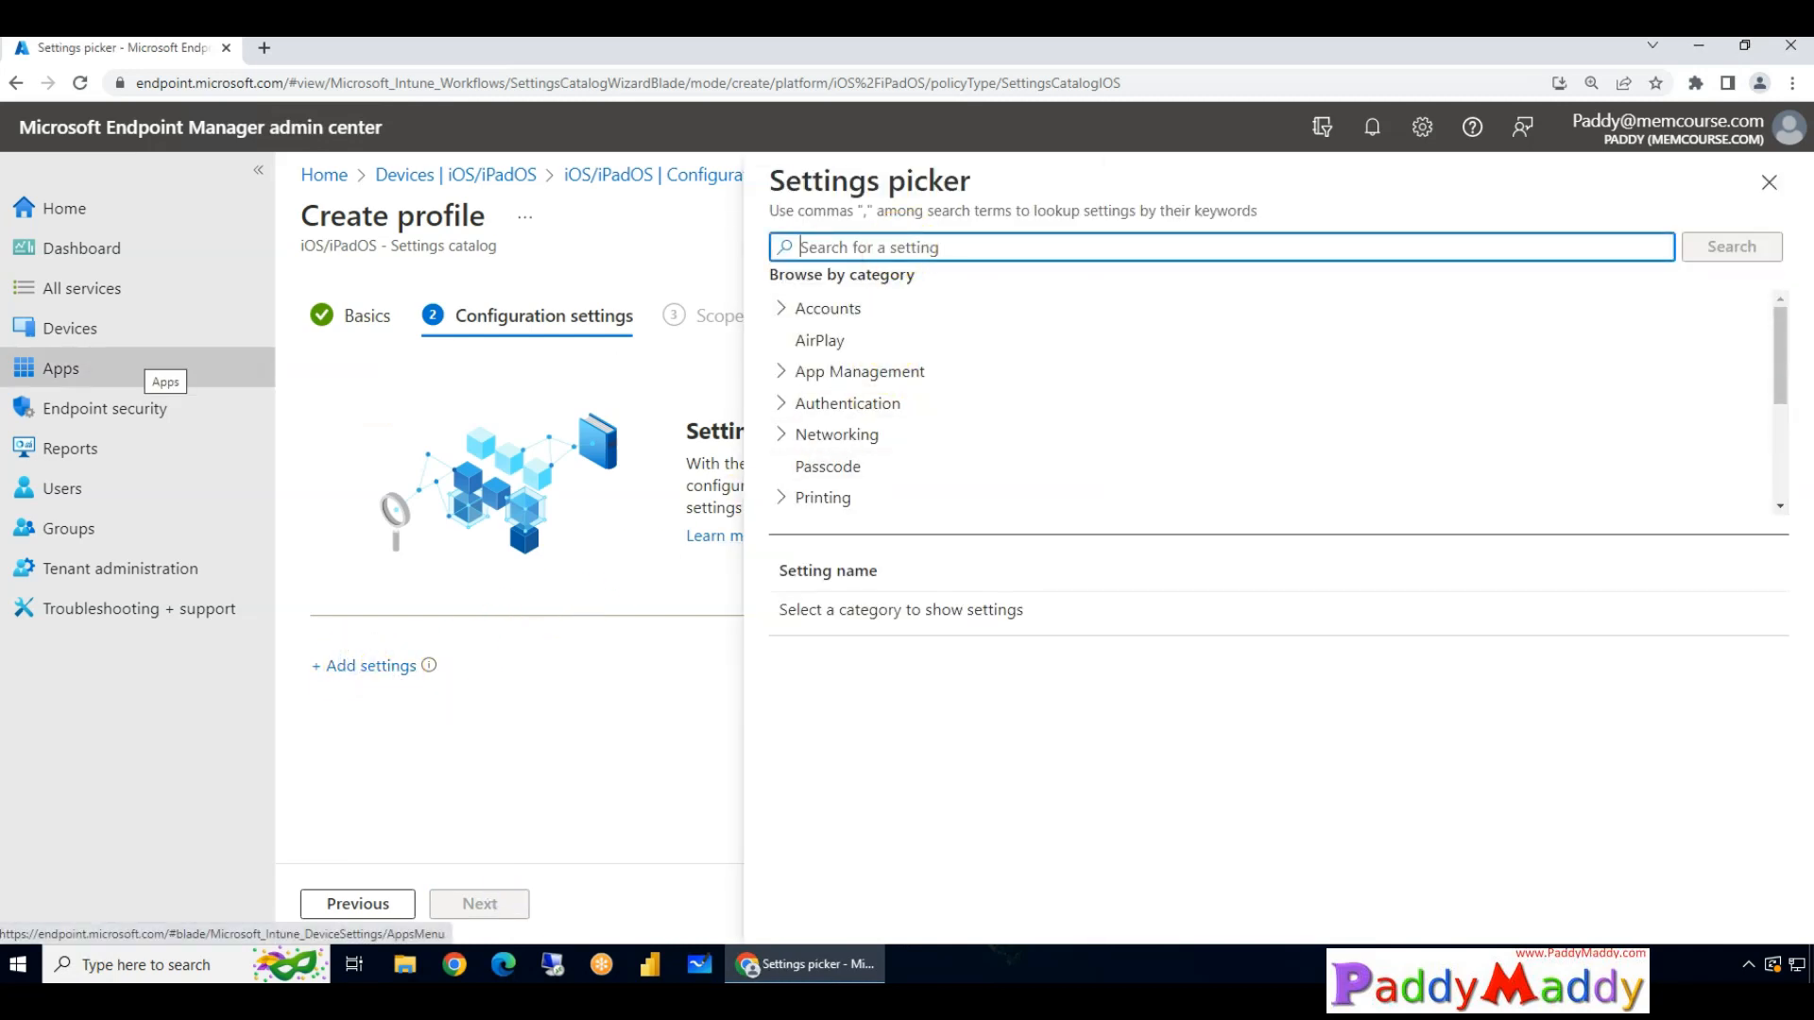
type("Asset Tag Information")
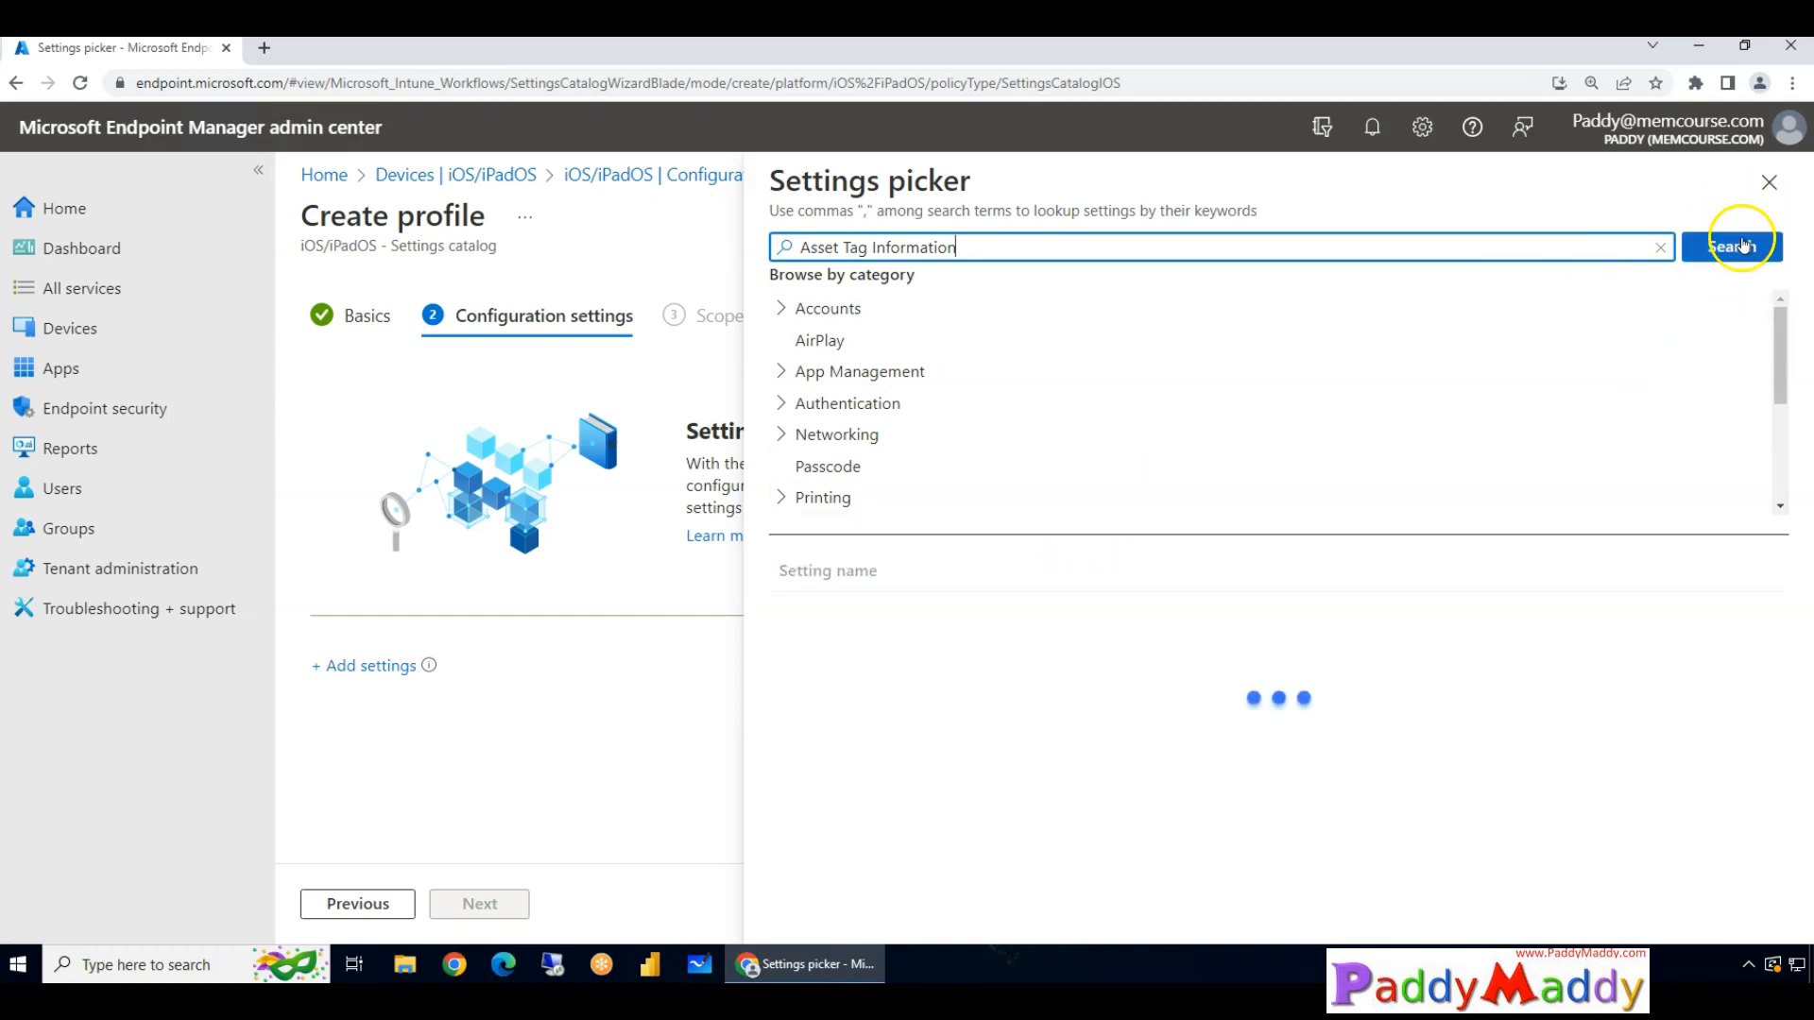
left_click(1730, 246)
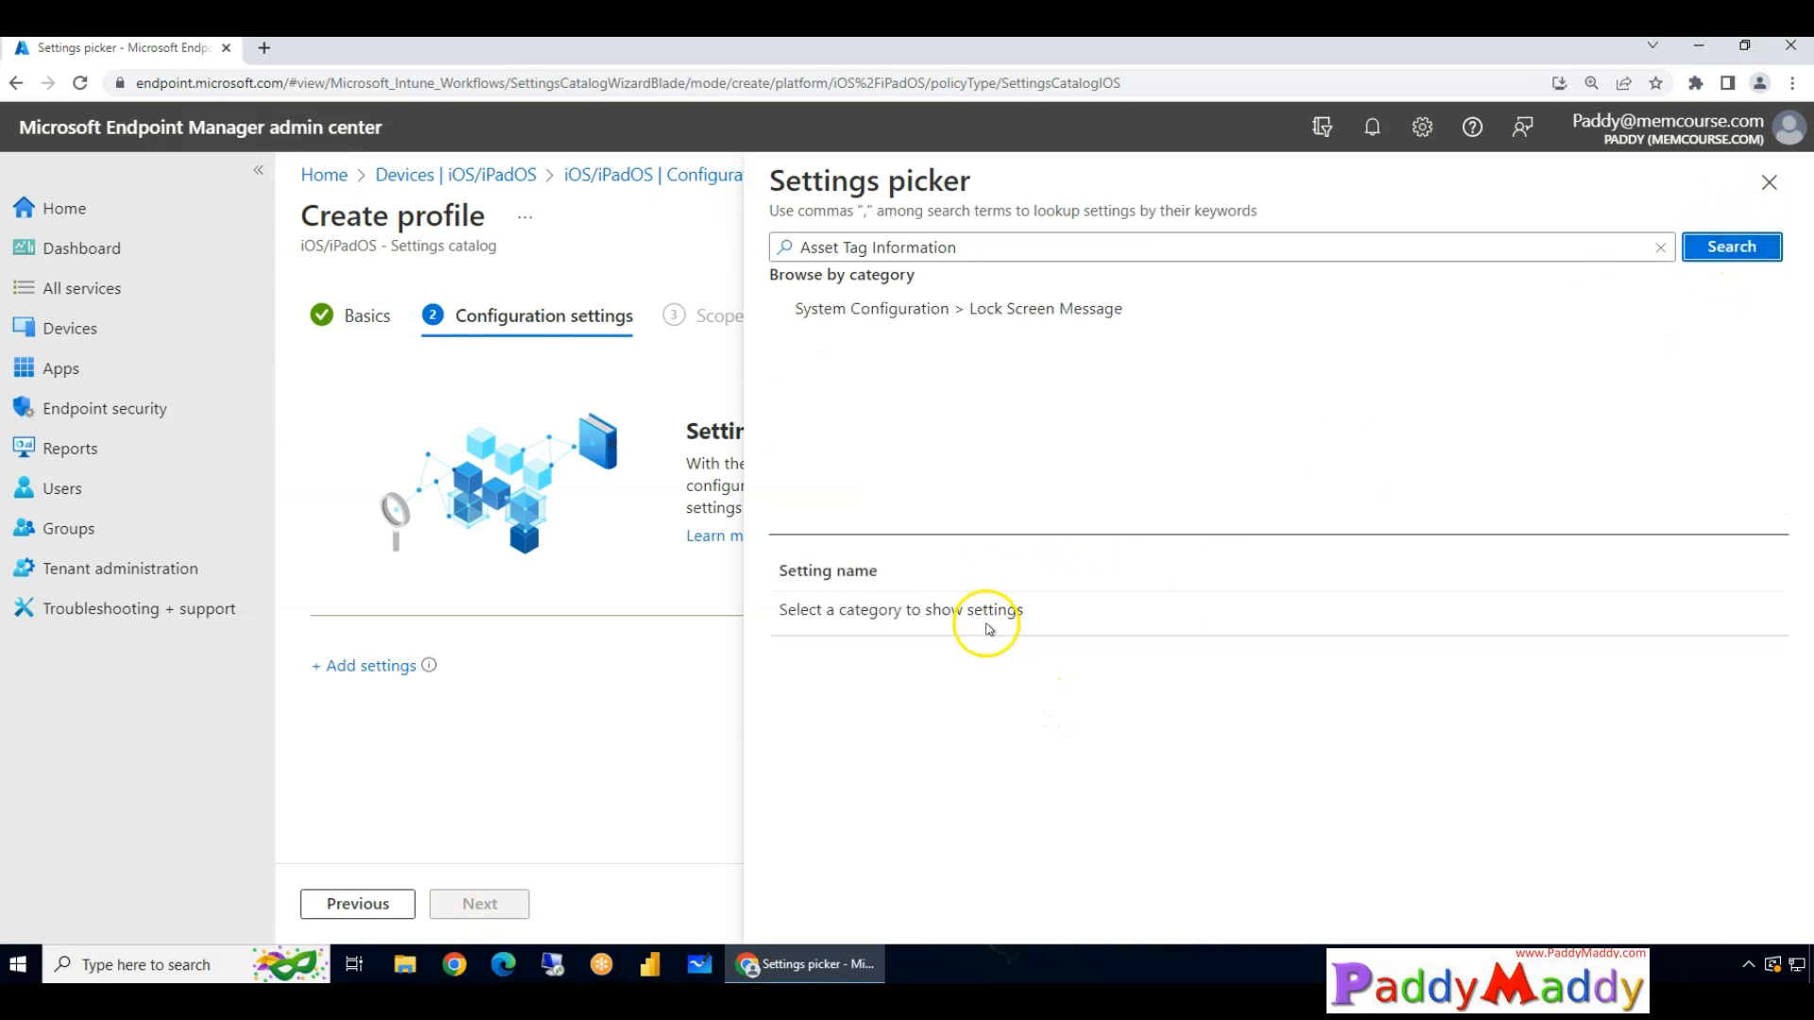
left_click(957, 308)
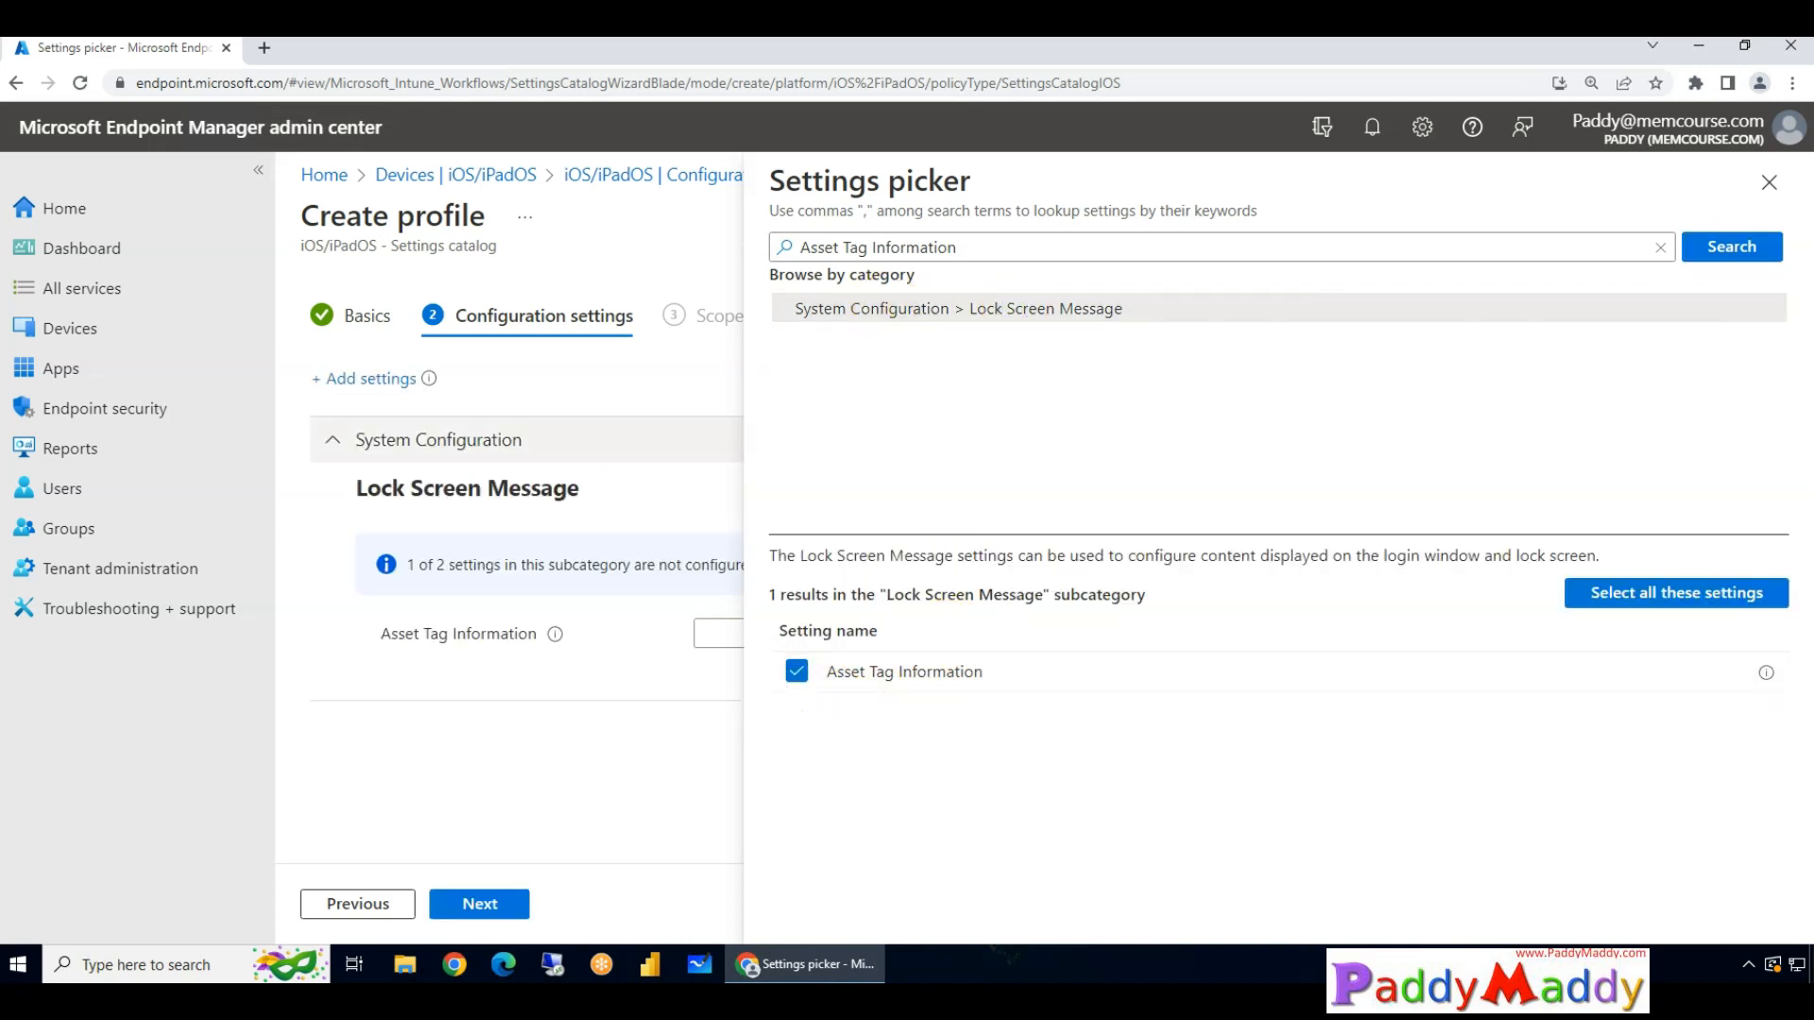
mouse_move(61, 367)
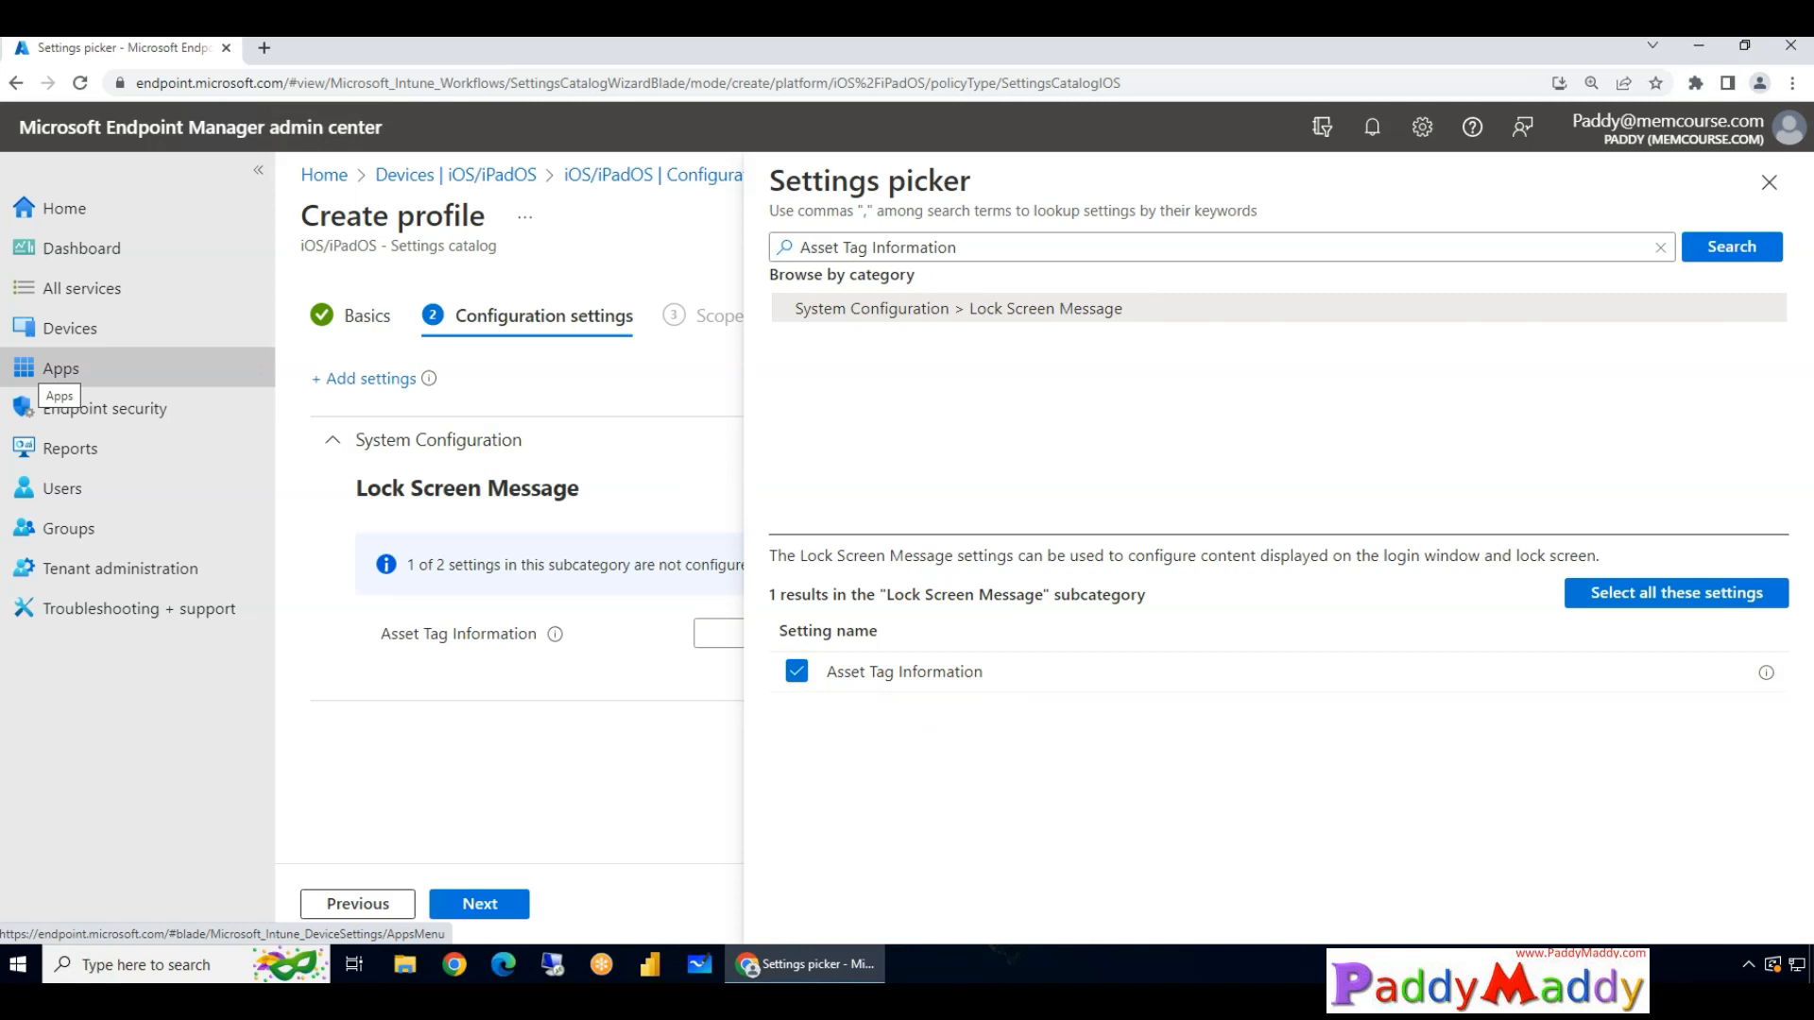
Add the Lock Screen Footnote setting to the profile's lock screen settings.
left_click(943, 247)
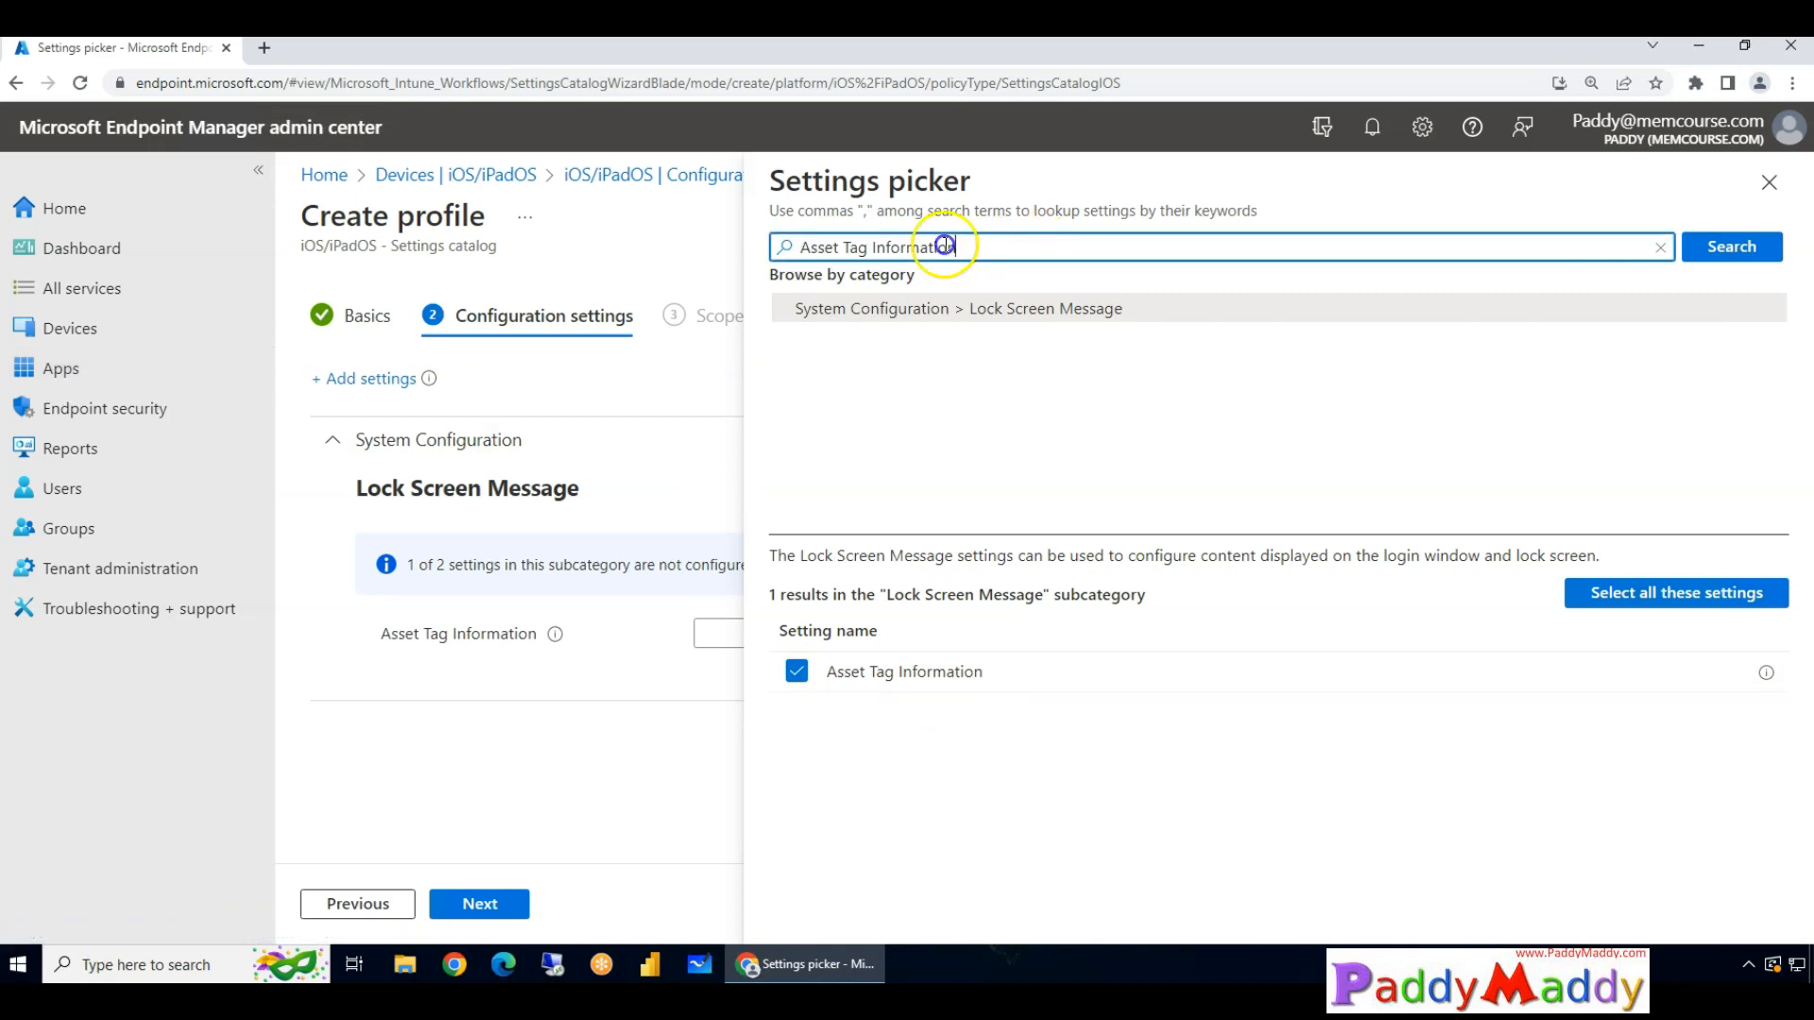
left_click(1731, 247)
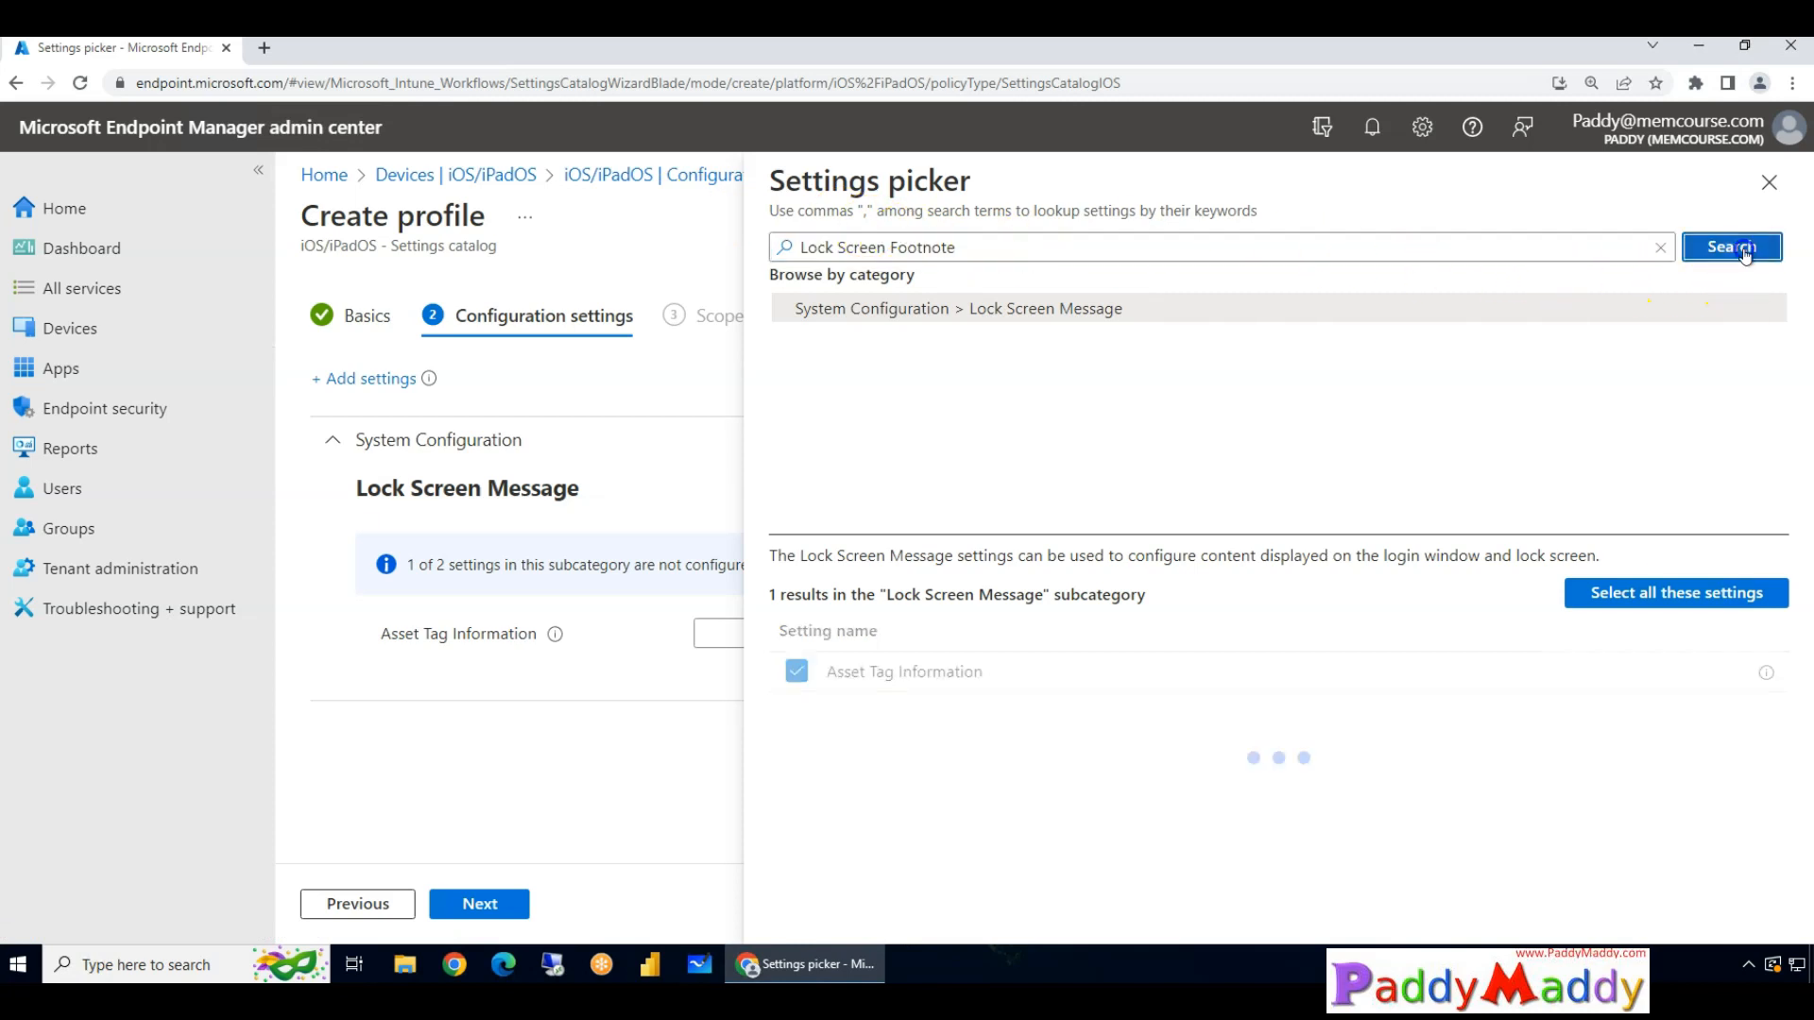
left_click(1730, 247)
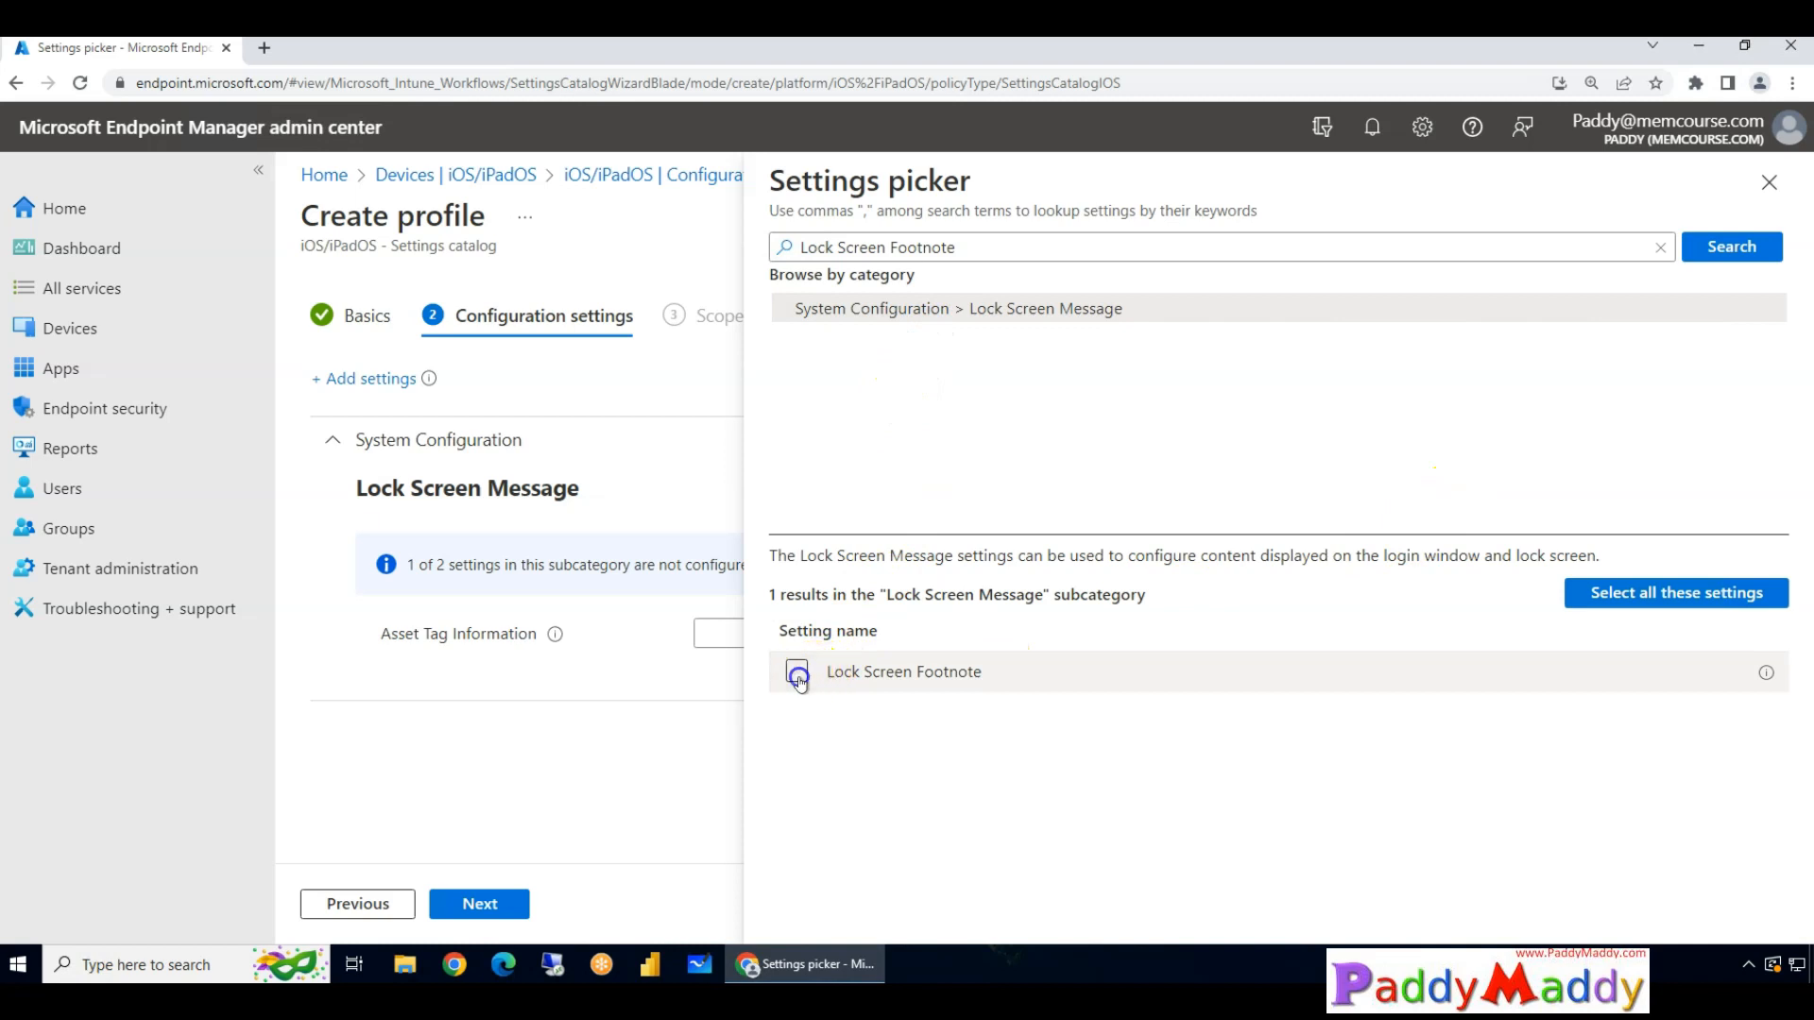
left_click(796, 671)
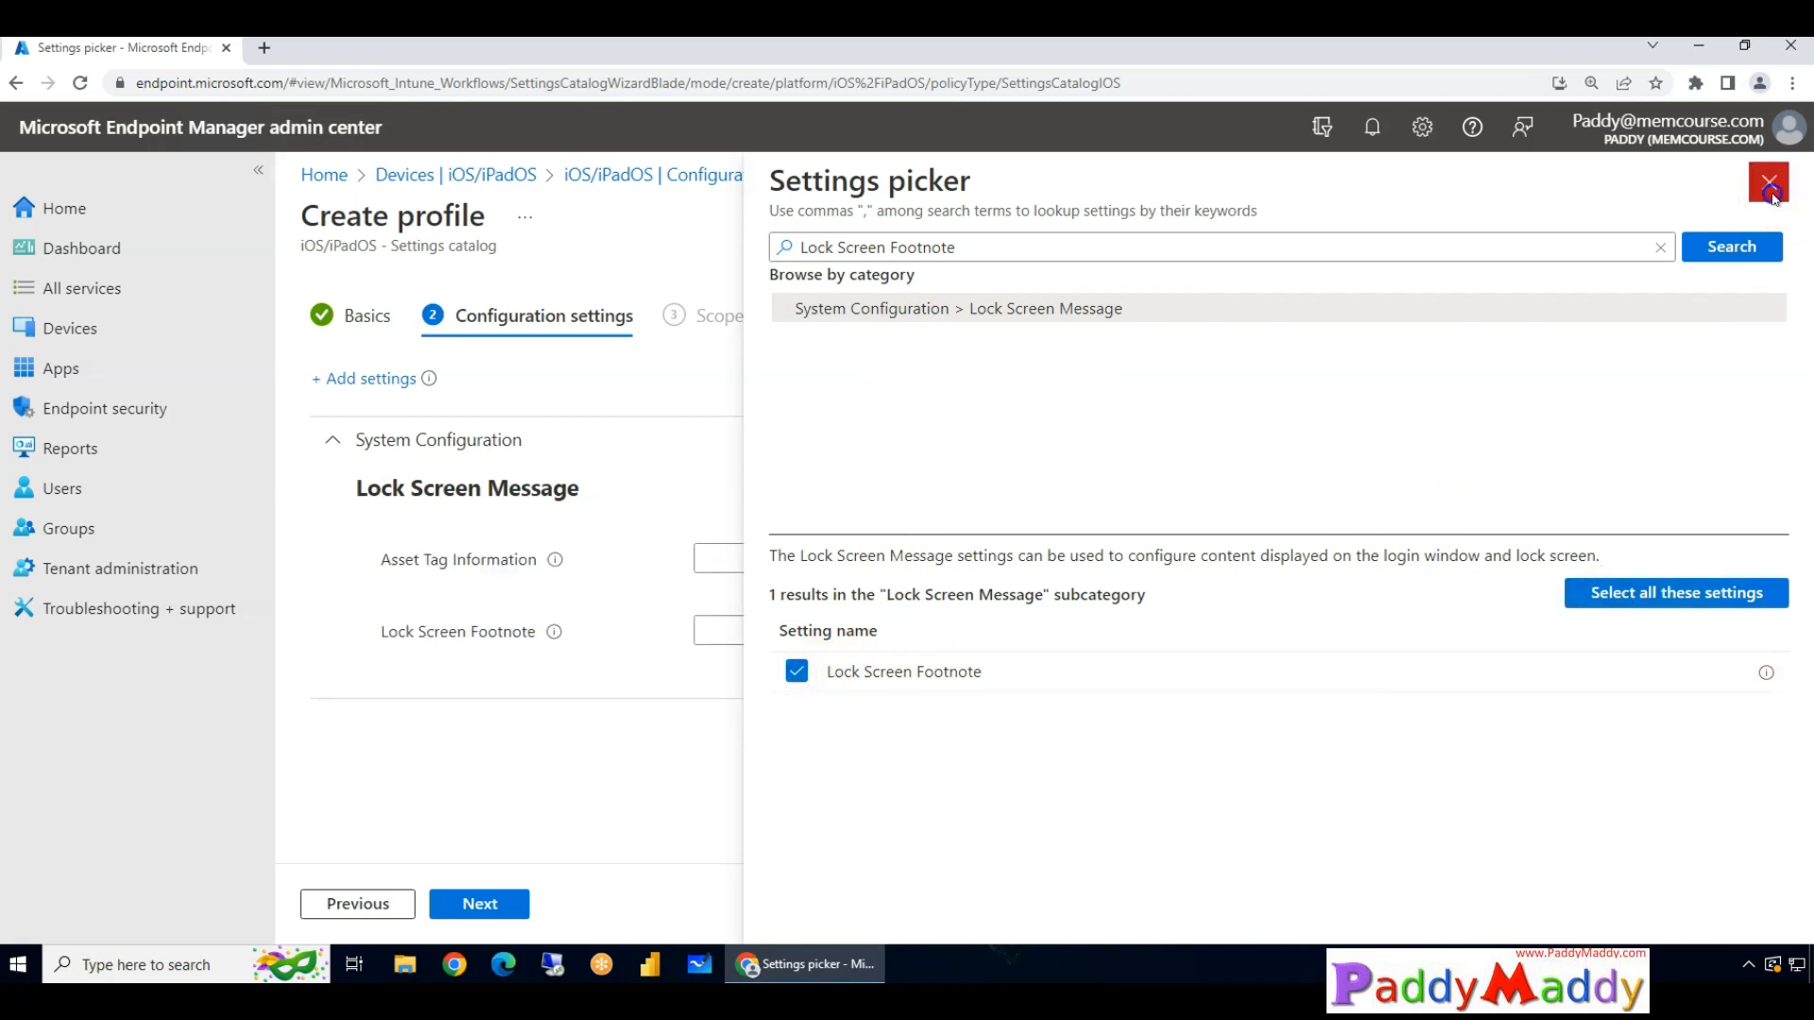
left_click(1768, 183)
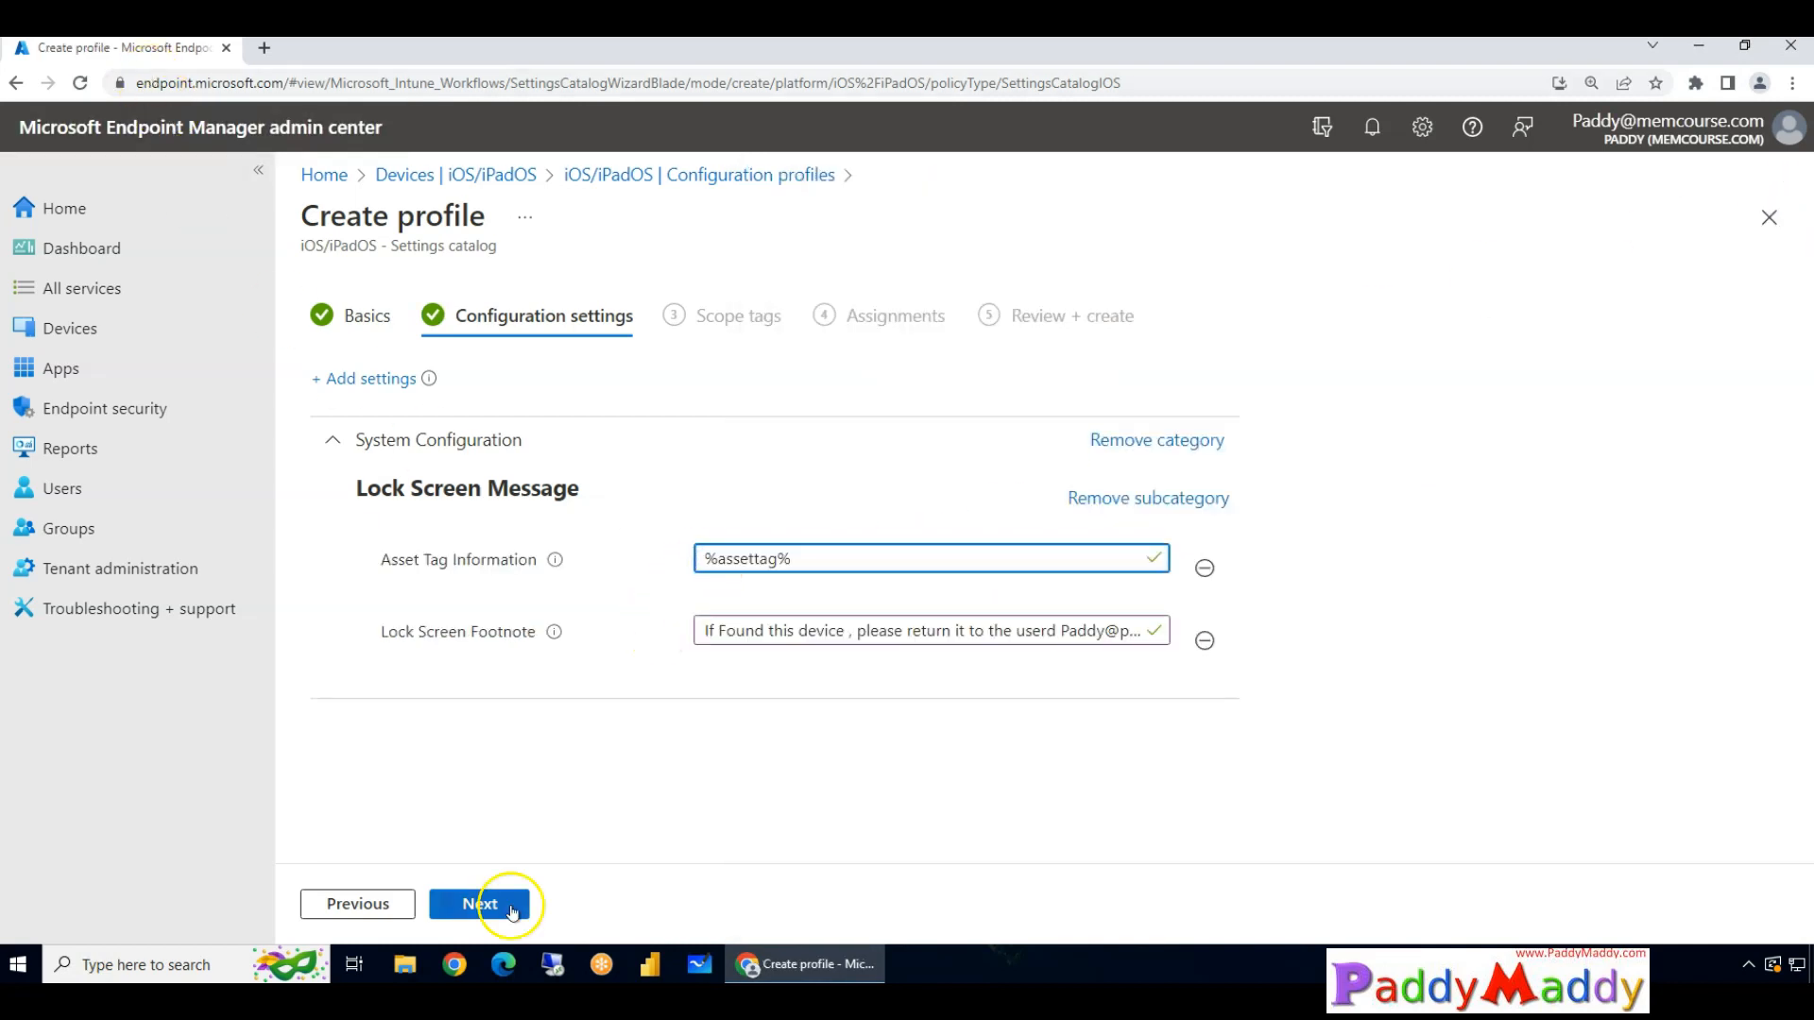
Keep the Default scope tag and begin adding included groups under Assignments.
left_click(479, 903)
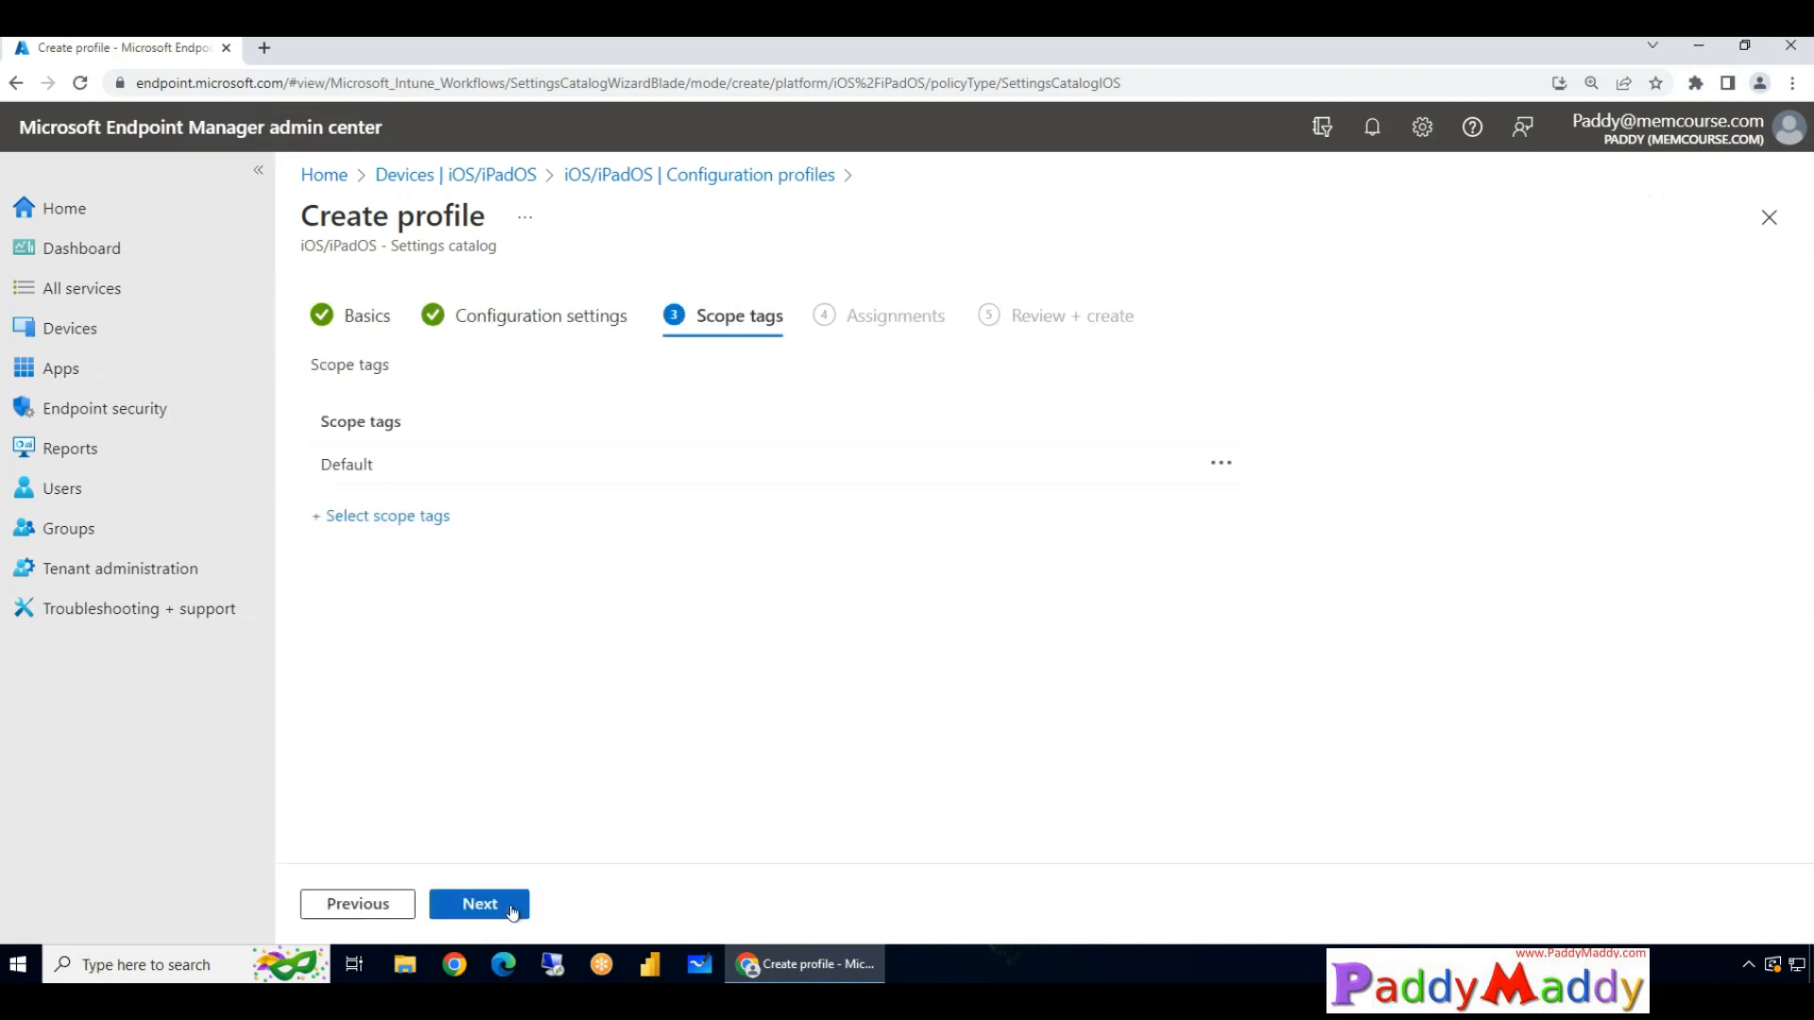
left_click(479, 903)
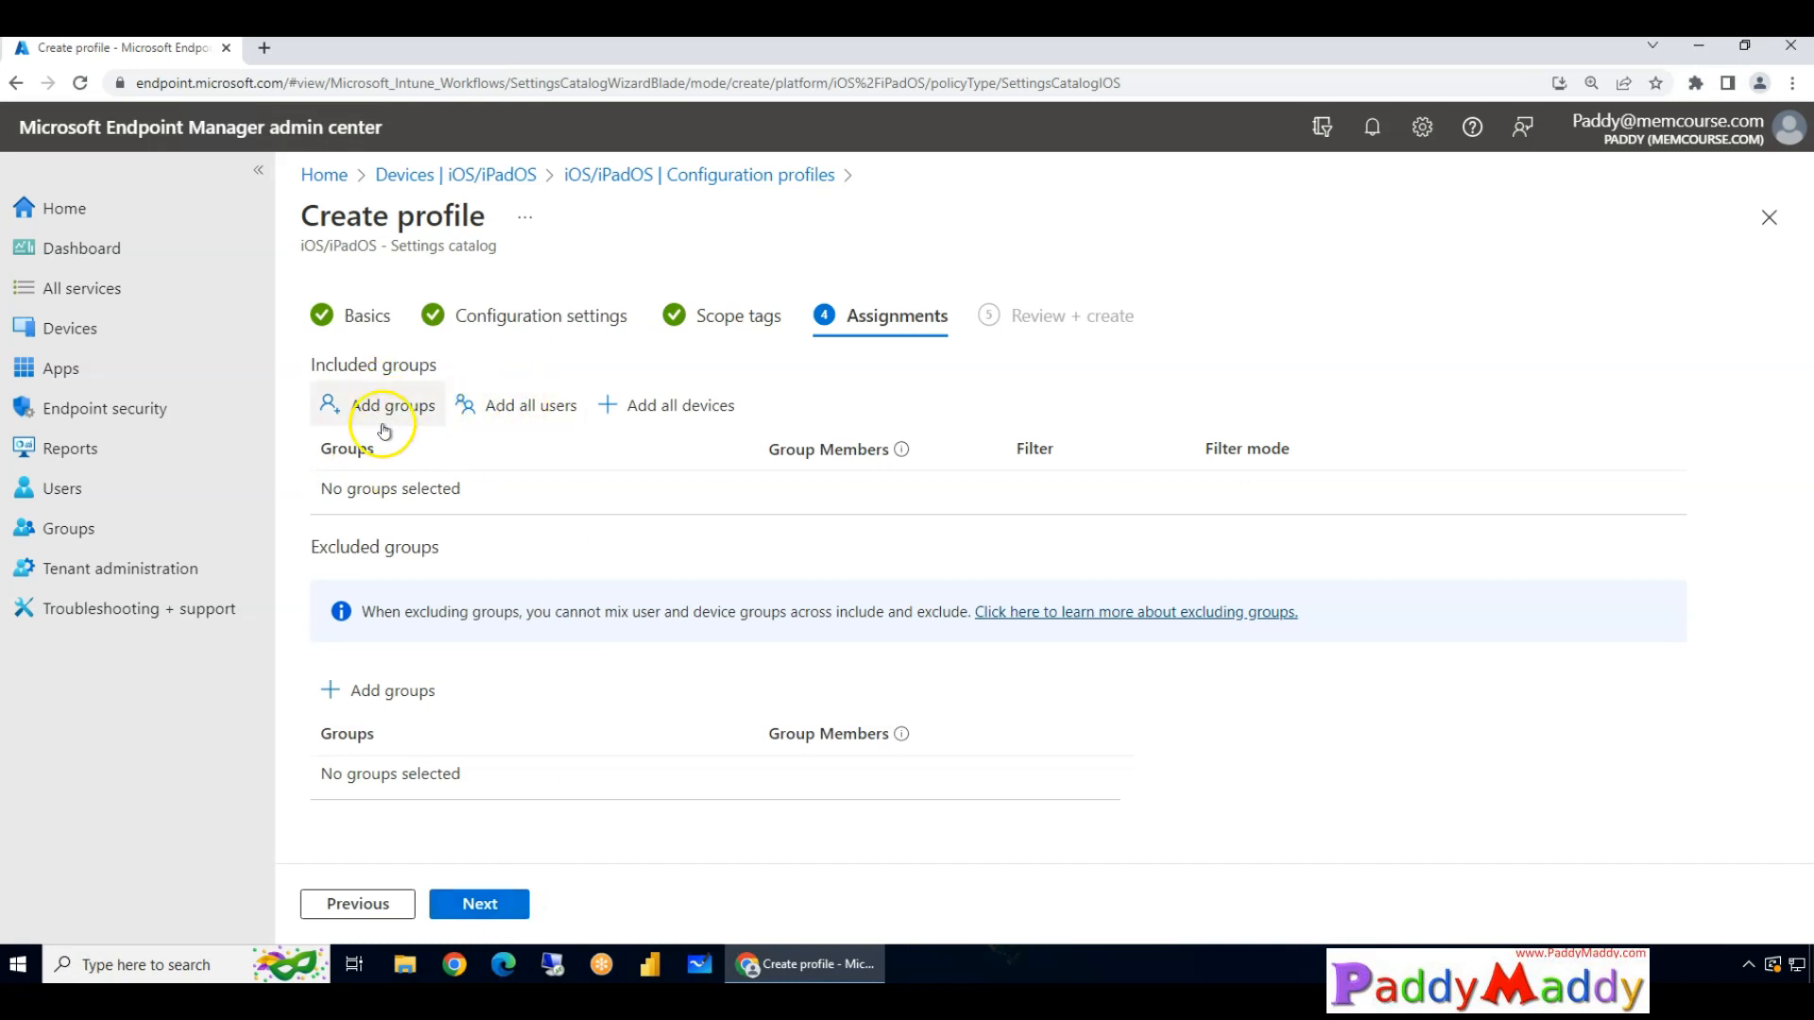
left_click(392, 406)
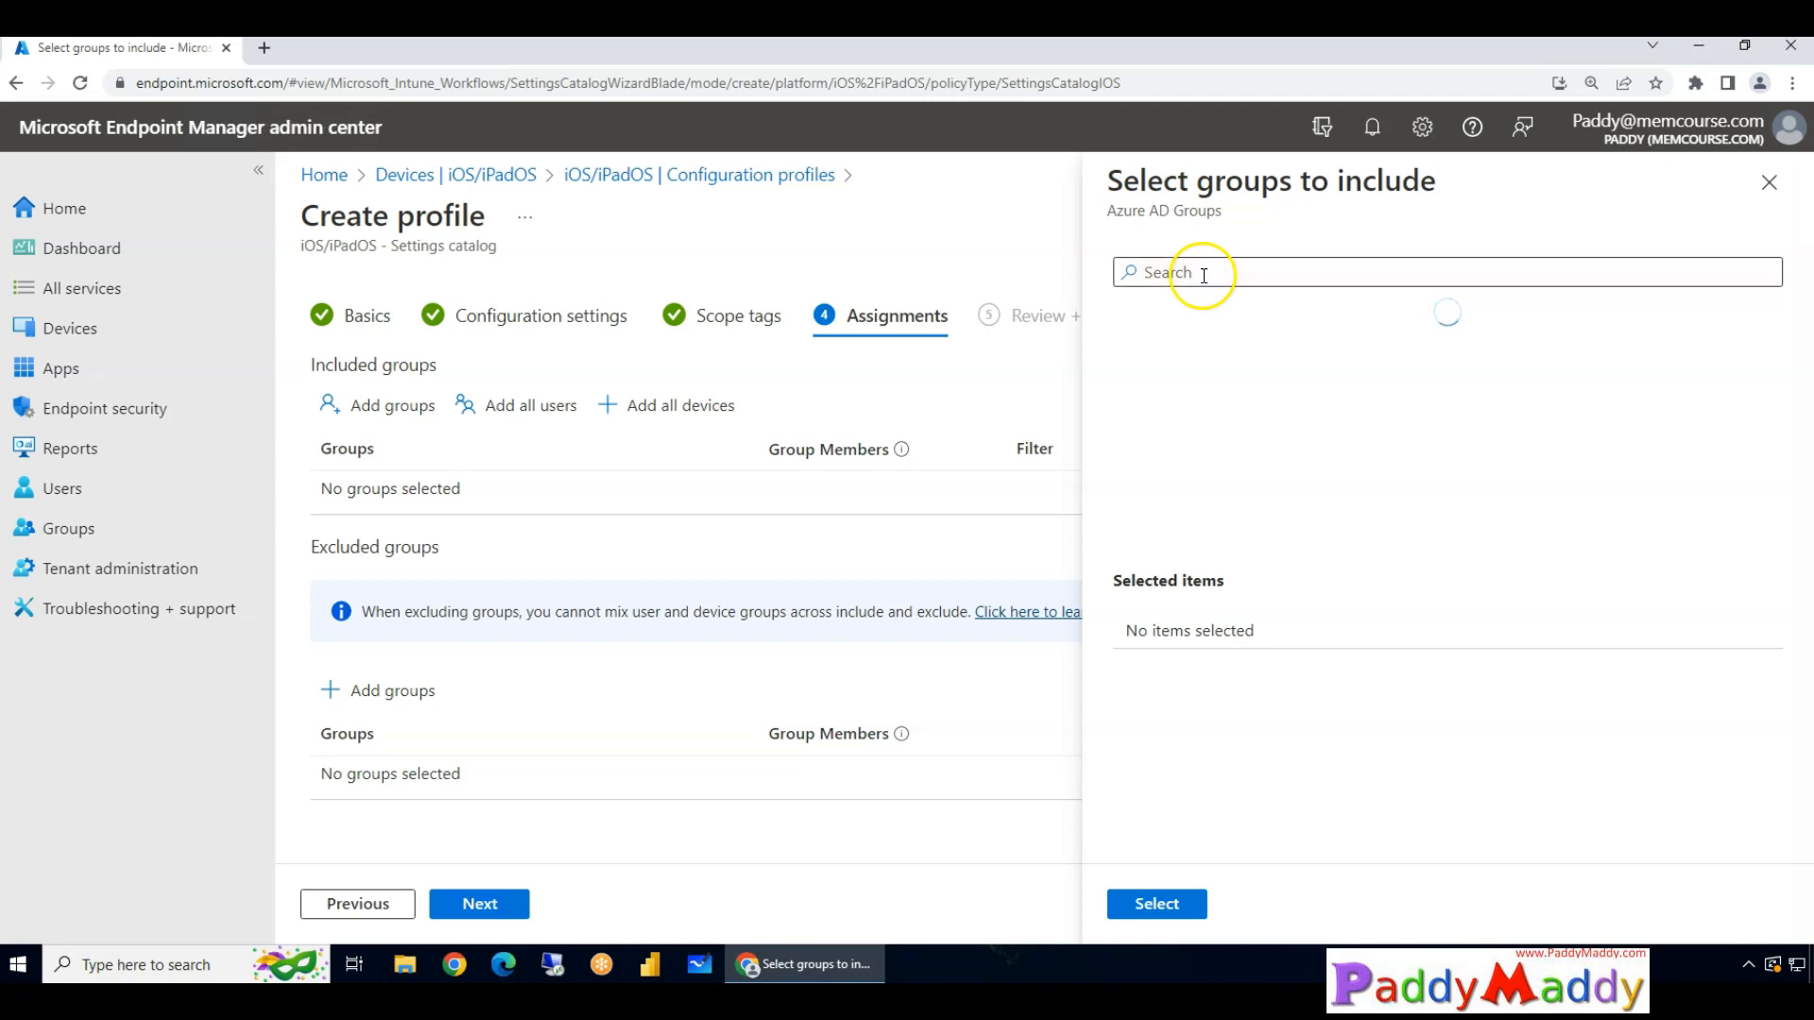
Search 'demo' and include Test-S-DEMO-Group (1 device, 1 user) in the assignment.
type("de")
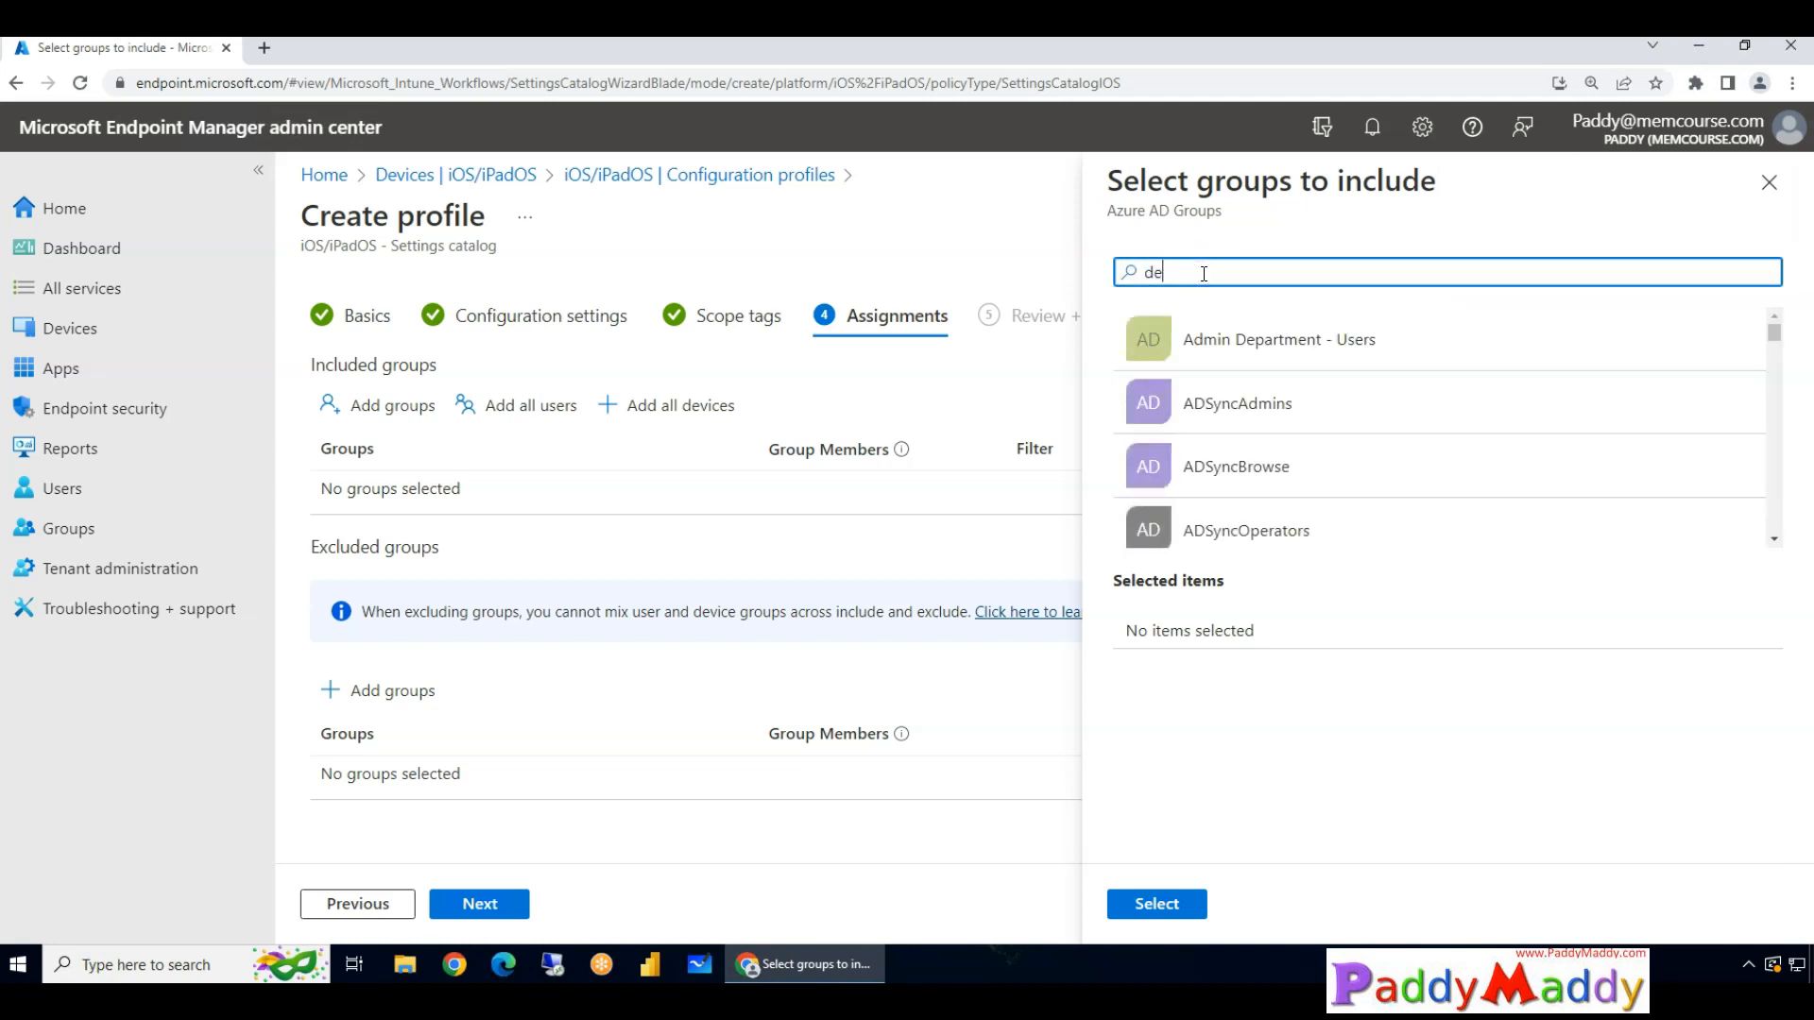
type("mo")
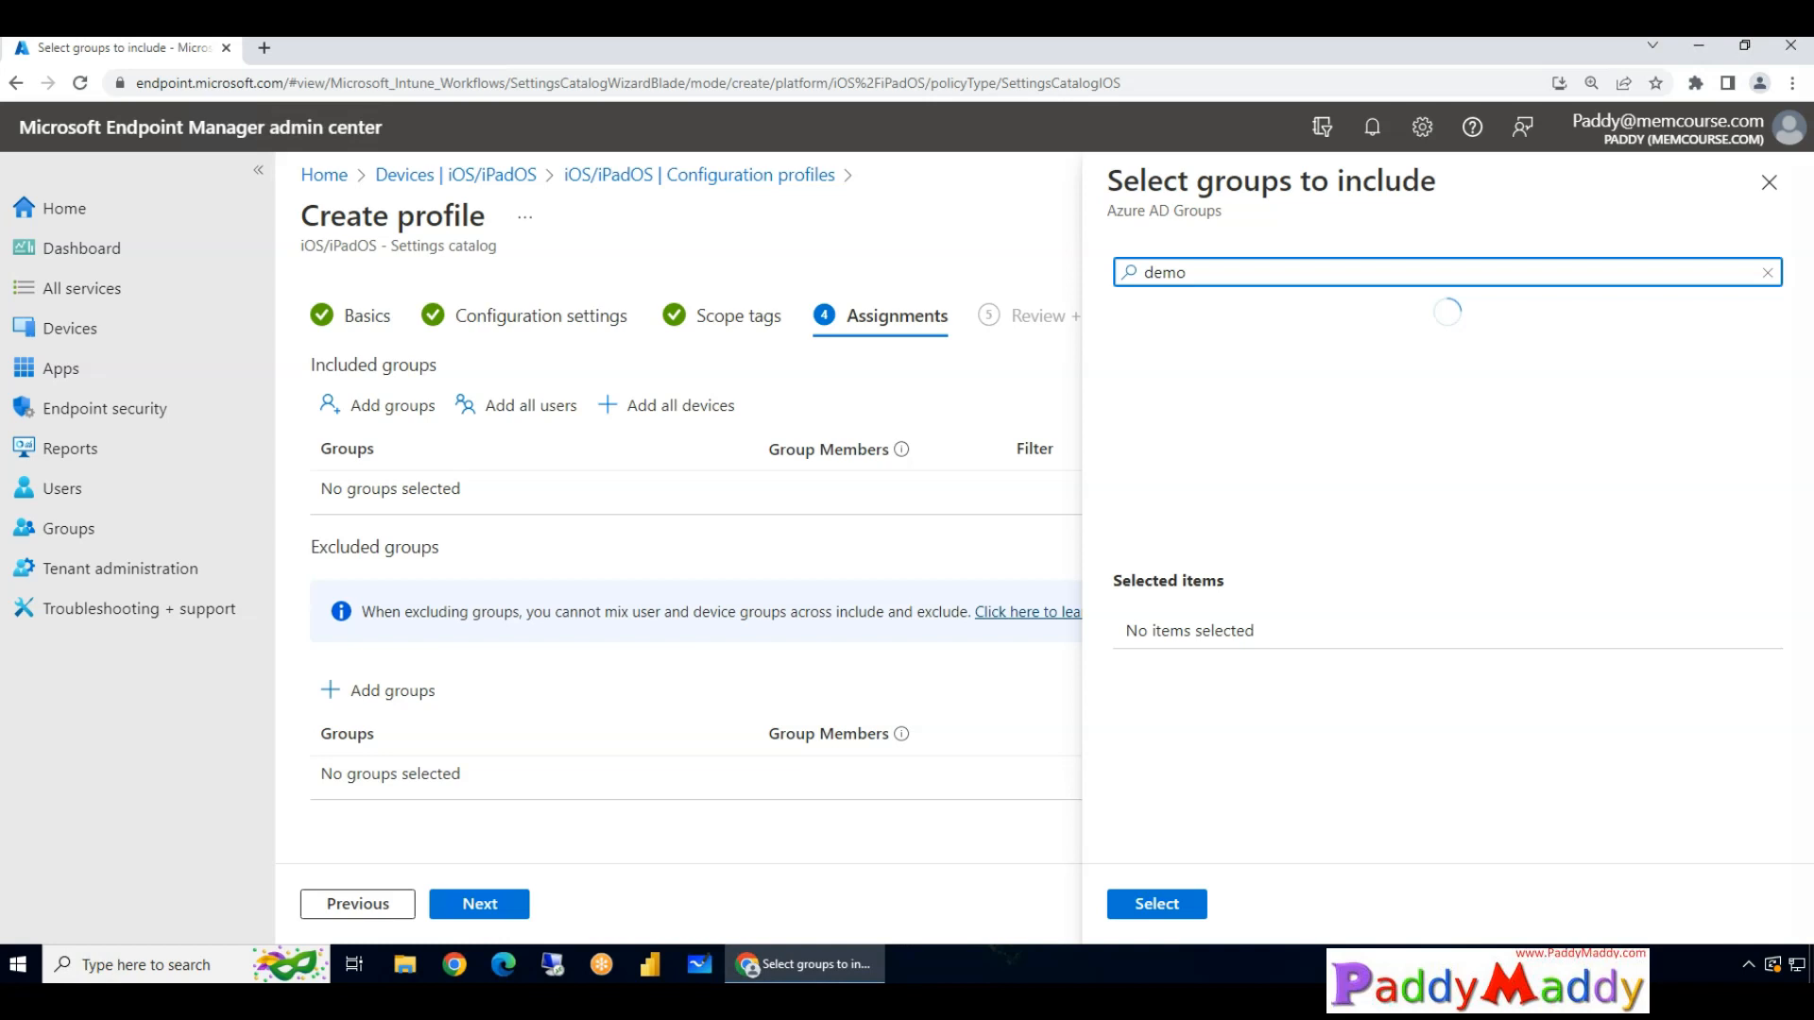
mouse_move(1065, 609)
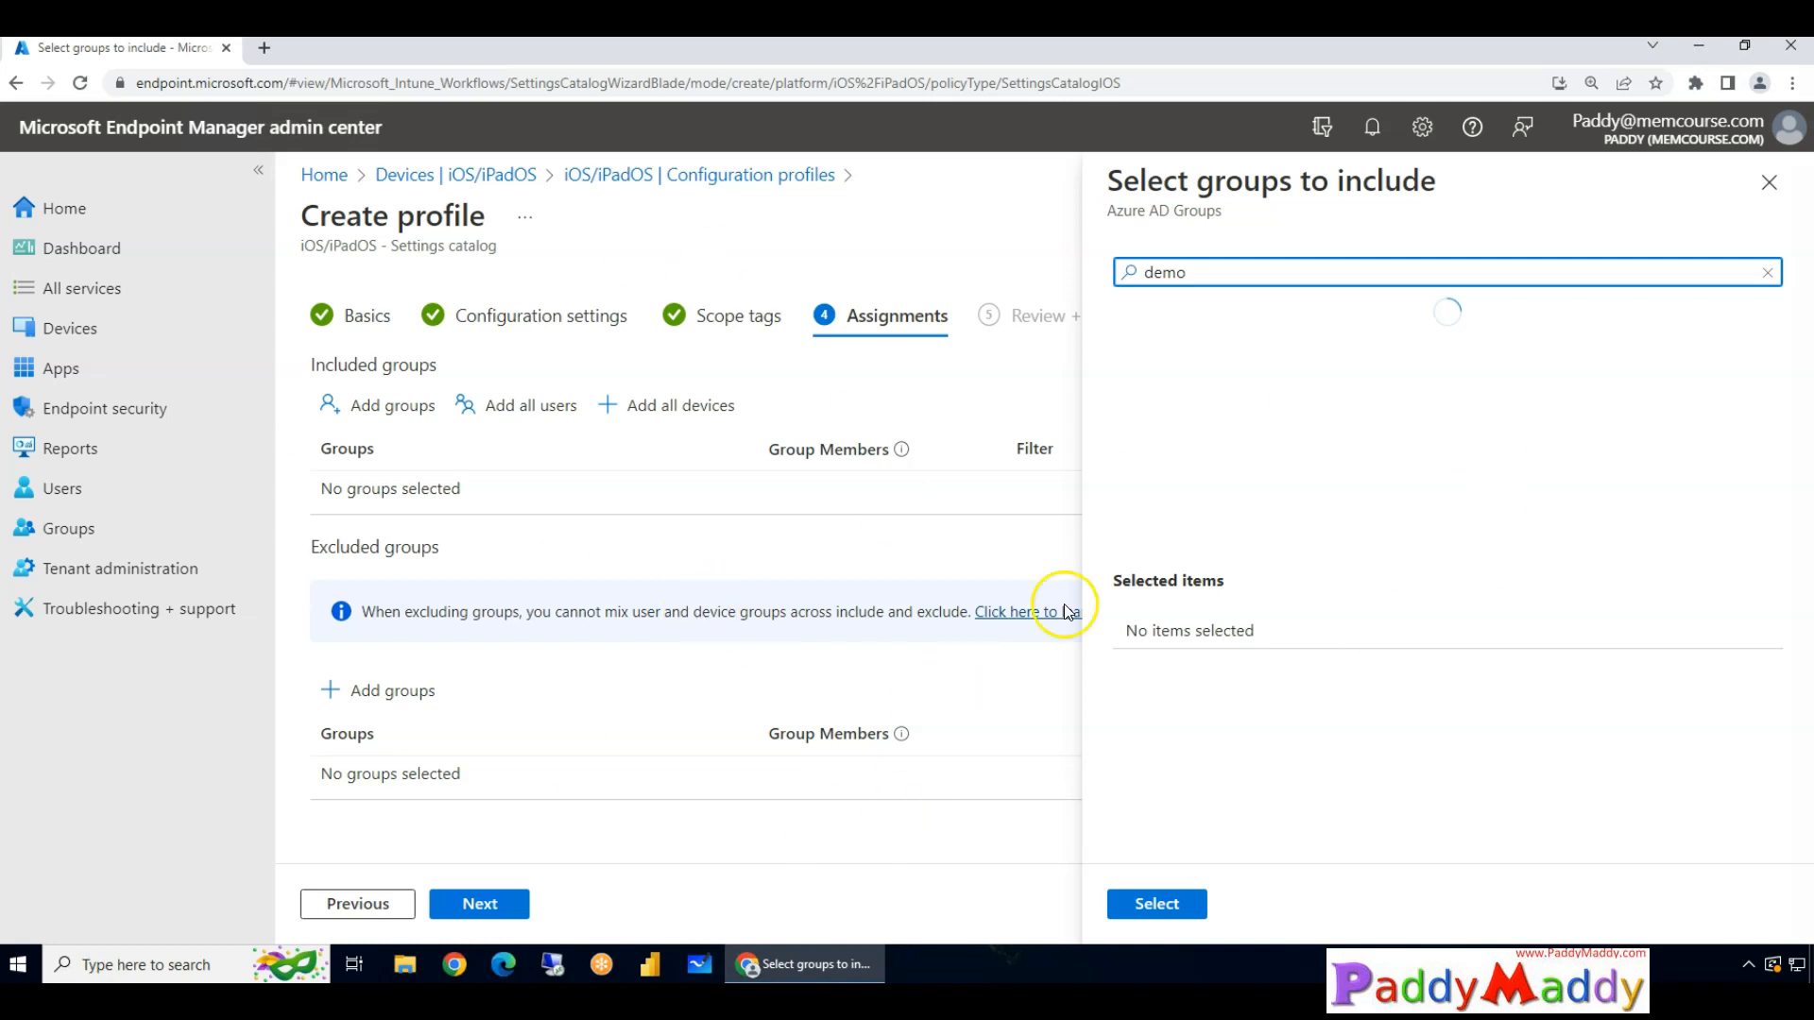
mouse_move(1365, 589)
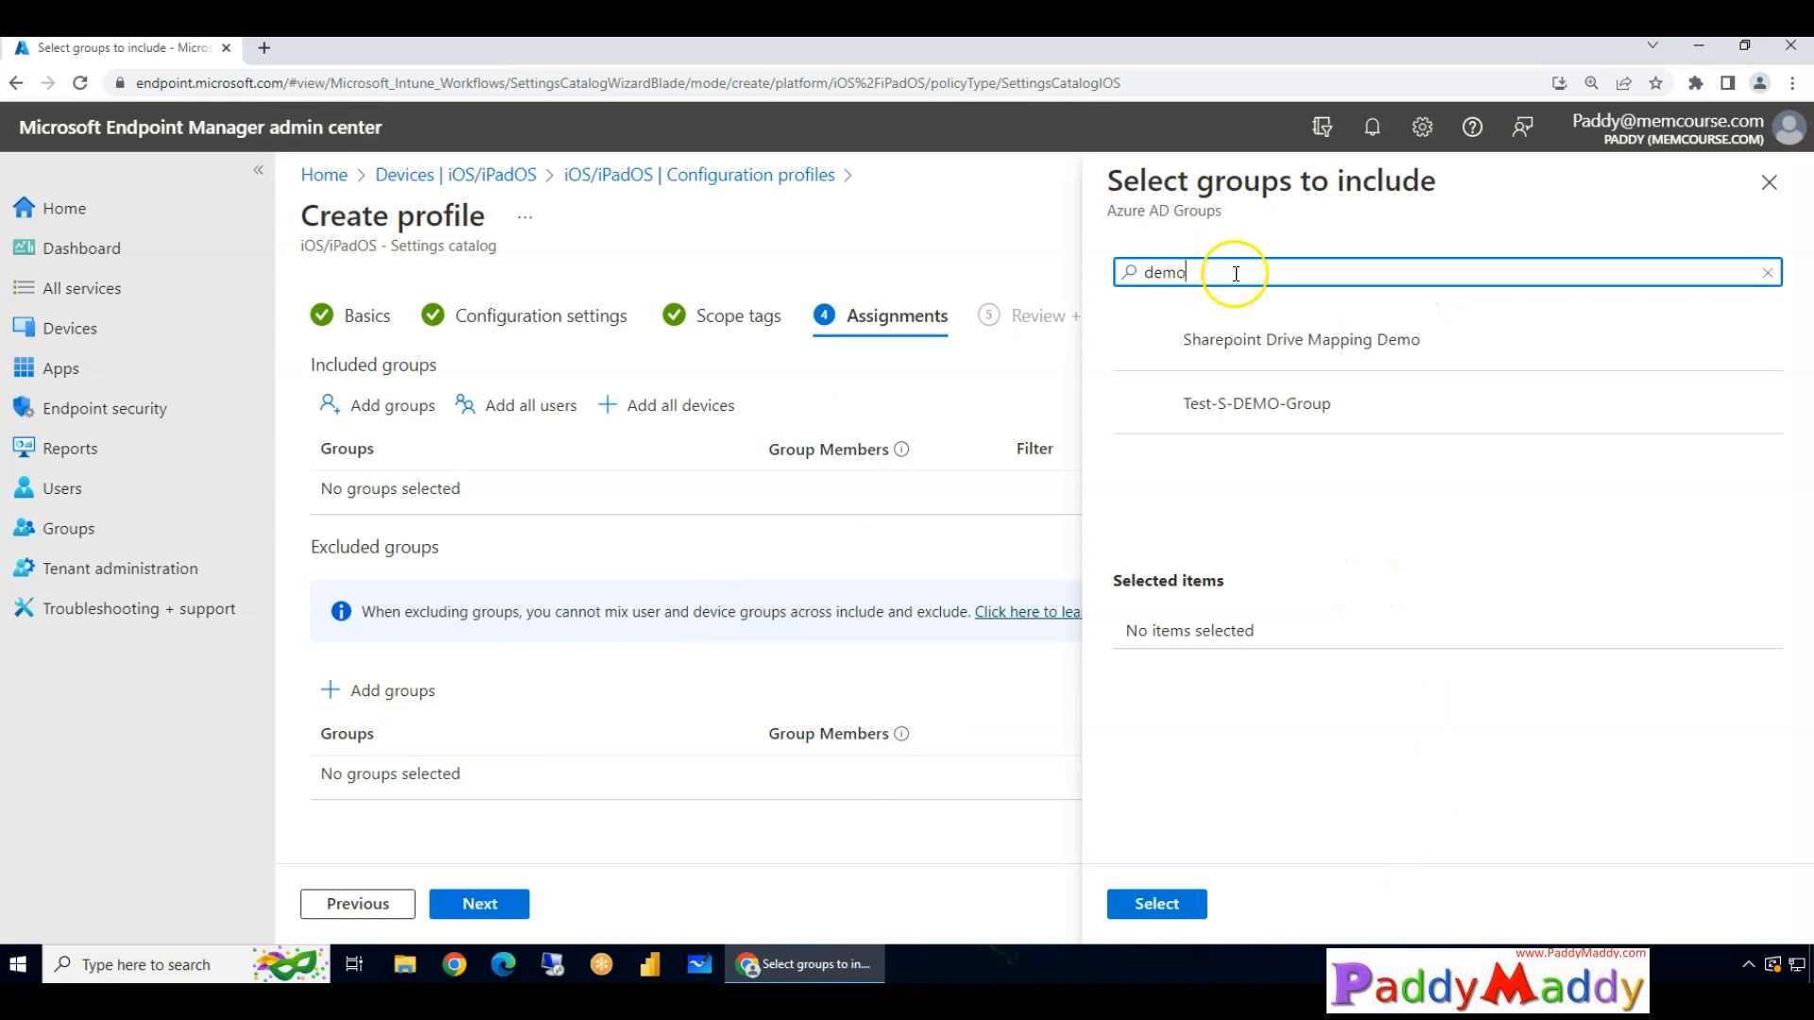
left_click(1255, 403)
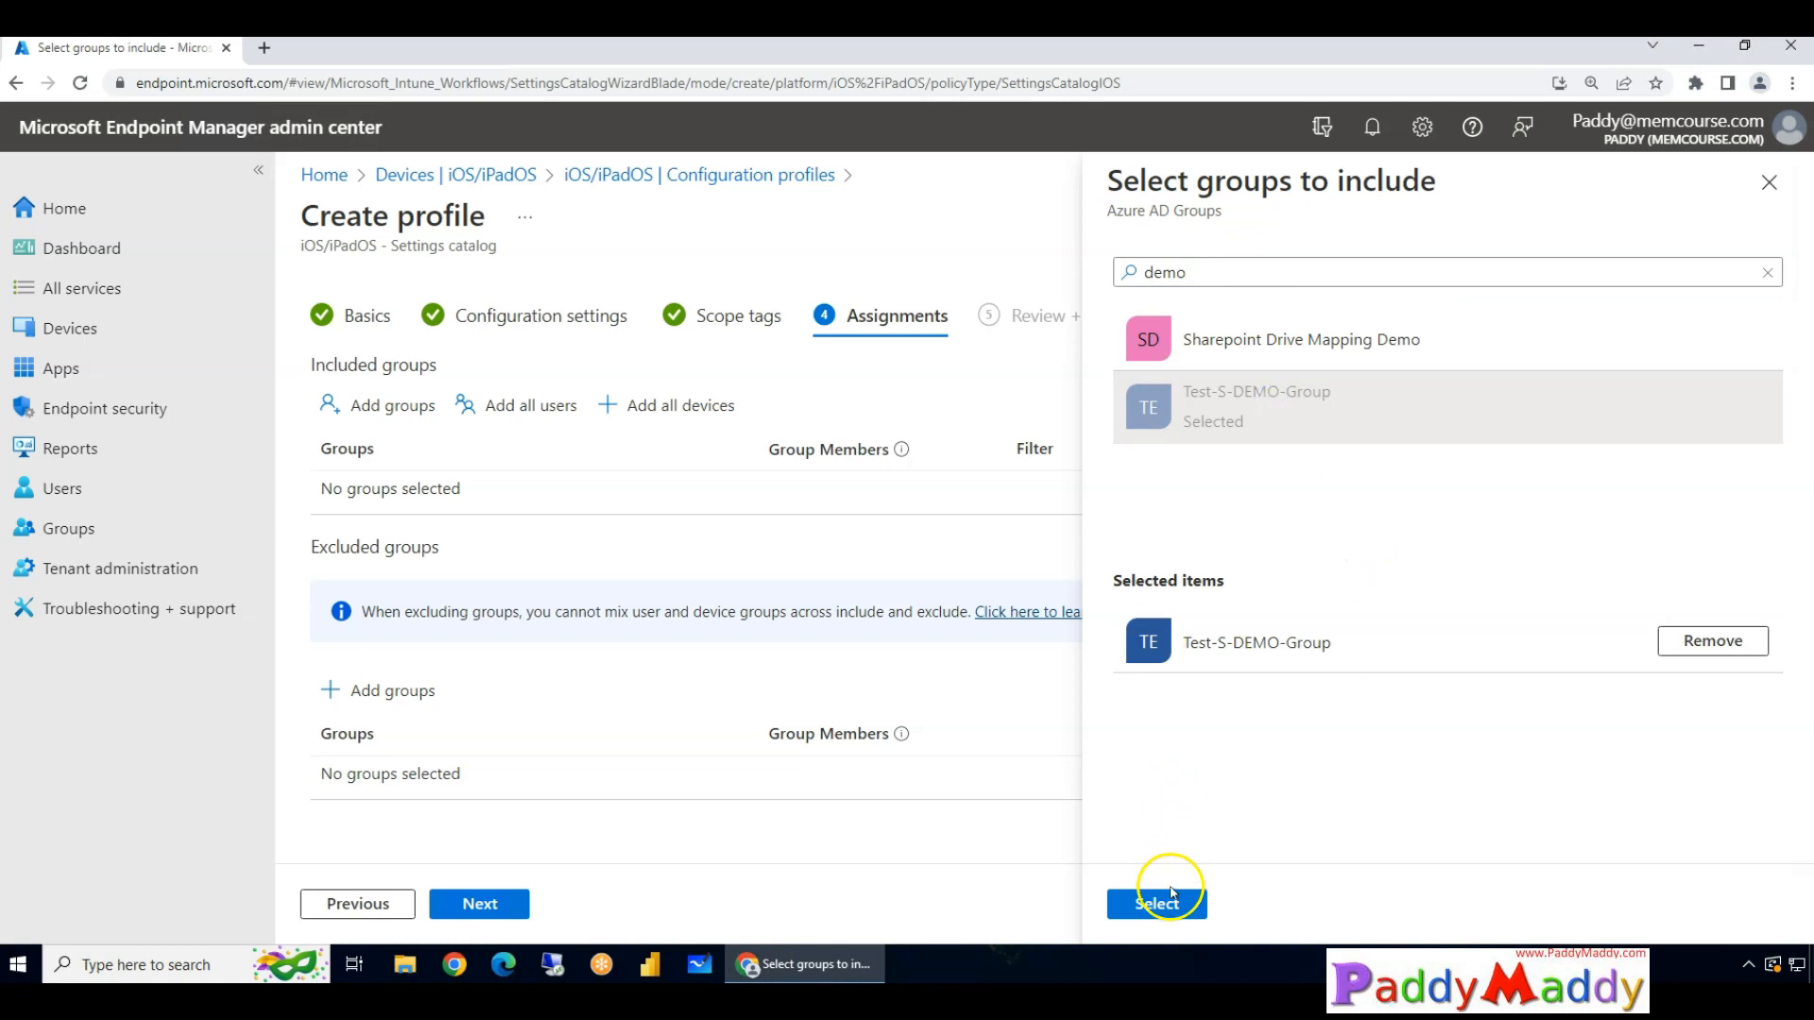
left_click(1155, 903)
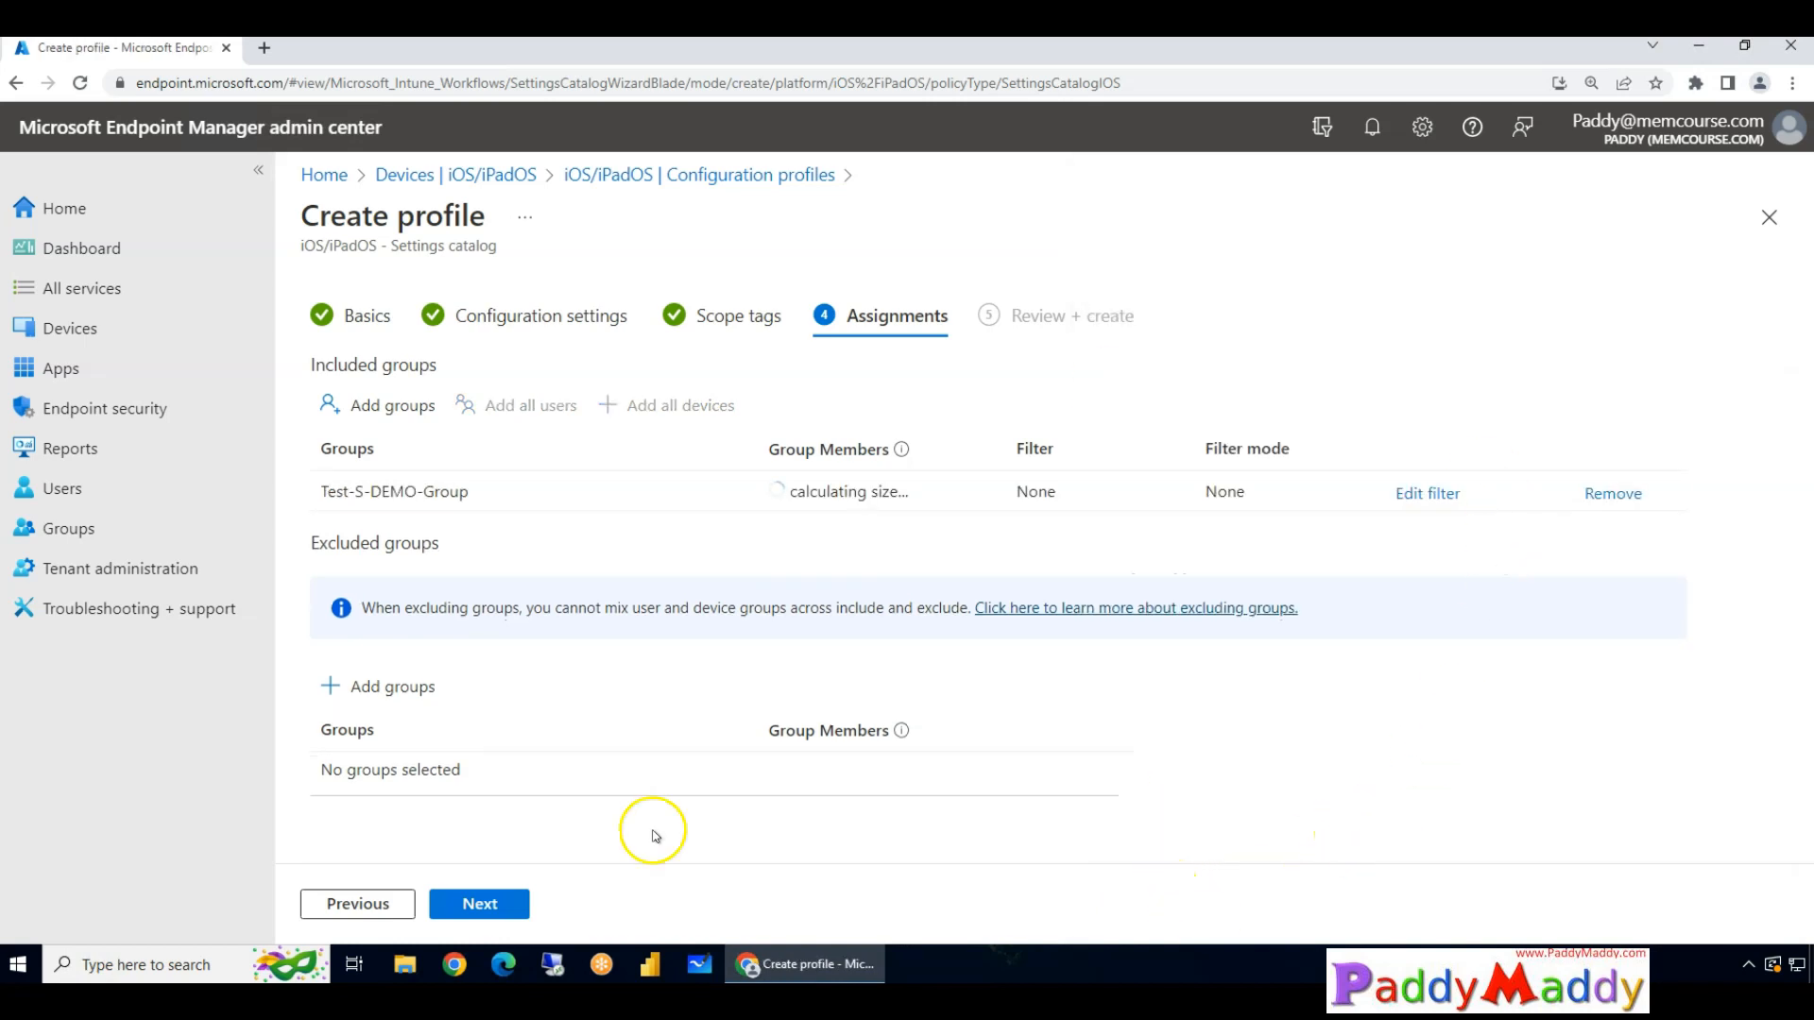
left_click(478, 903)
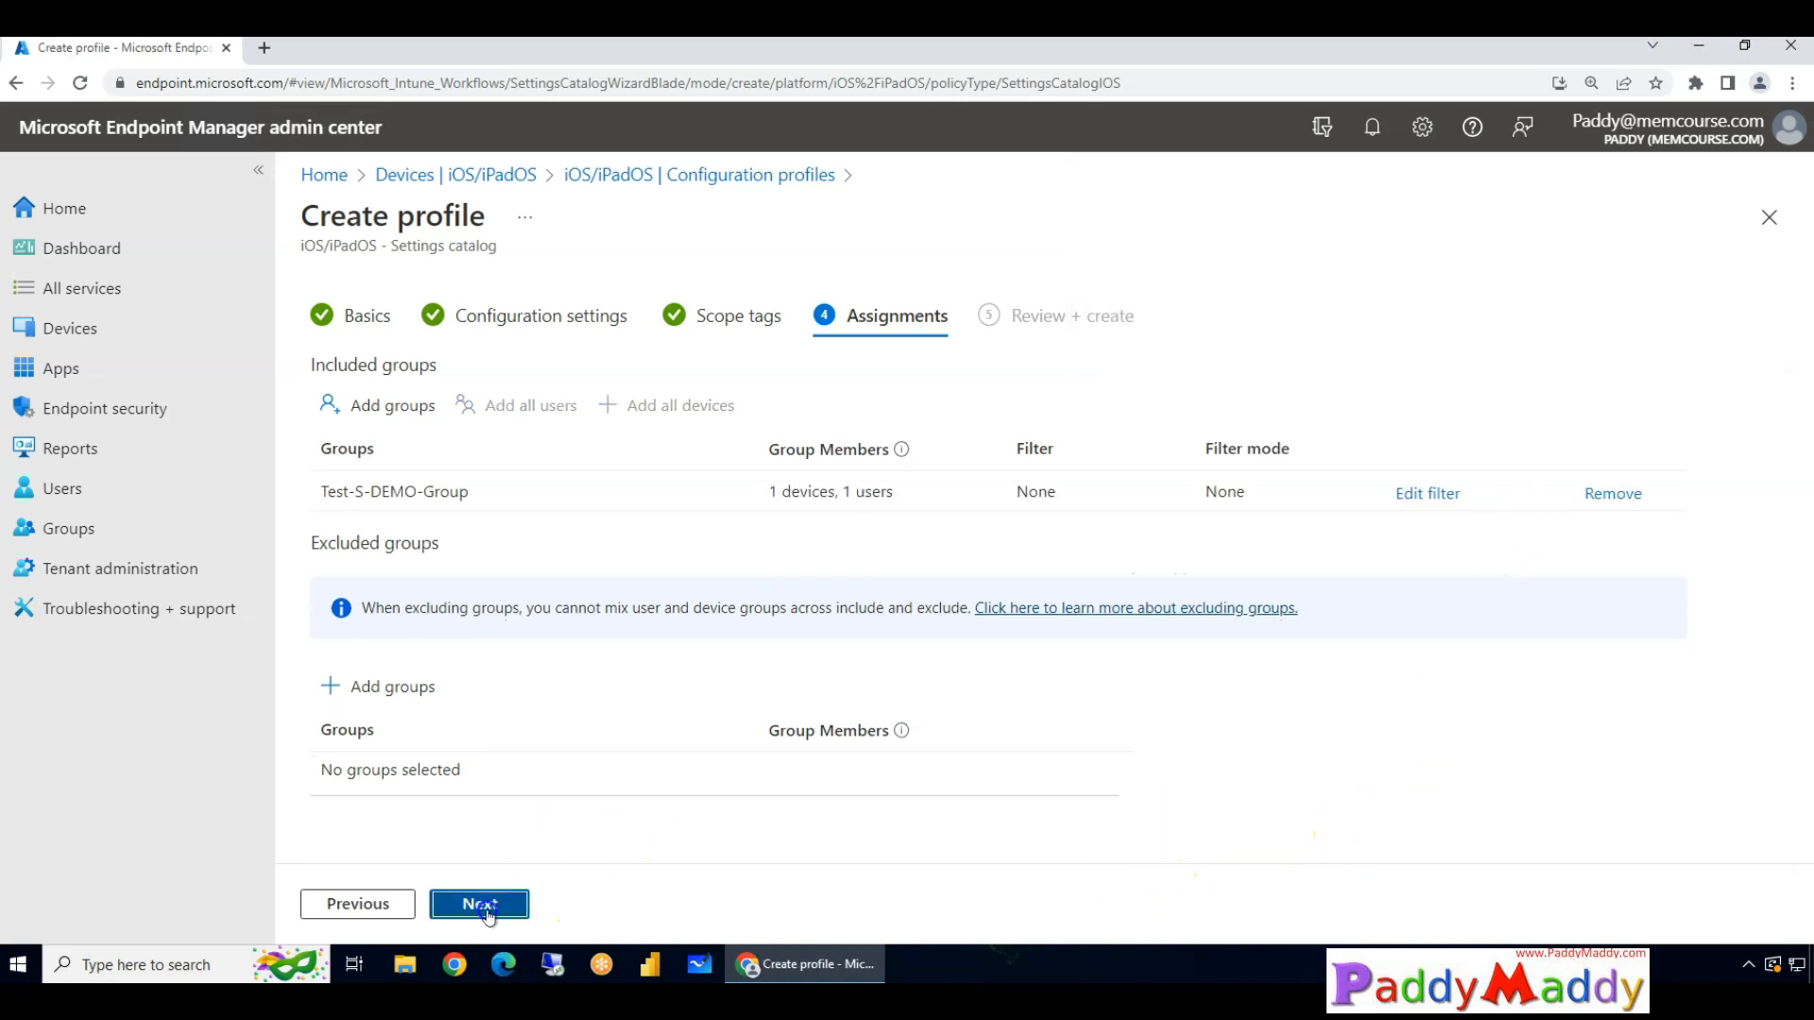
Apply the COD_iOS&IPAD_Devices filter in Include mode to the group assignment.
left_click(1426, 493)
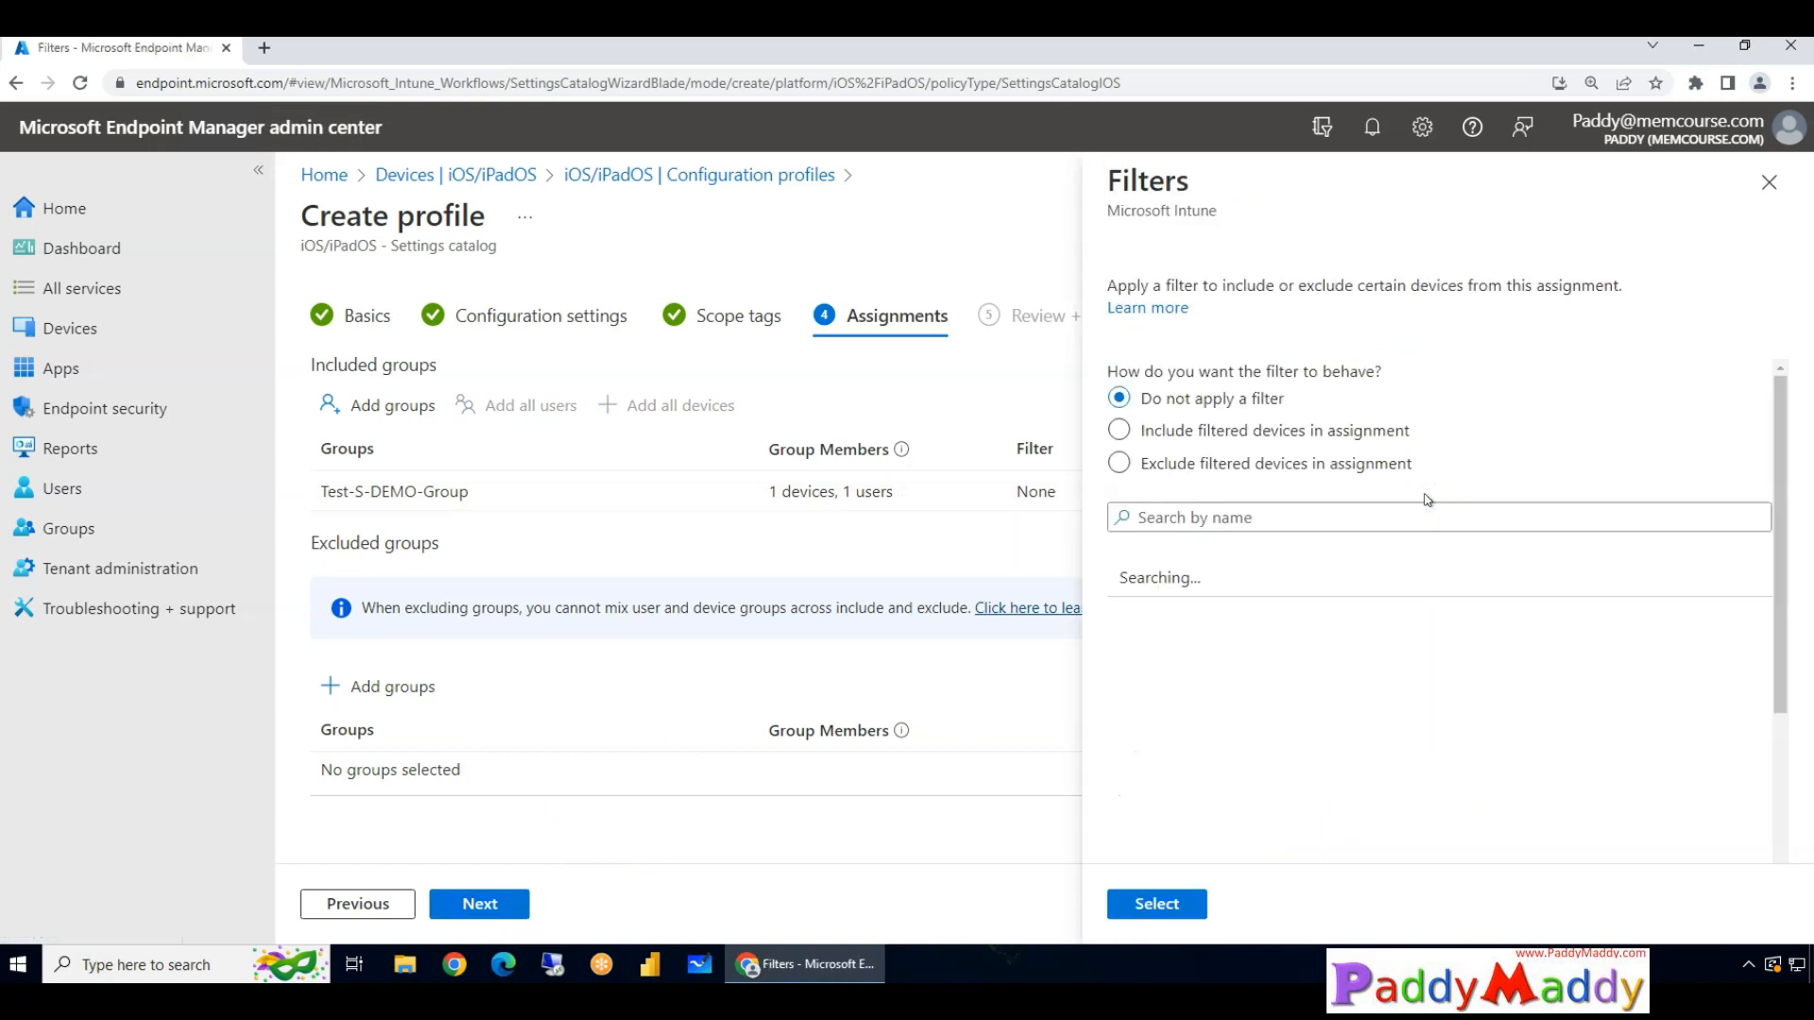
left_click(1118, 429)
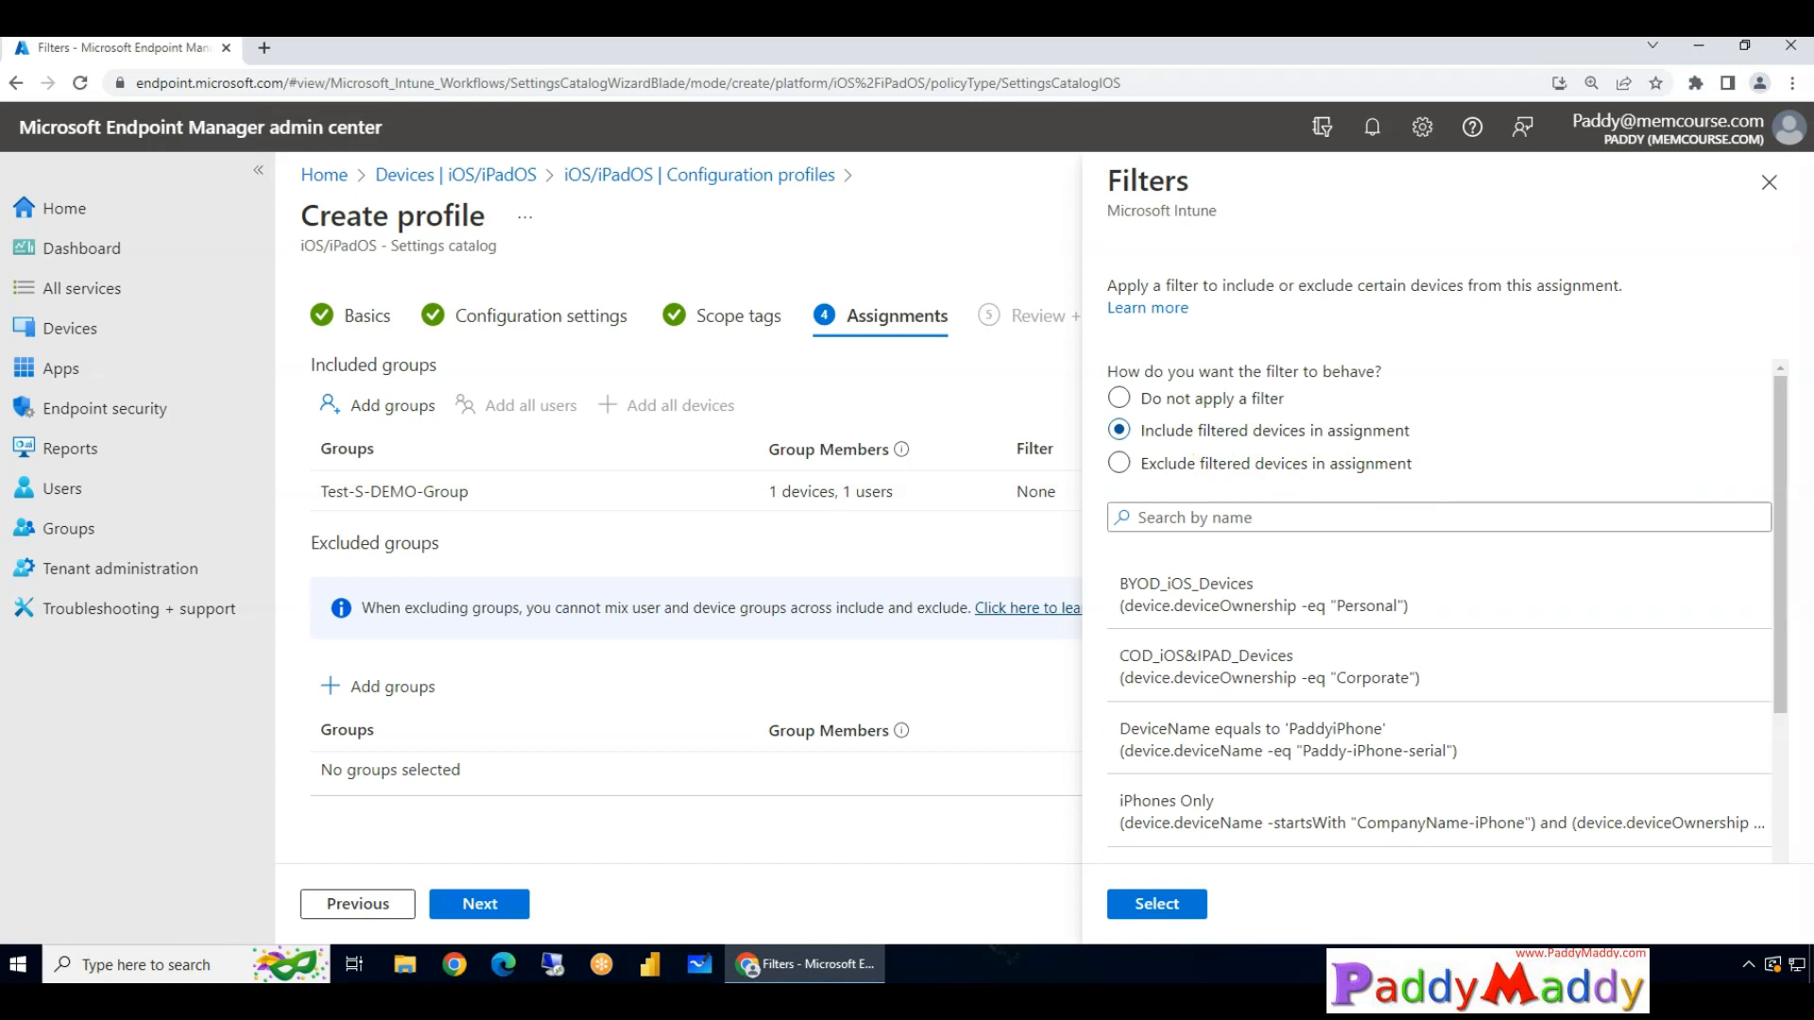
mouse_move(1328, 419)
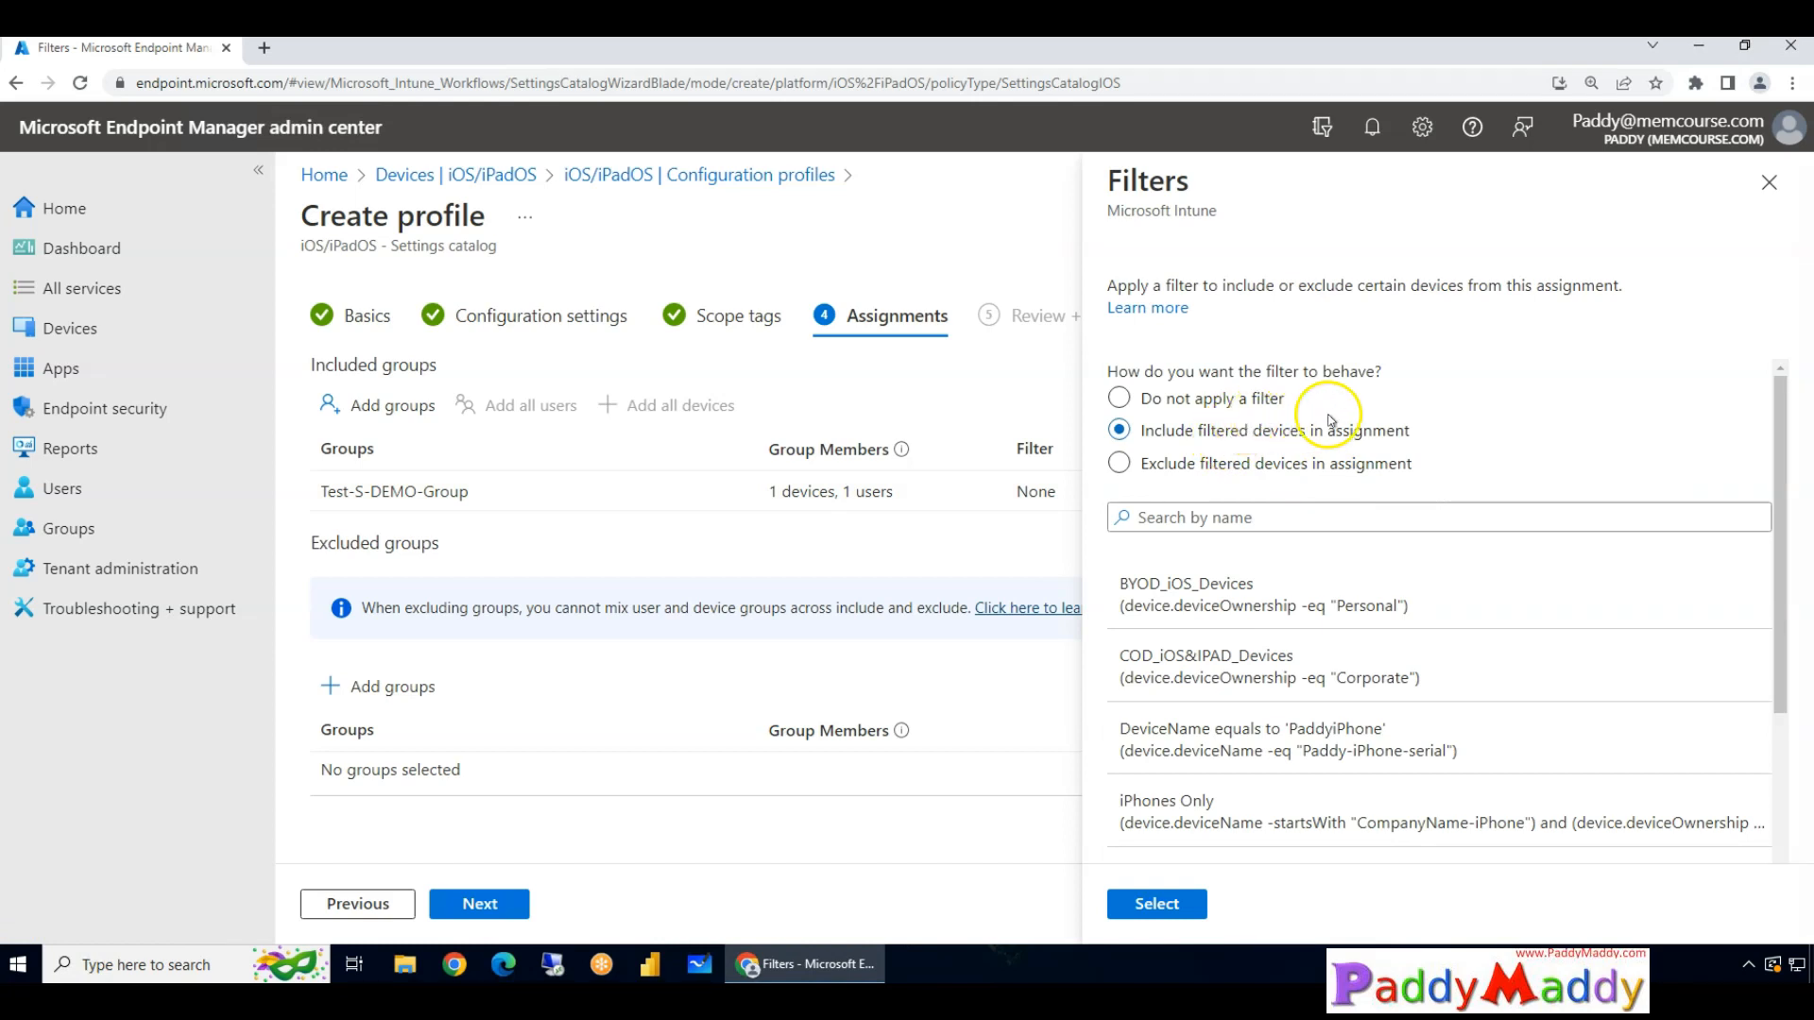
mouse_move(1540, 432)
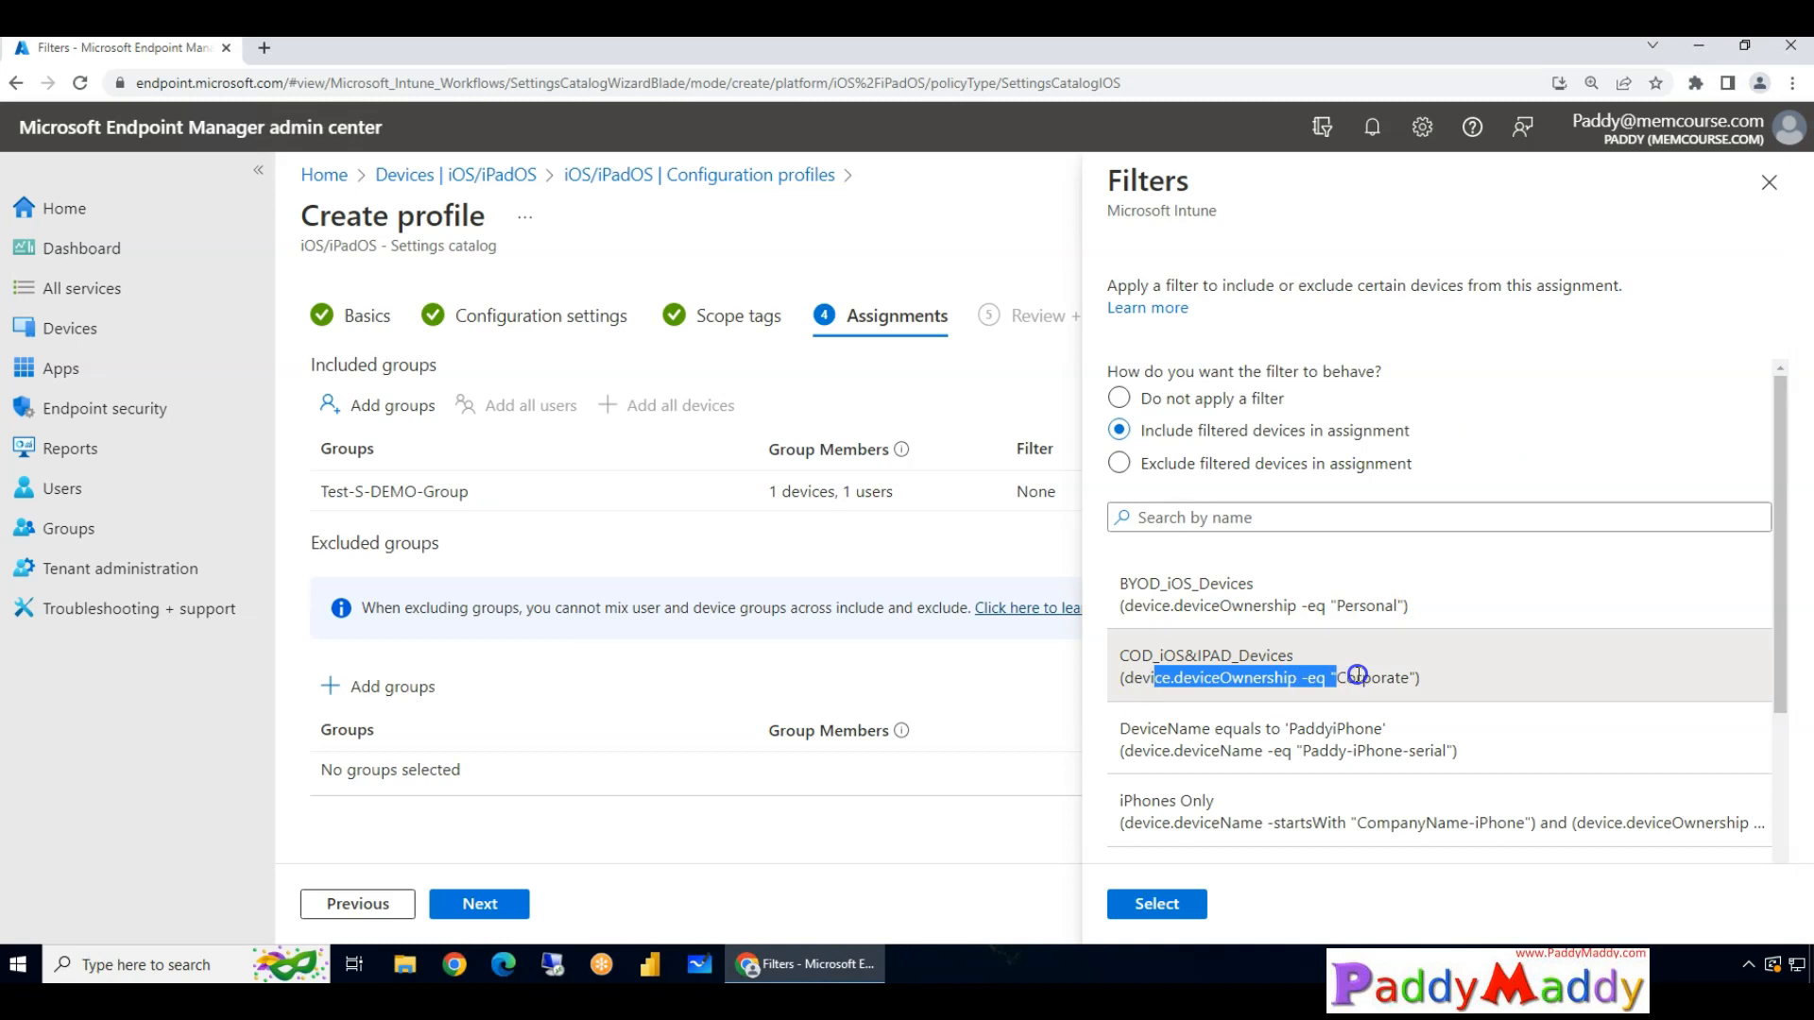
left_click(1154, 903)
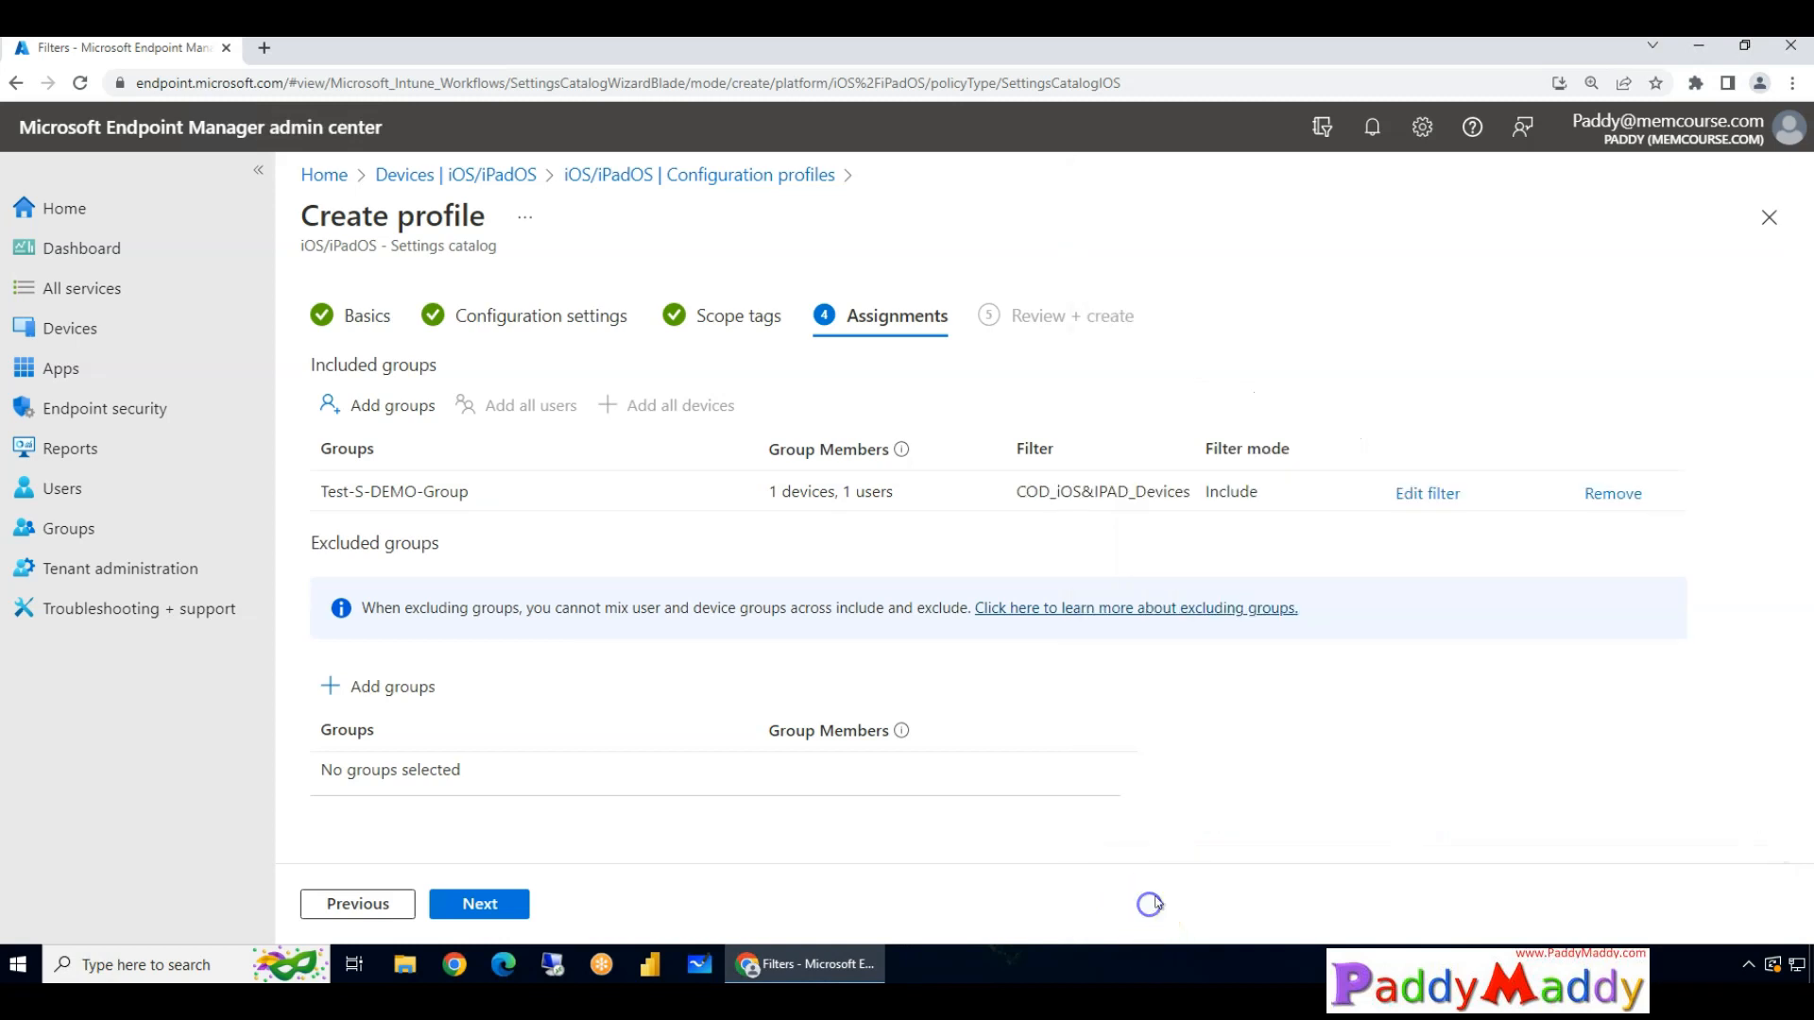
left_click(478, 903)
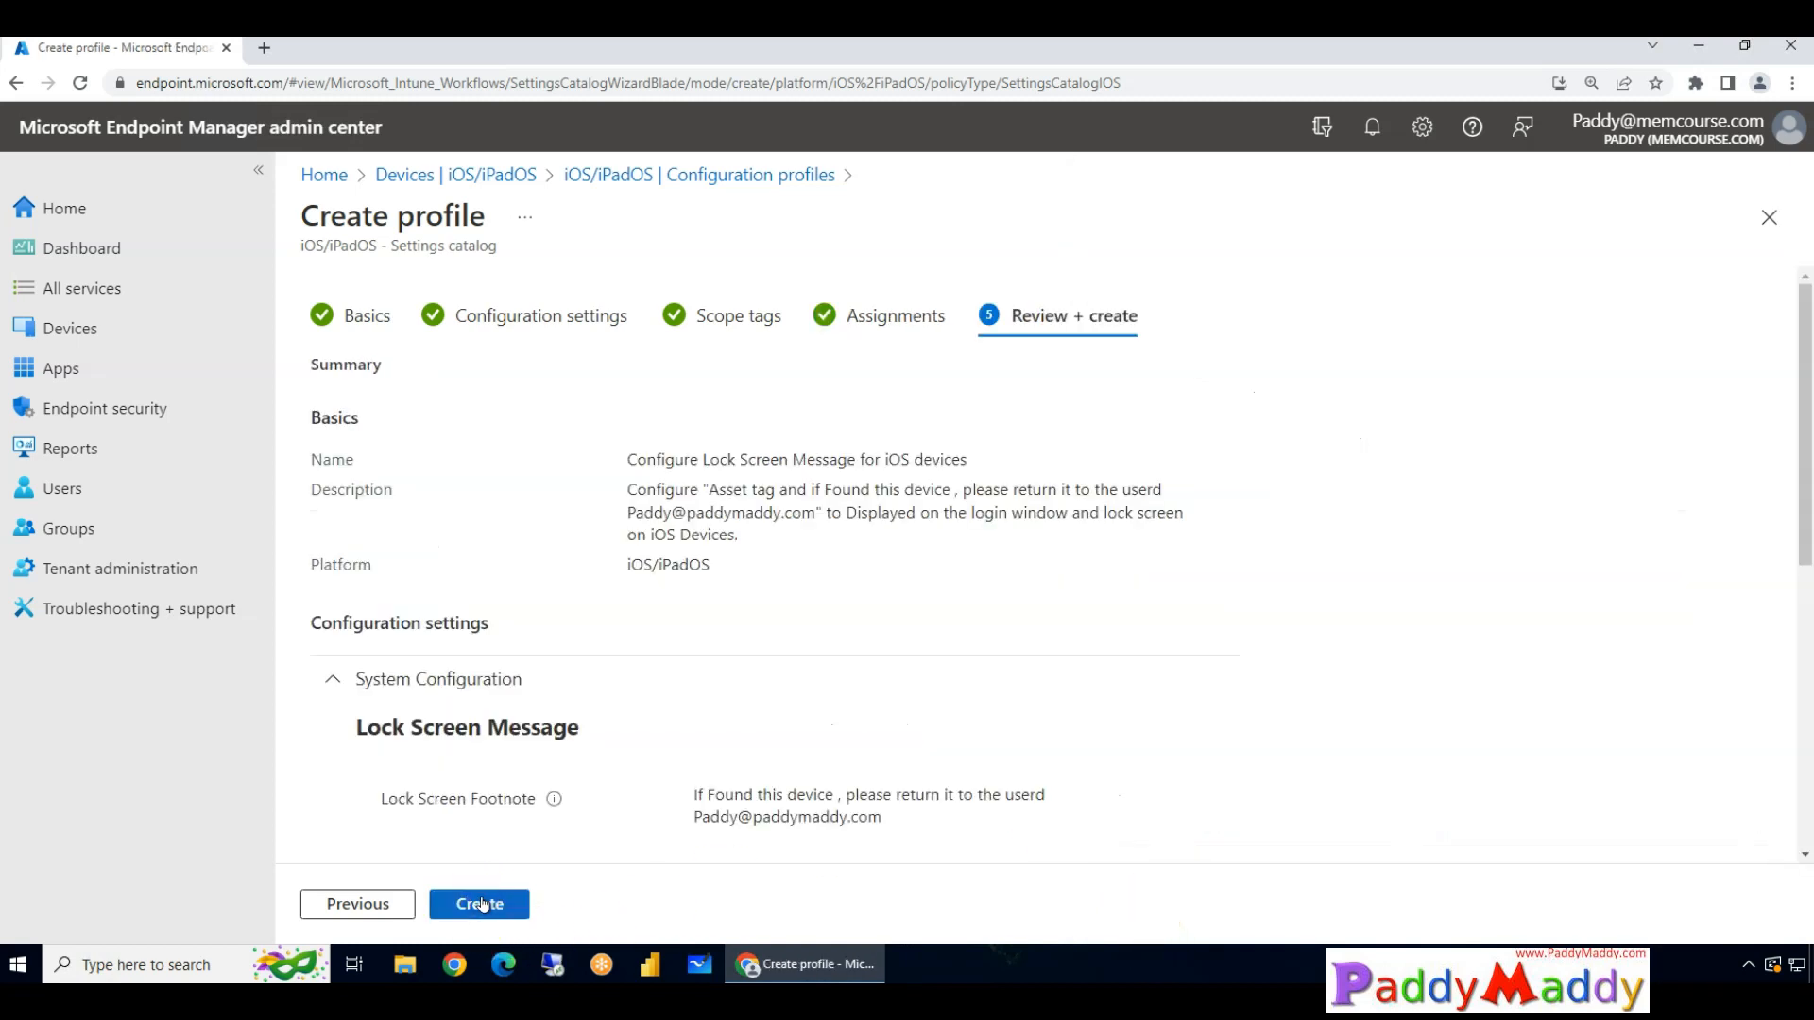
Review the summary and create the 'Configure Lock Screen Message for iOS devices' policy.
scroll("down", 3)
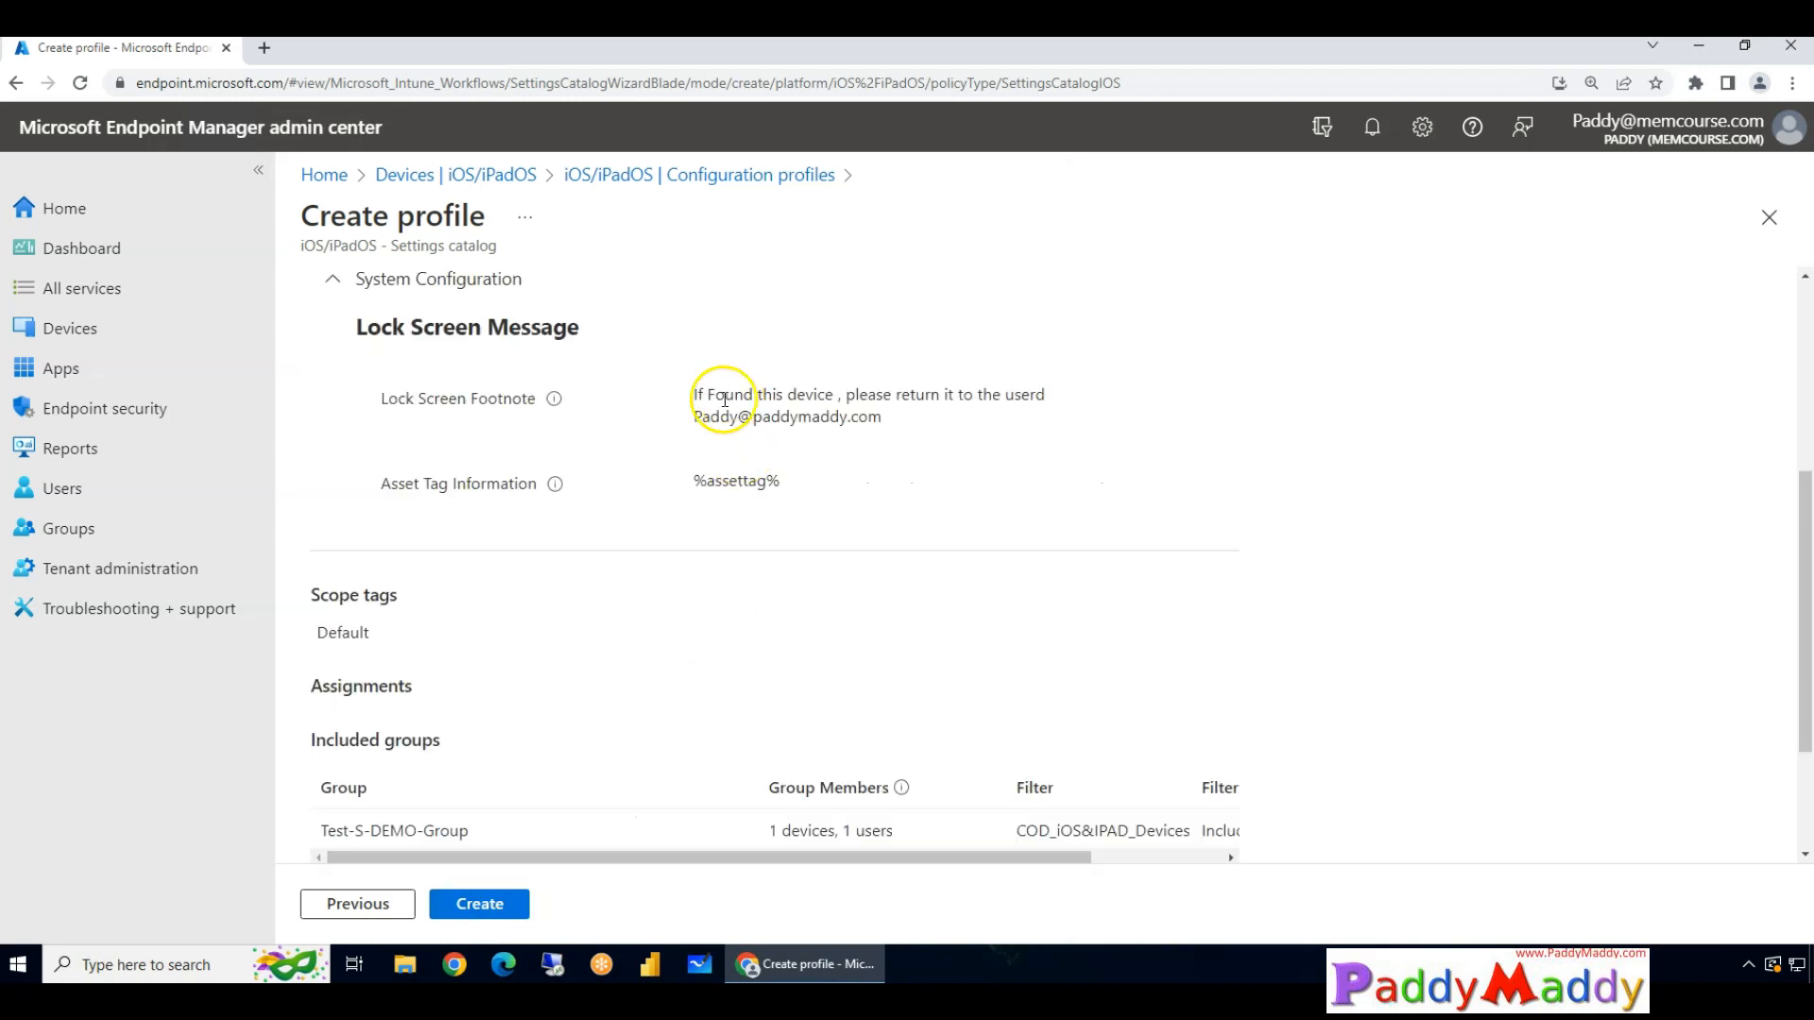
double_click(746, 480)
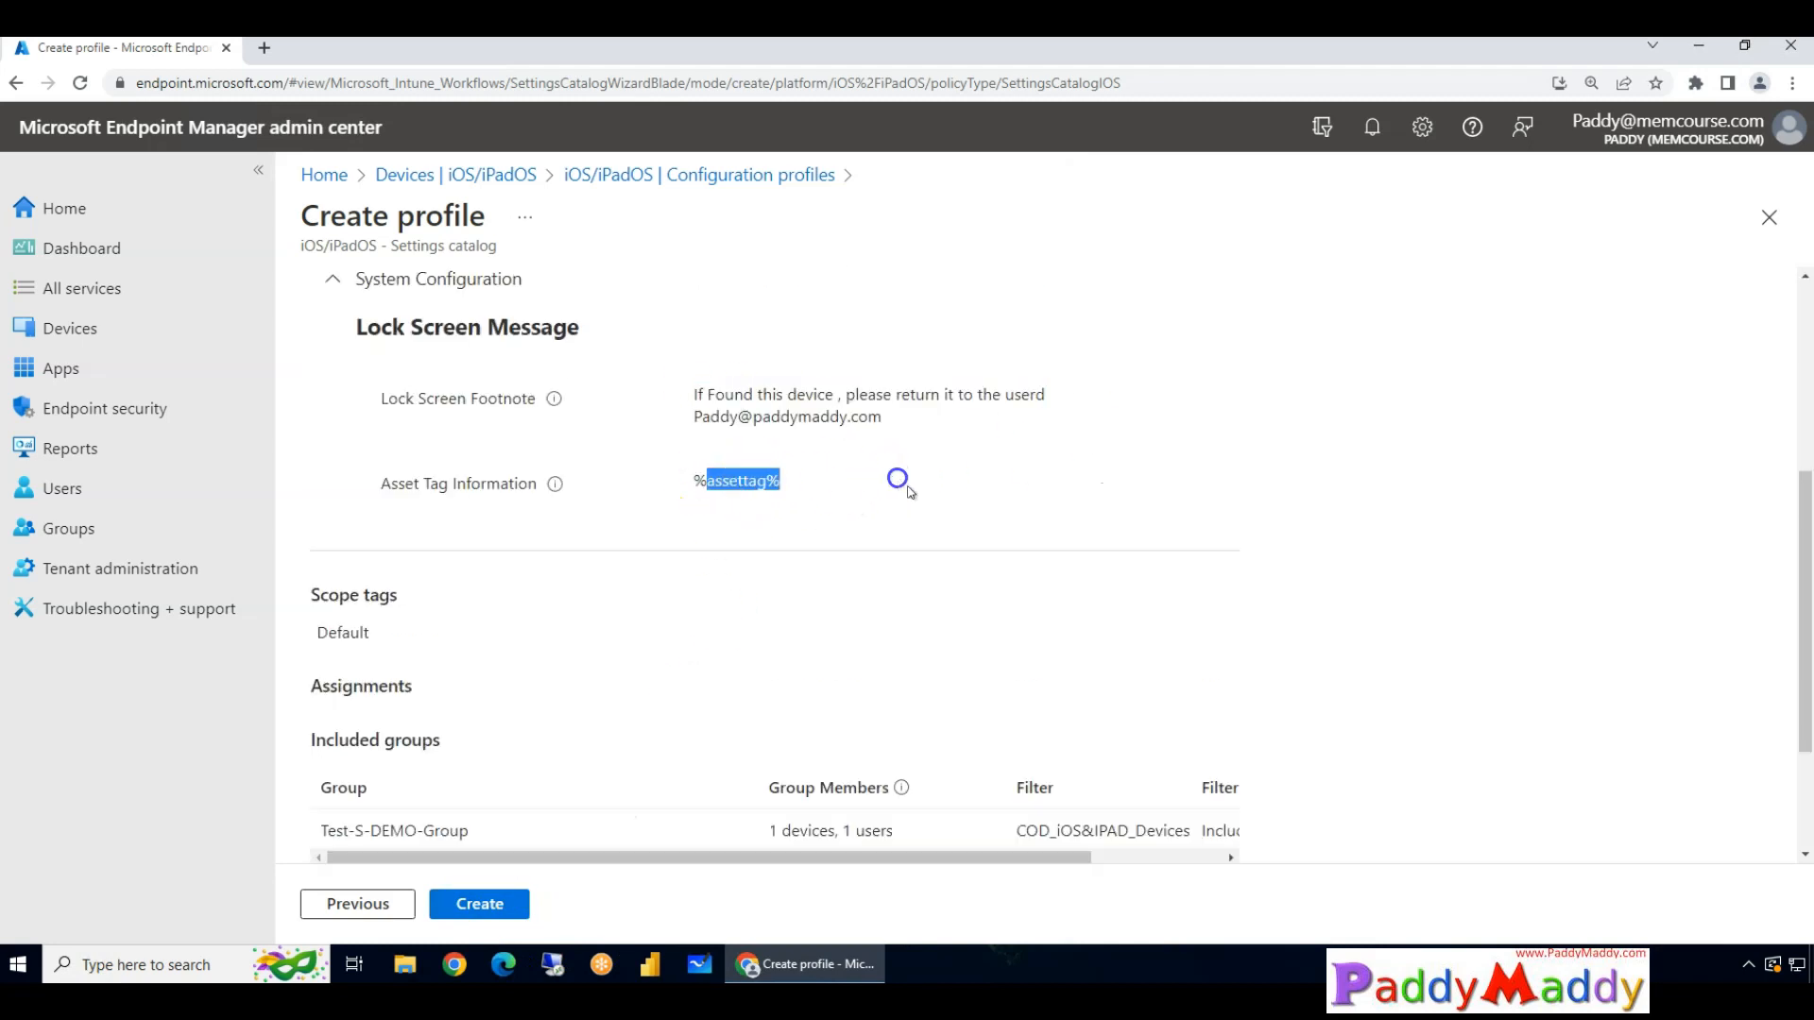
left_click(478, 903)
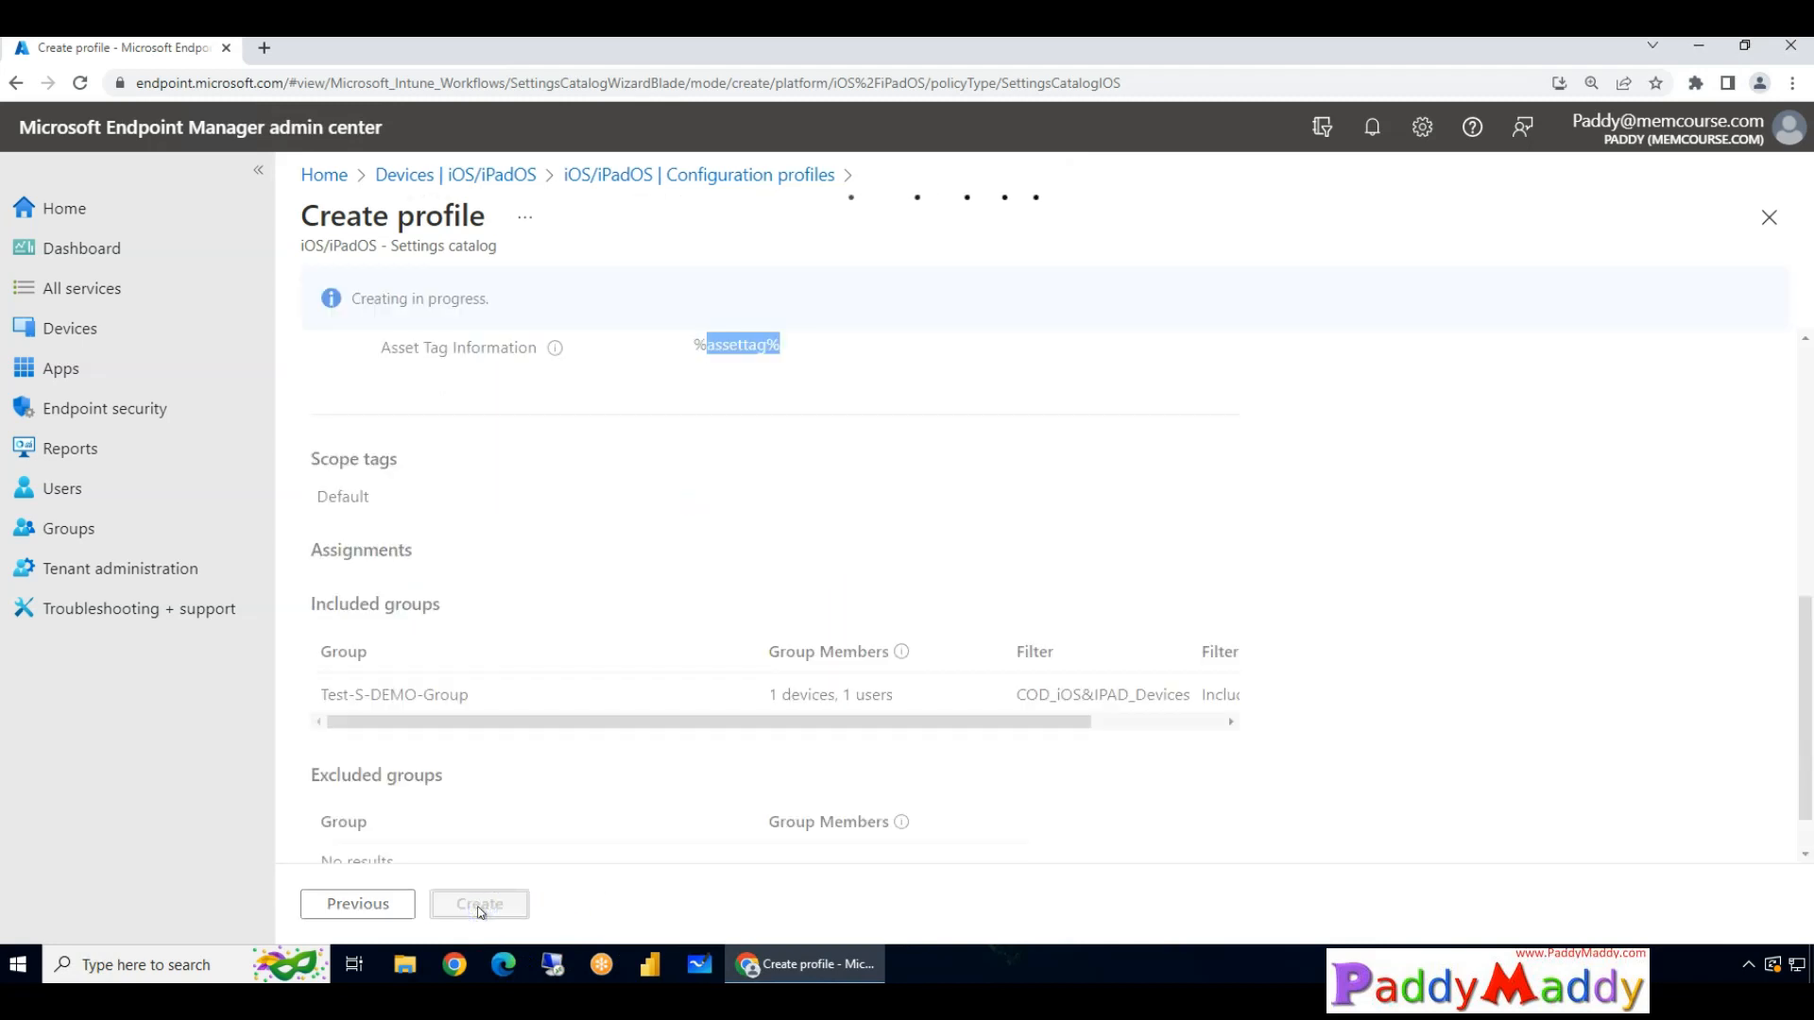
left_click(479, 903)
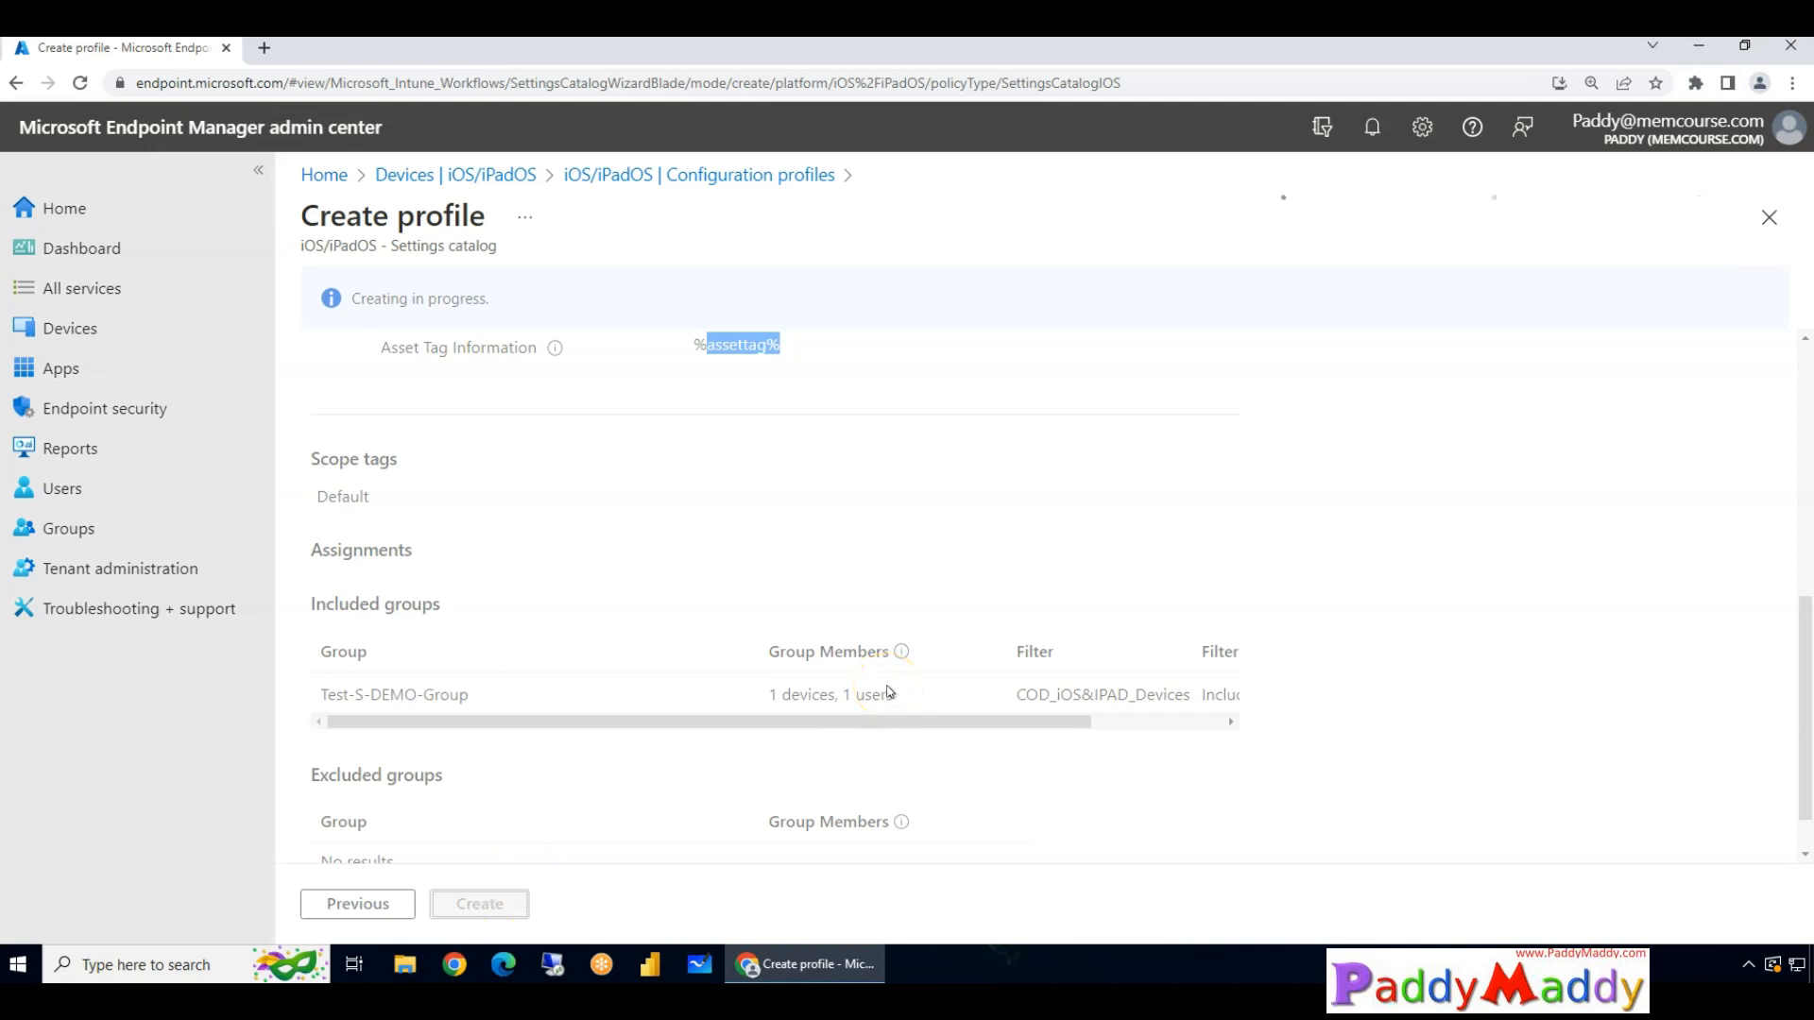
left_click(478, 904)
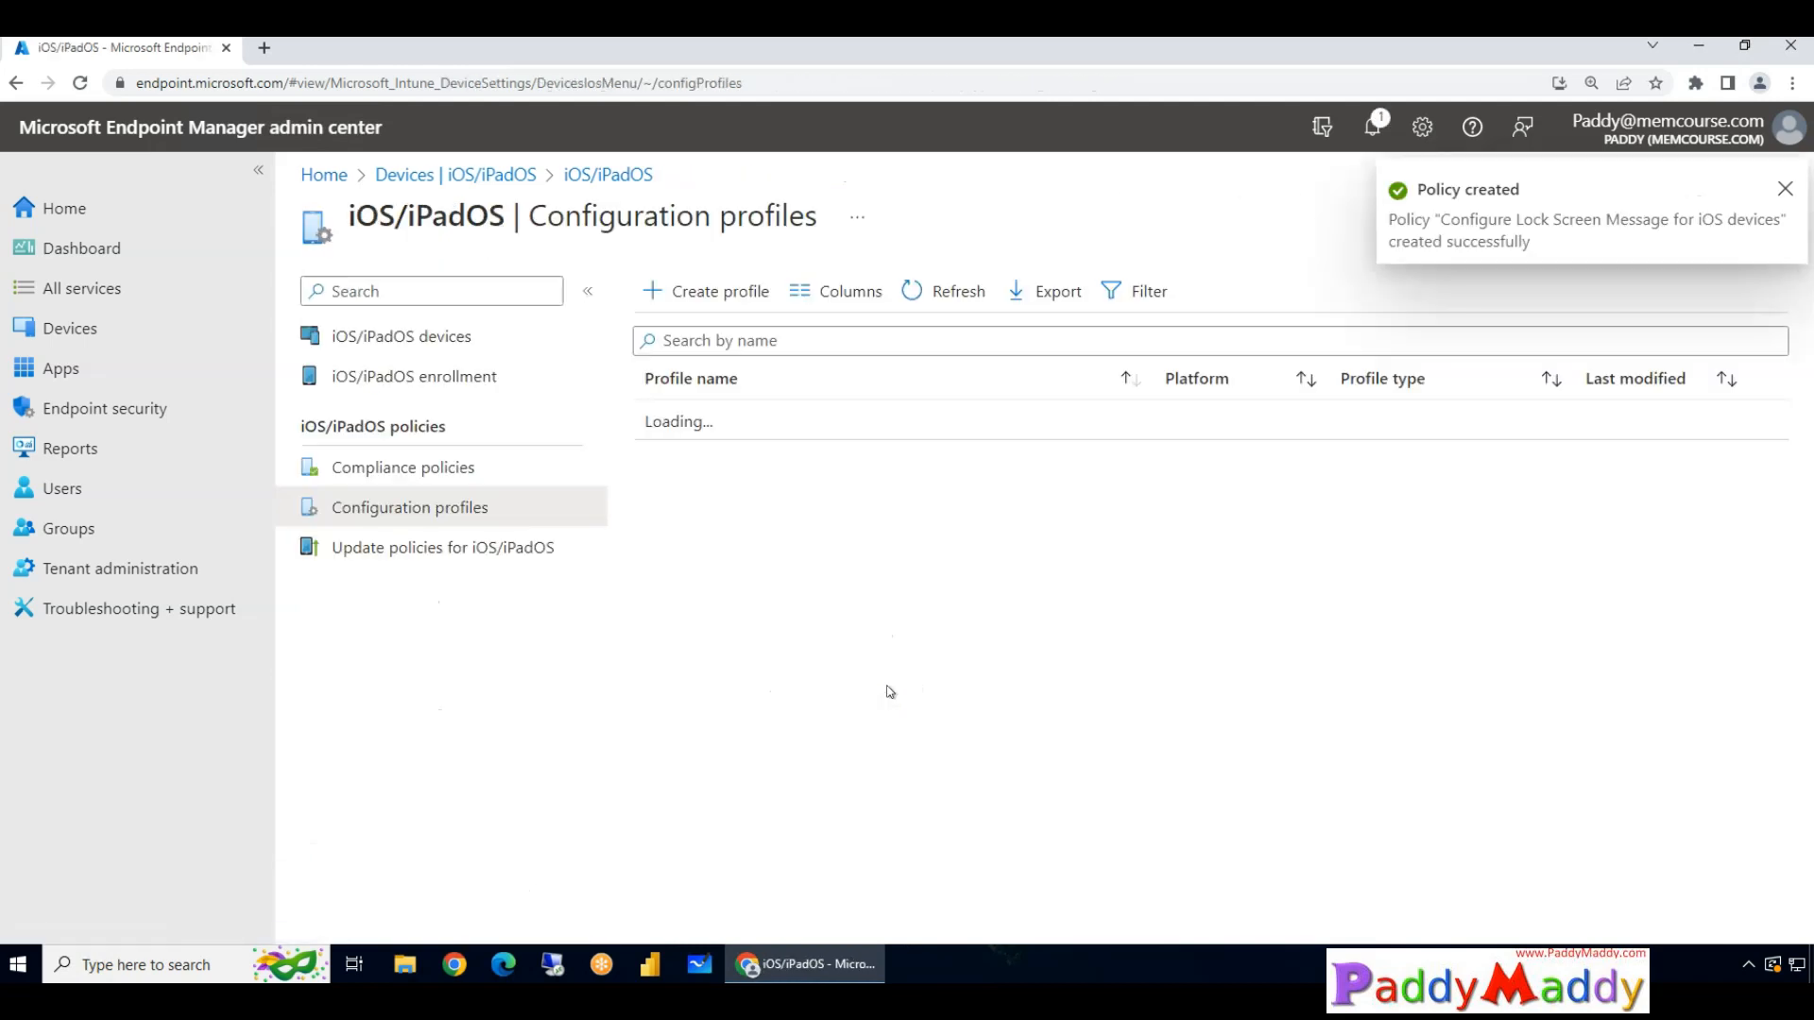
mouse_move(999, 682)
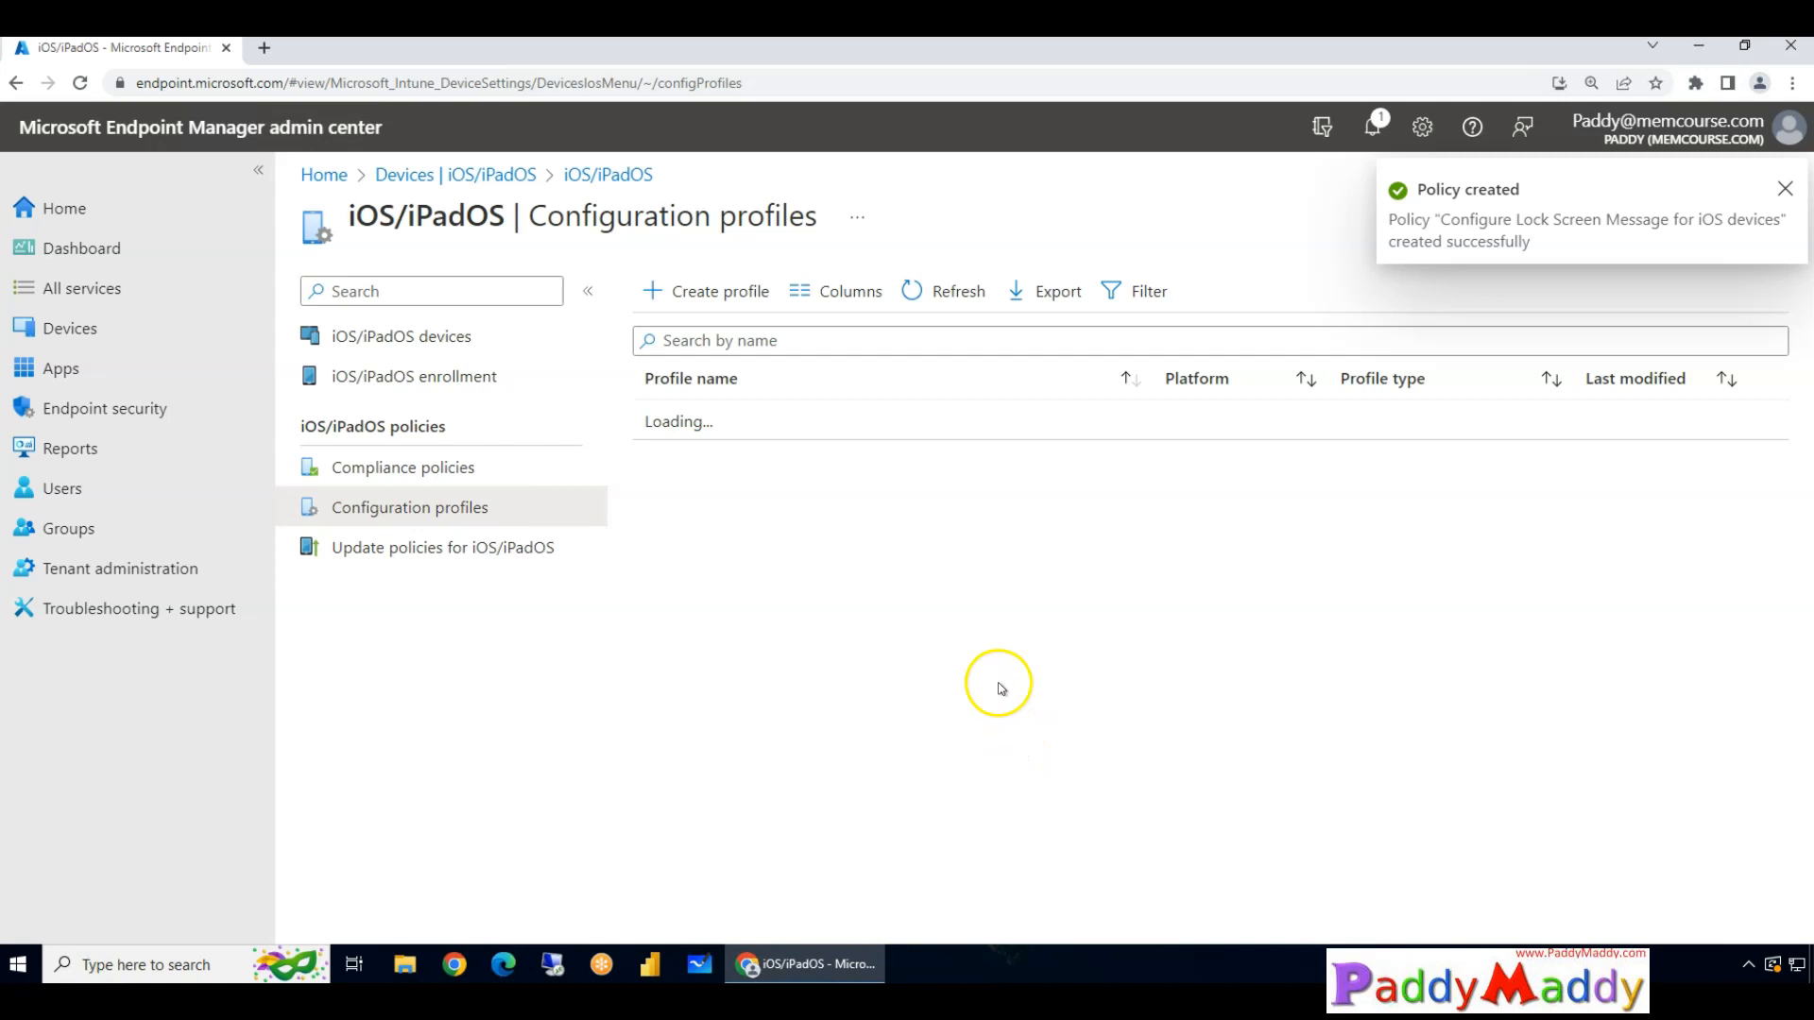